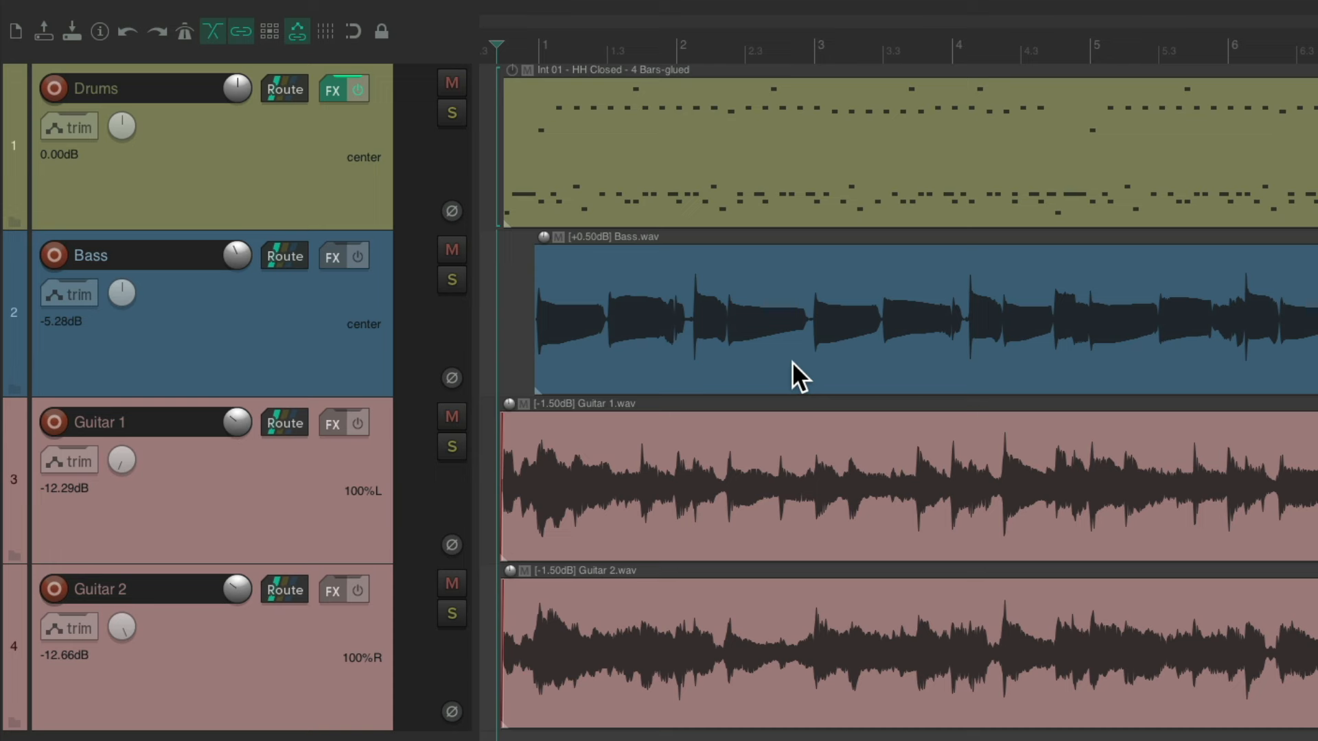
mouse_move(691, 226)
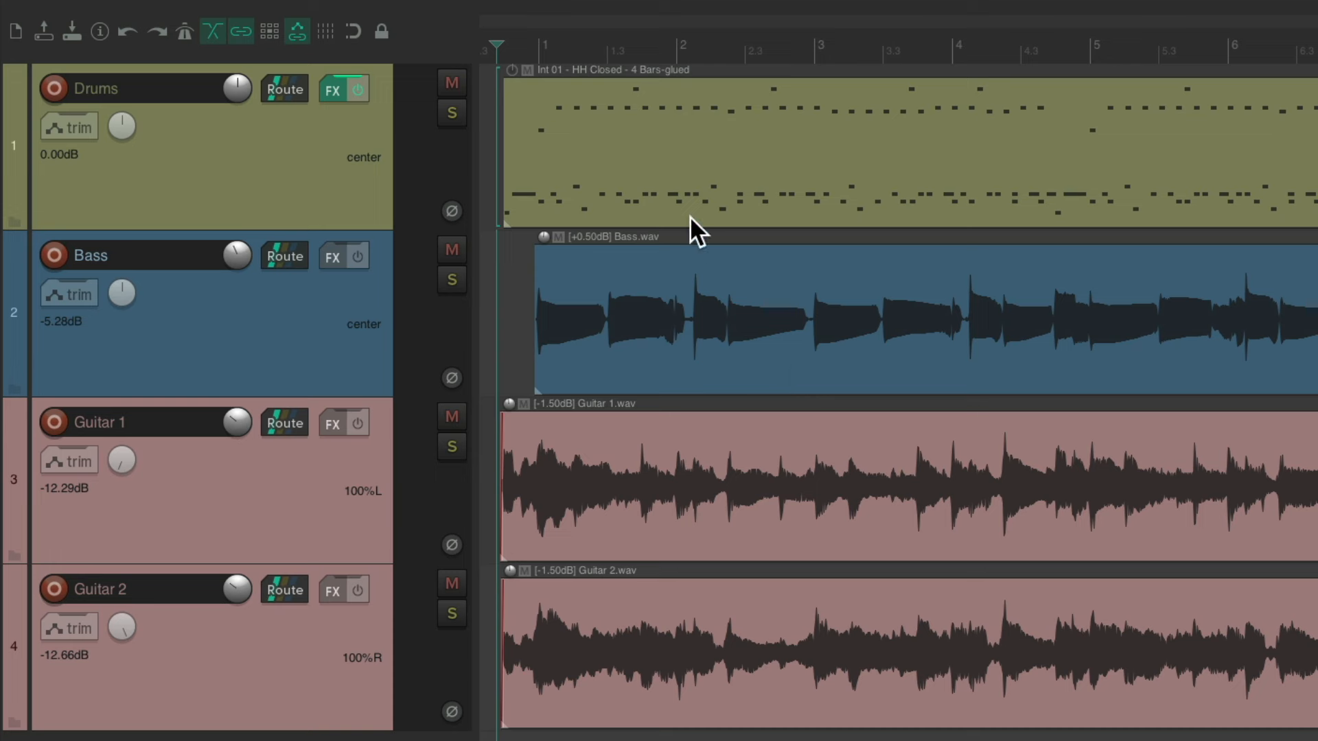
mouse_move(801, 354)
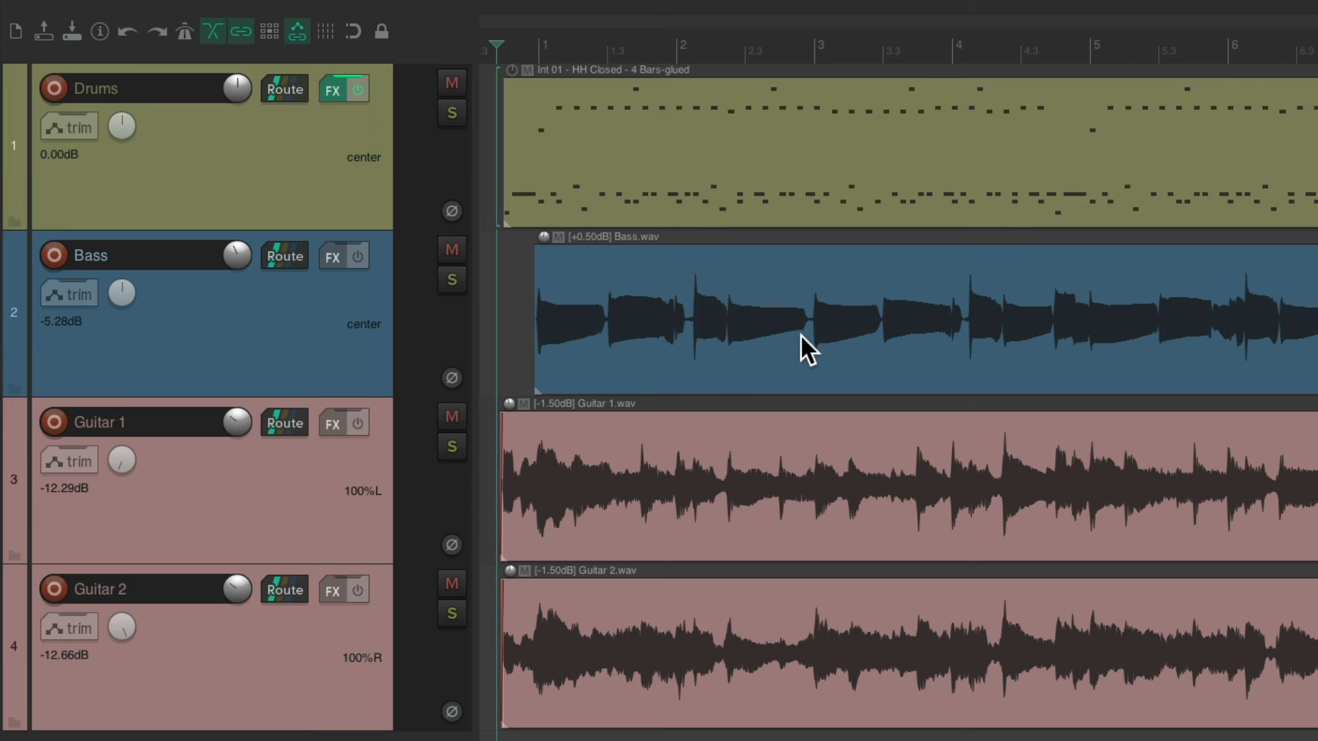
mouse_move(828, 657)
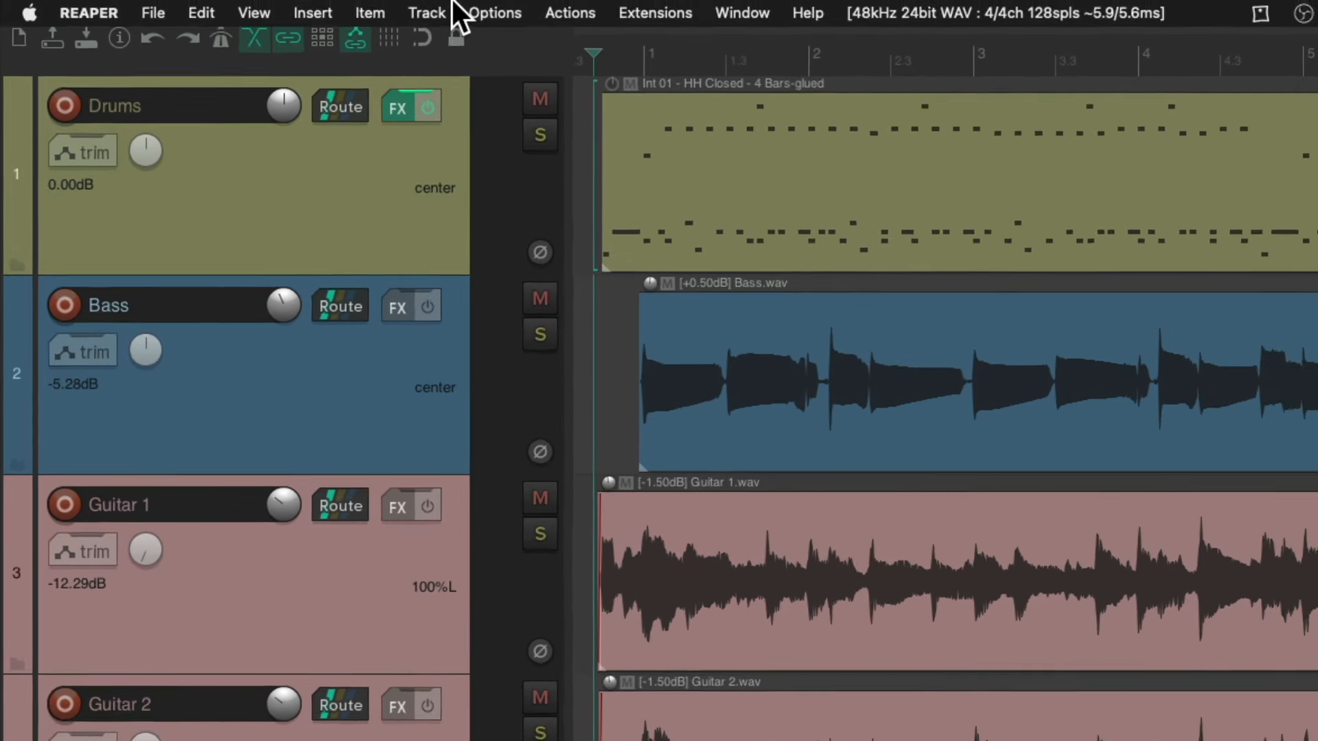
Show the master track above the Drums, Bass and Guitar tracks via View > Master Track
click(255, 14)
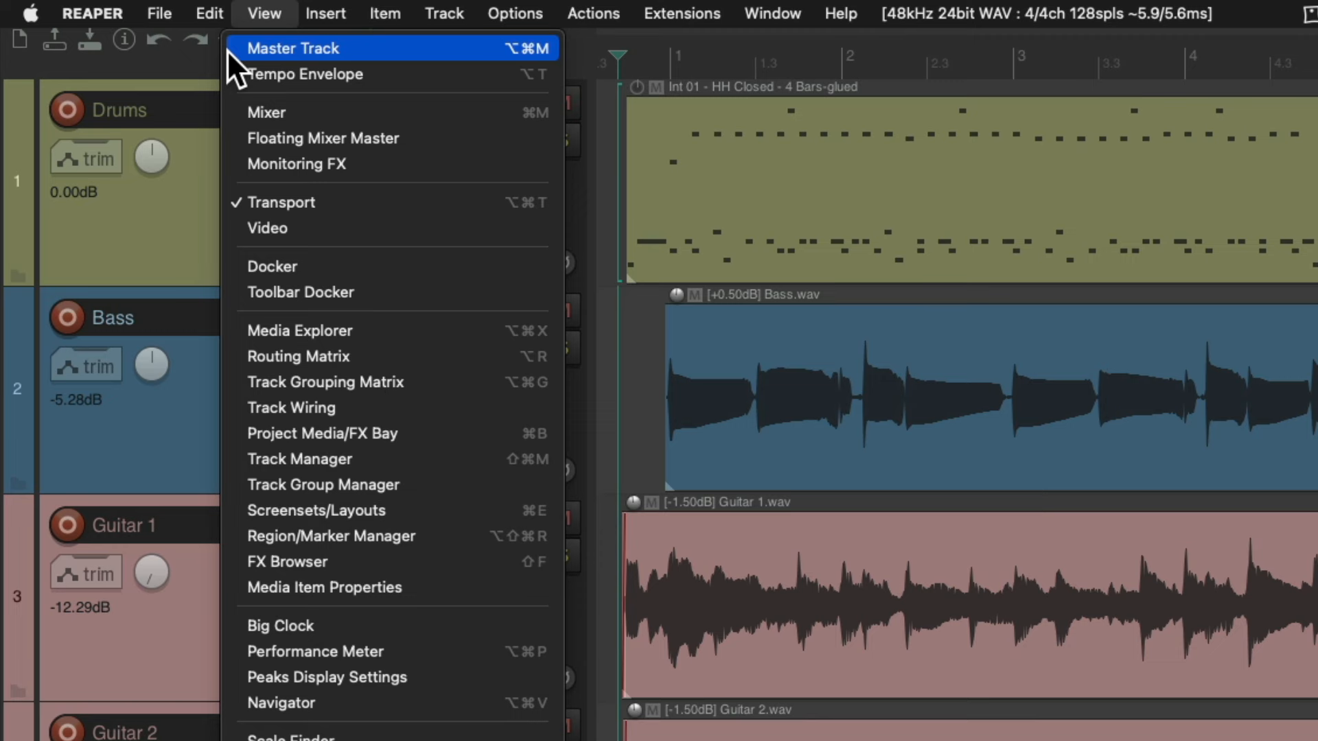
mouse_move(488, 68)
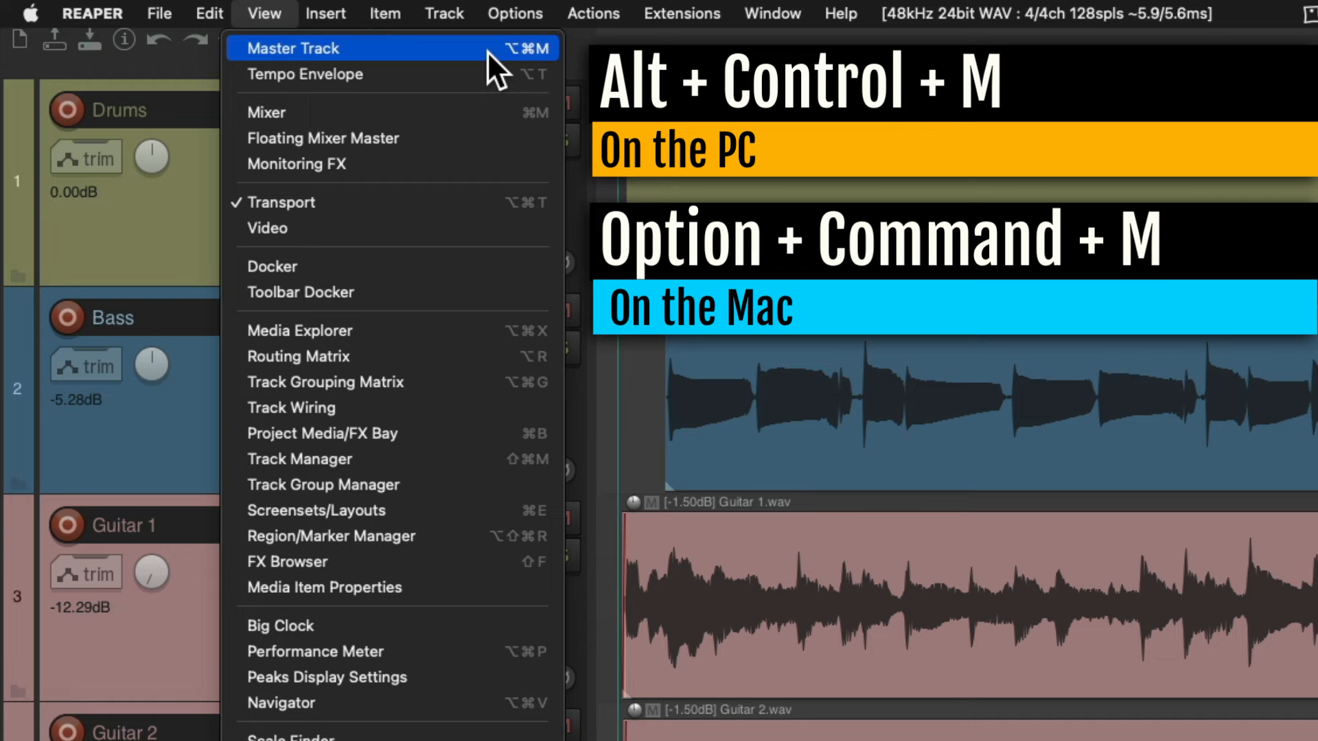
click(291, 48)
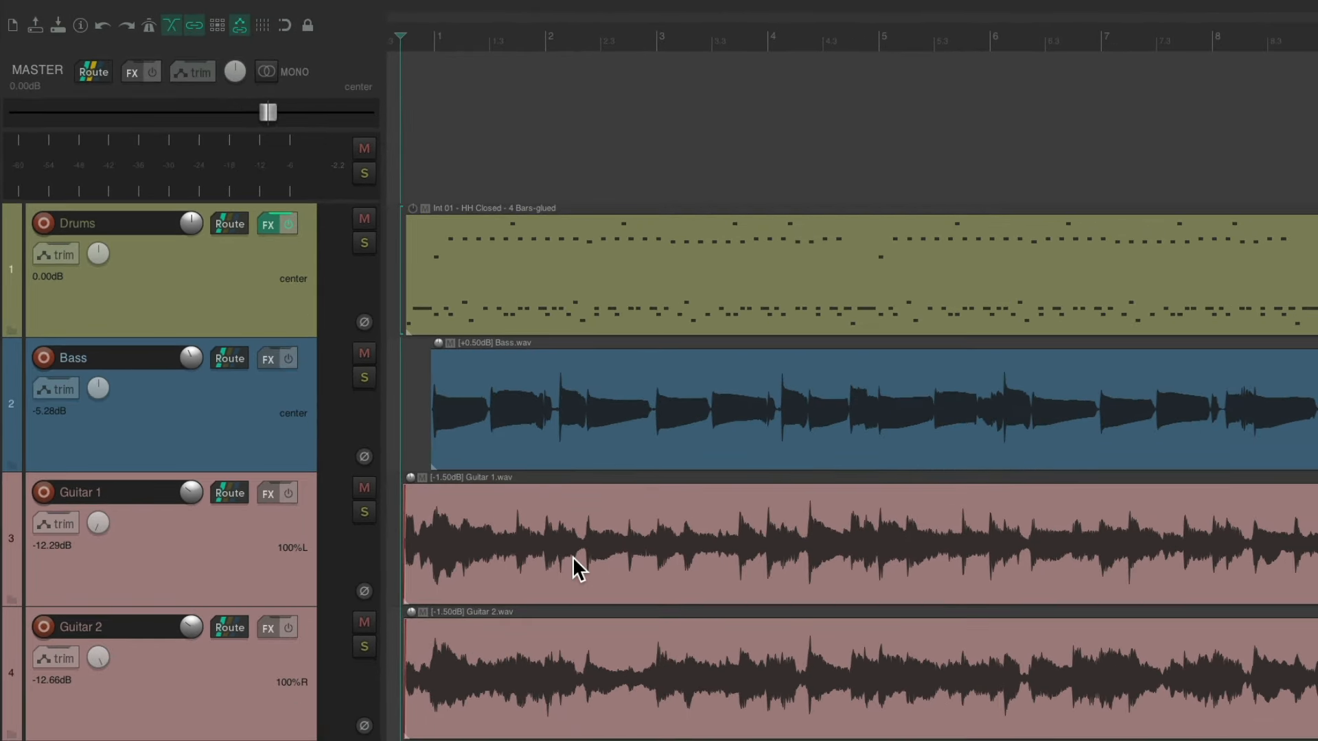
mouse_move(330, 184)
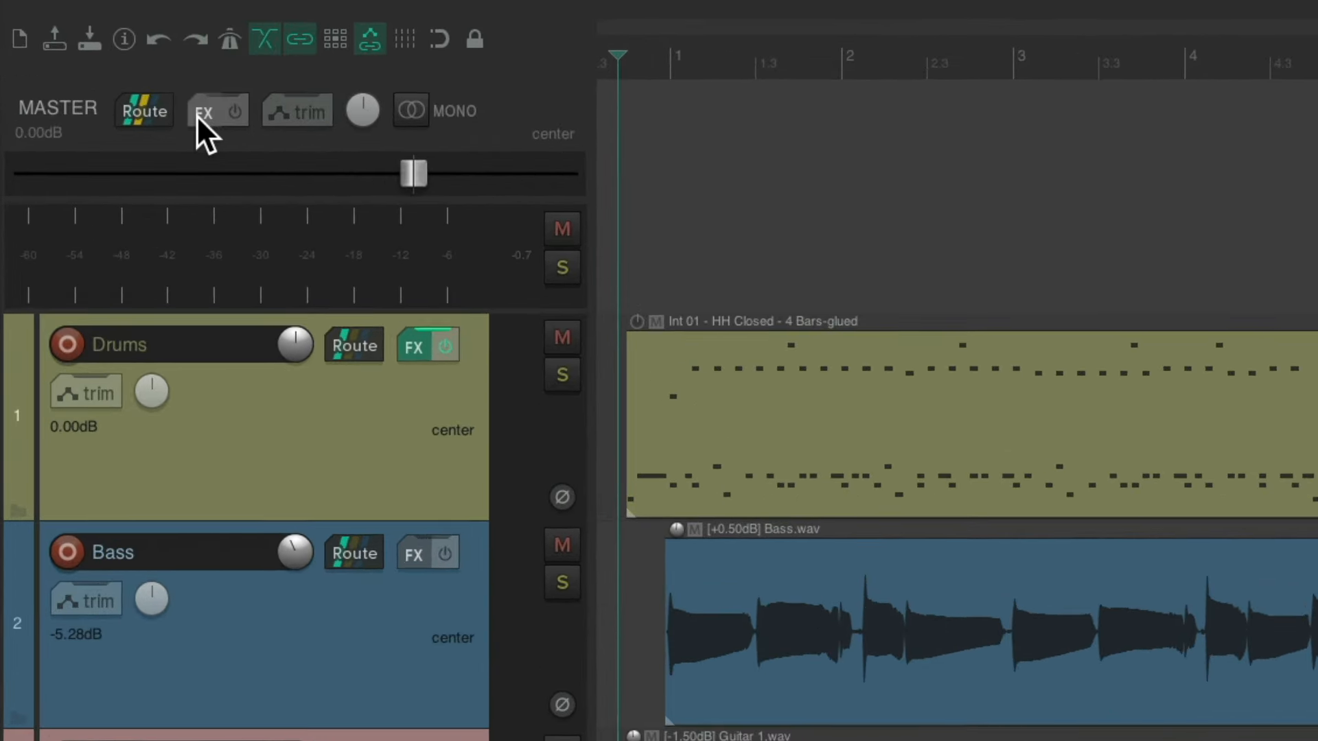
Filter the master track's FX browser for '1175' and select JS: 1175 Compressor
click(207, 110)
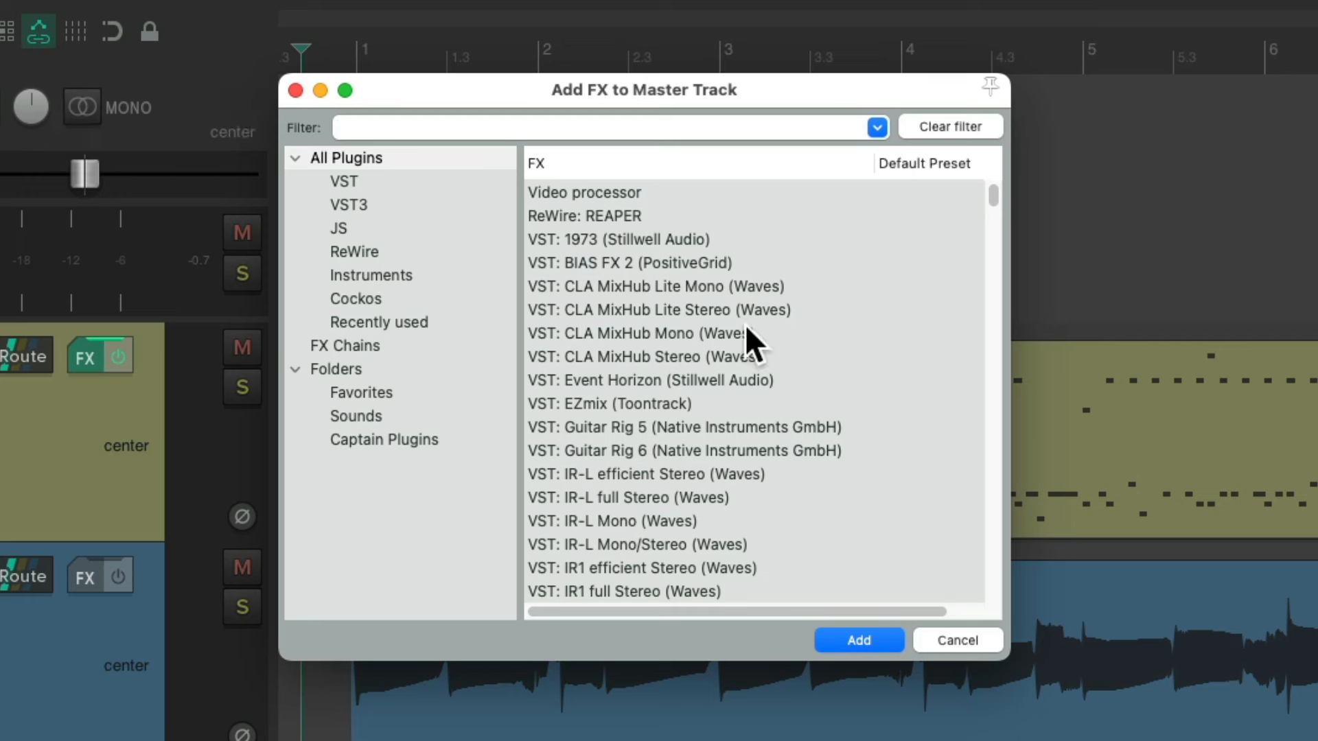
text(1175)
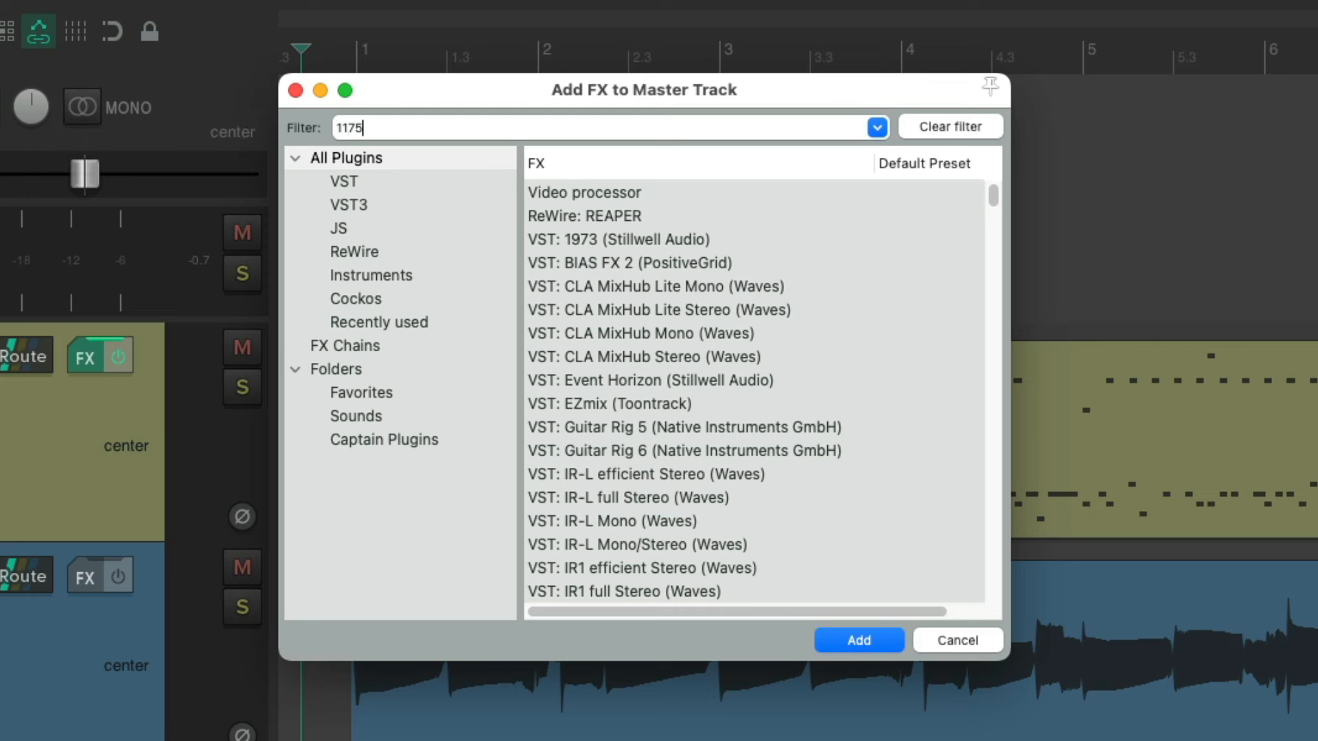
text(1175)
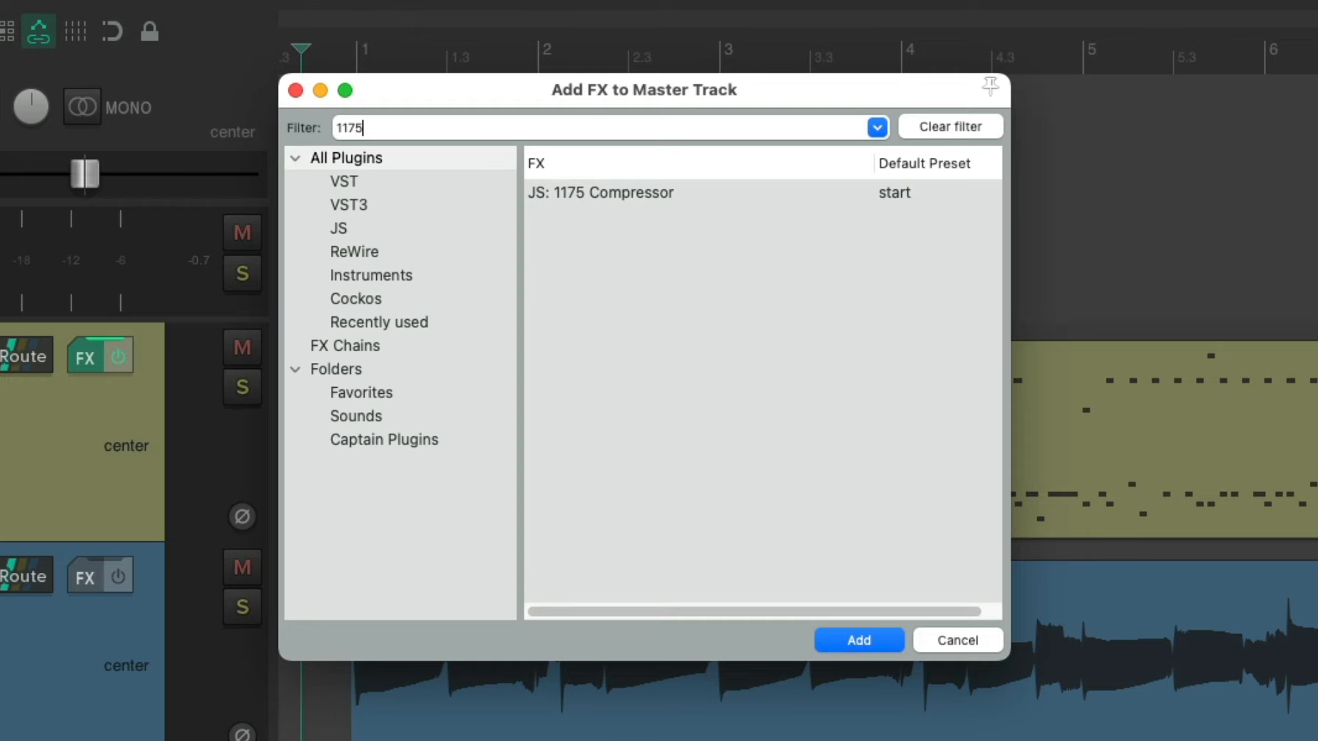
click(603, 194)
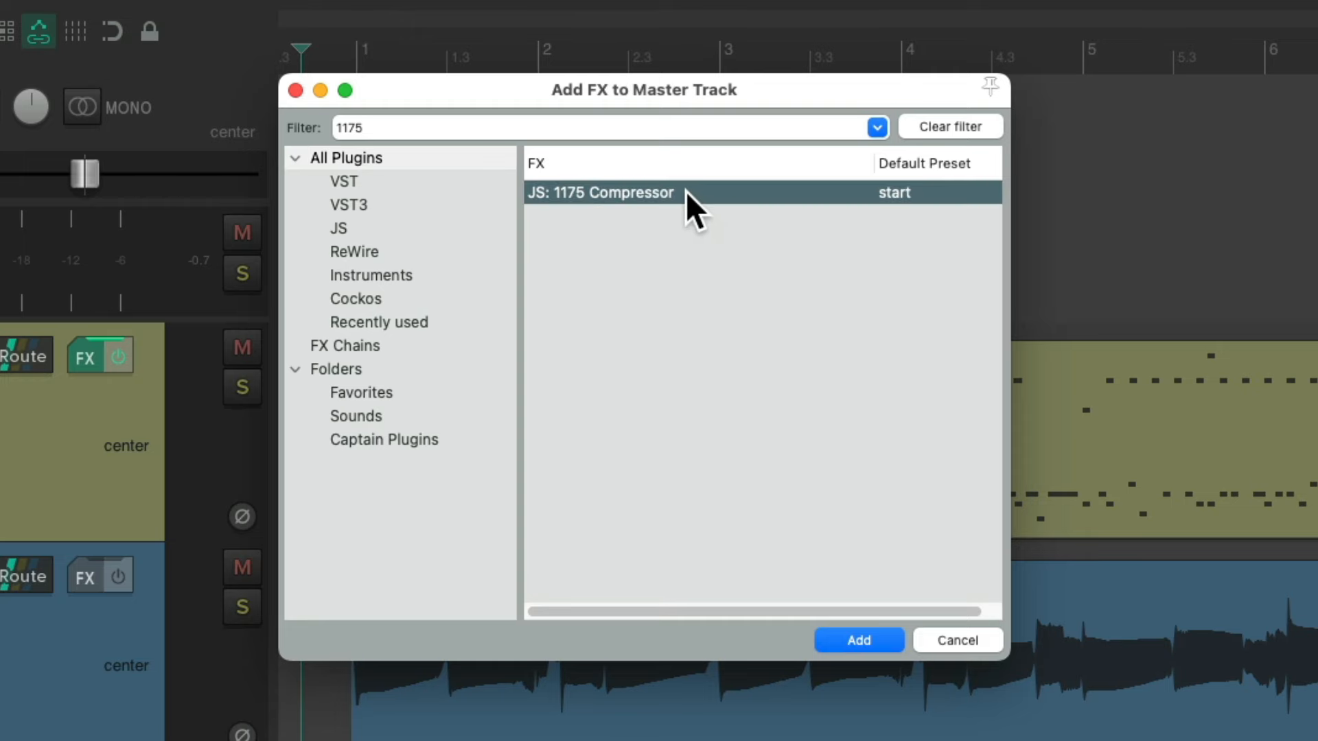
Add JS: 1175 Compressor, try its threshold near -7.5 and -15 dB, then reset to 0 dB
click(858, 640)
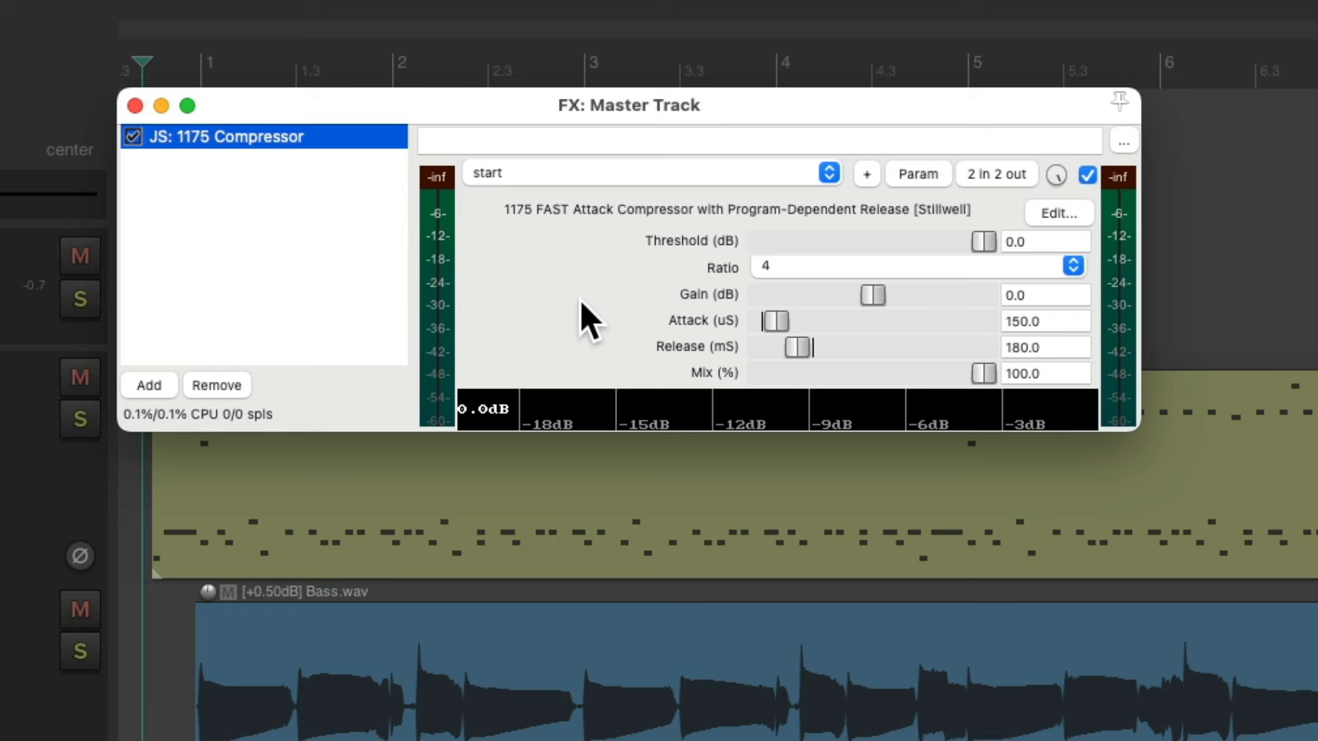
mouse_move(840, 289)
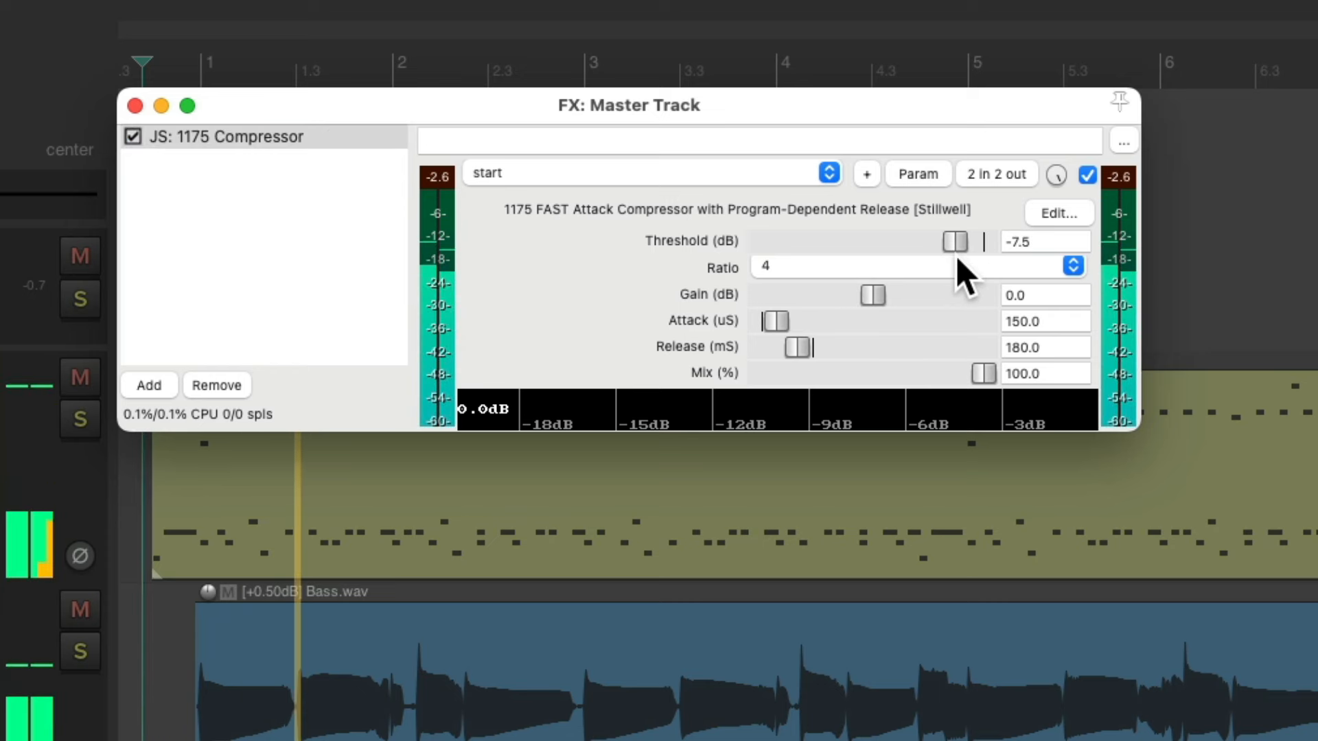
drag(955, 241, 928, 241)
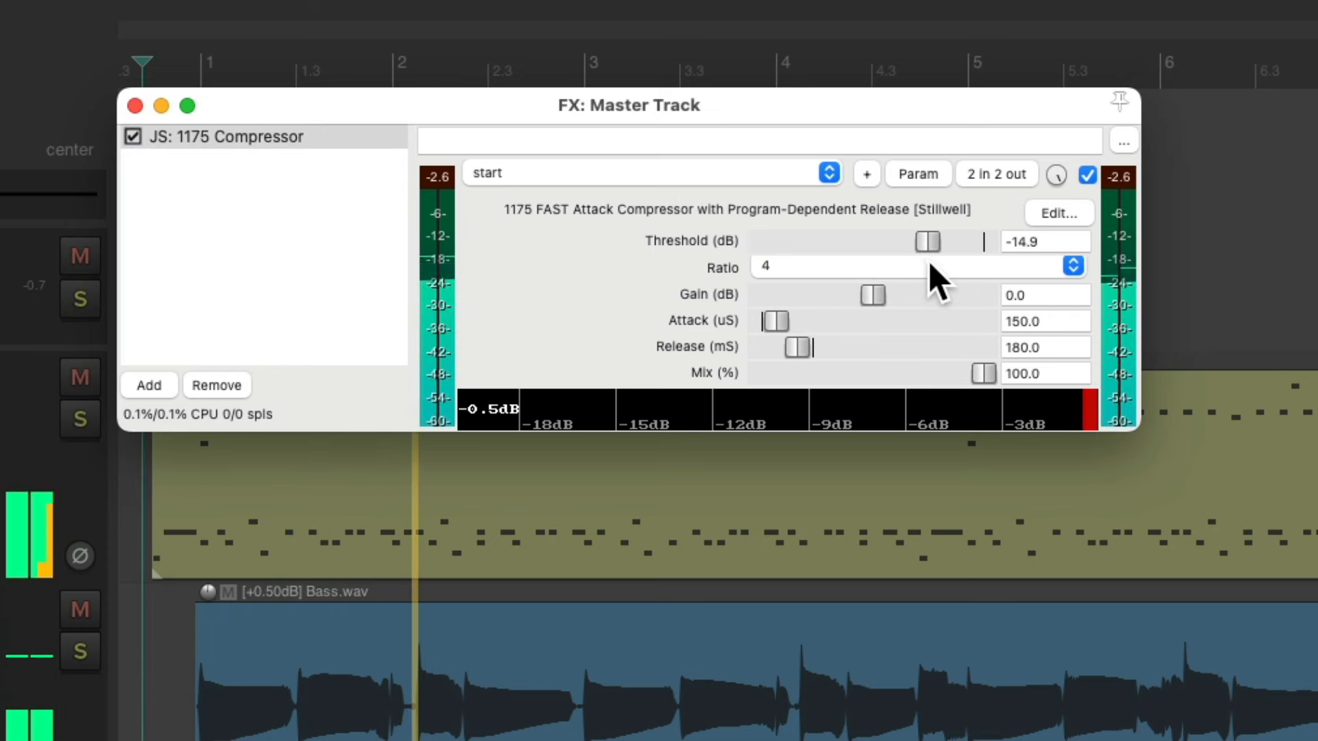
drag(925, 242, 935, 242)
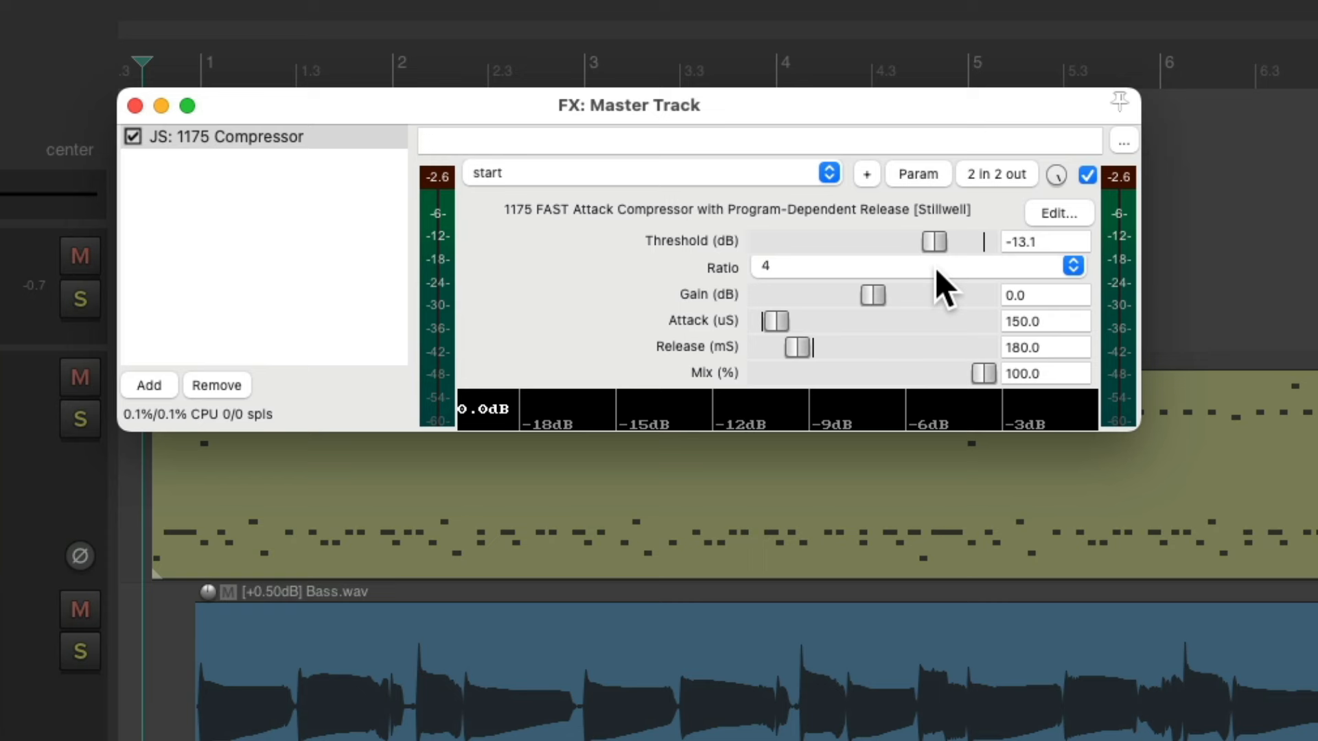
mouse_move(903, 341)
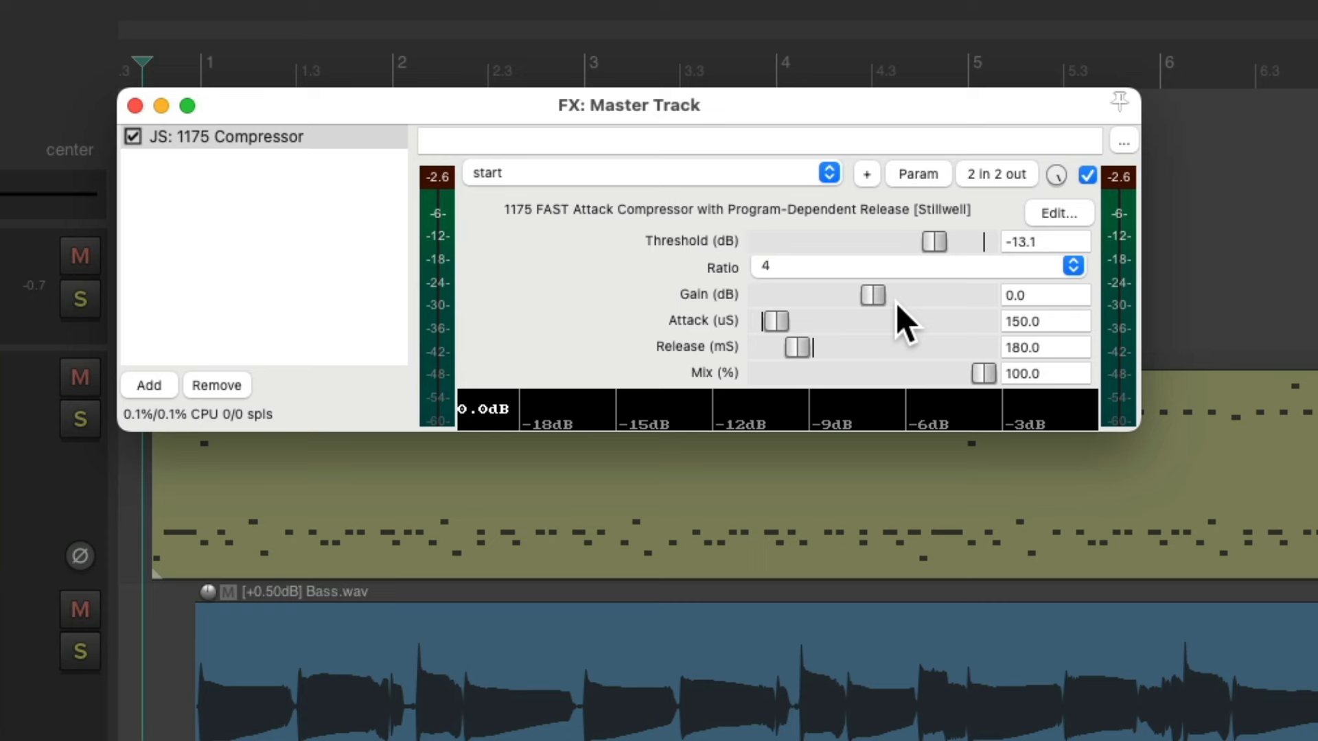
drag(932, 240, 983, 241)
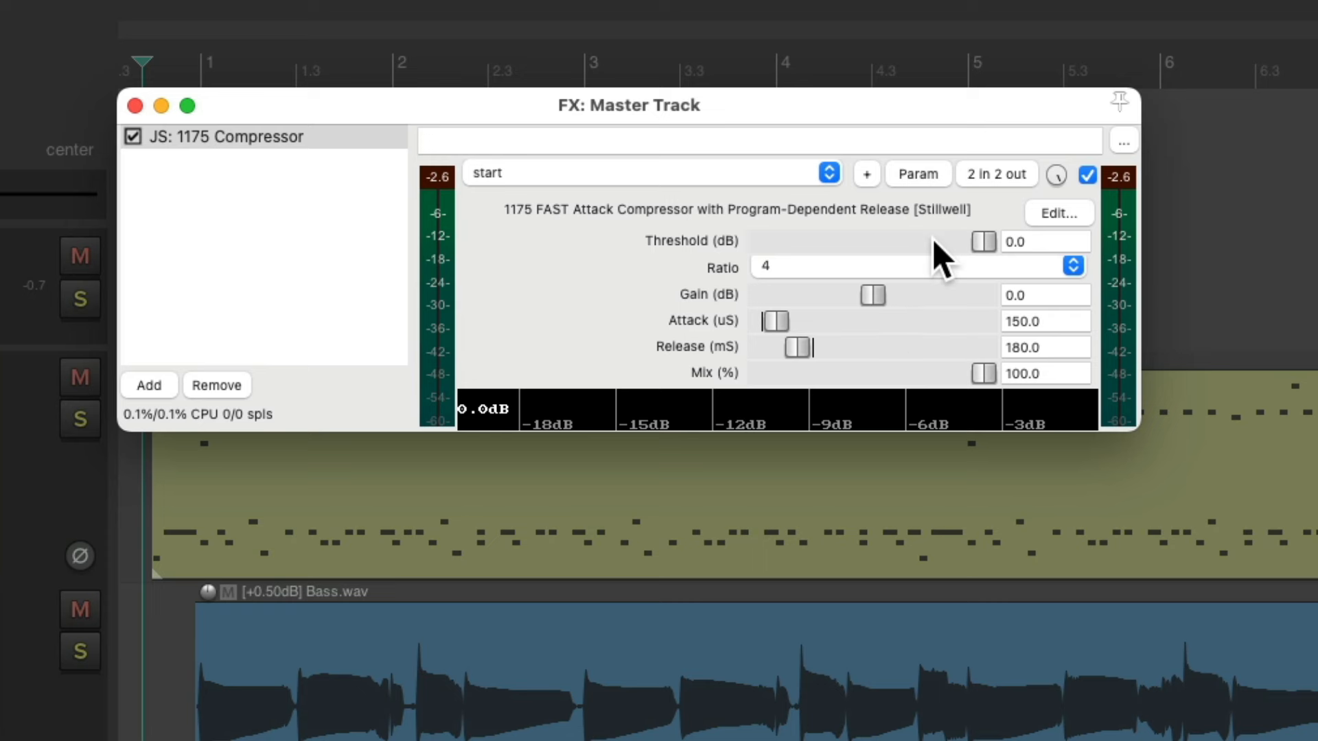
mouse_move(1008, 279)
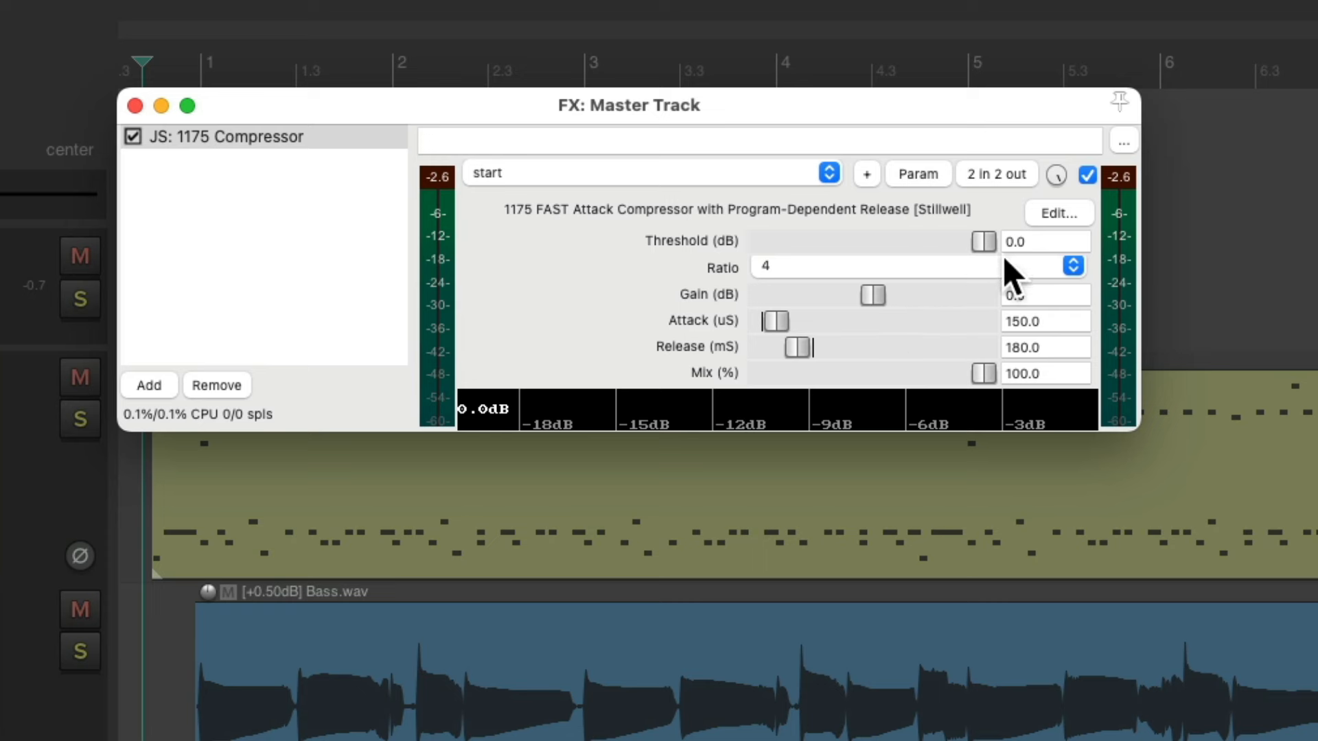
mouse_move(885, 317)
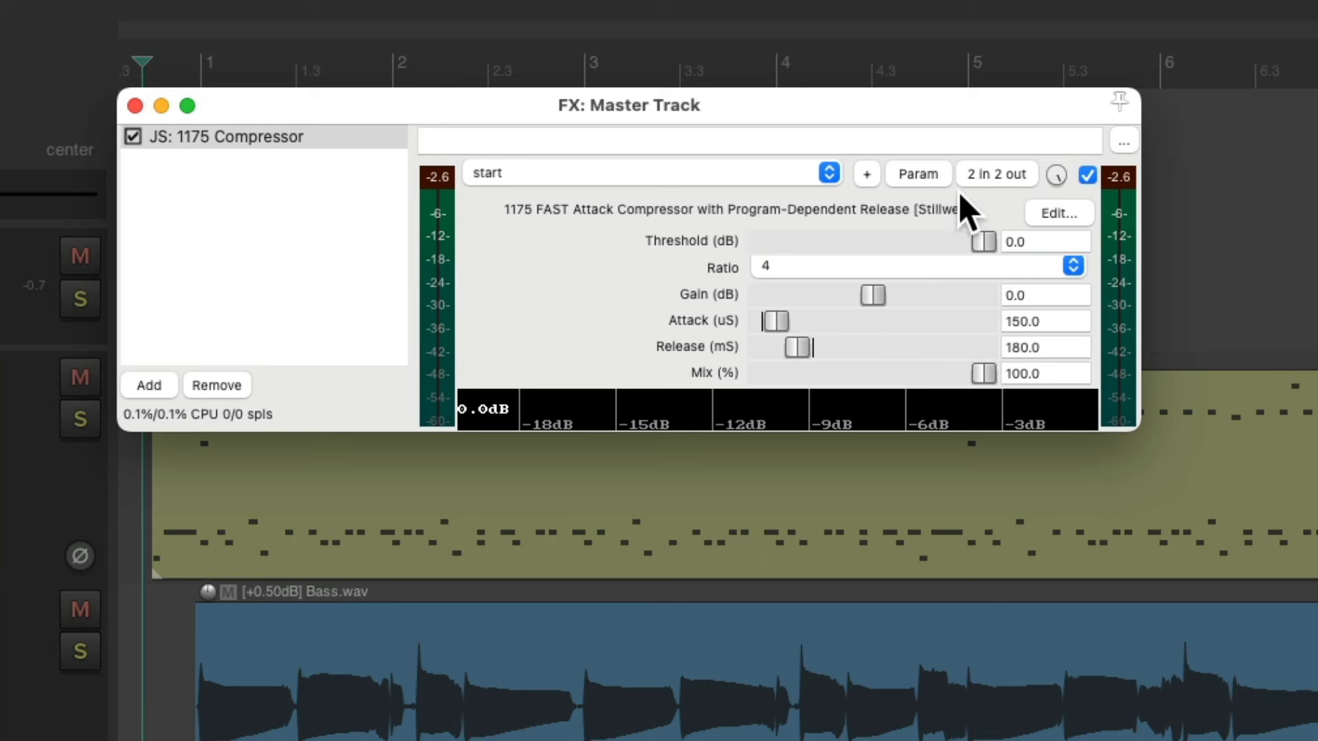
Link the compressor's Gain to 1: Threshold with a Scale of -28
right_click(872, 295)
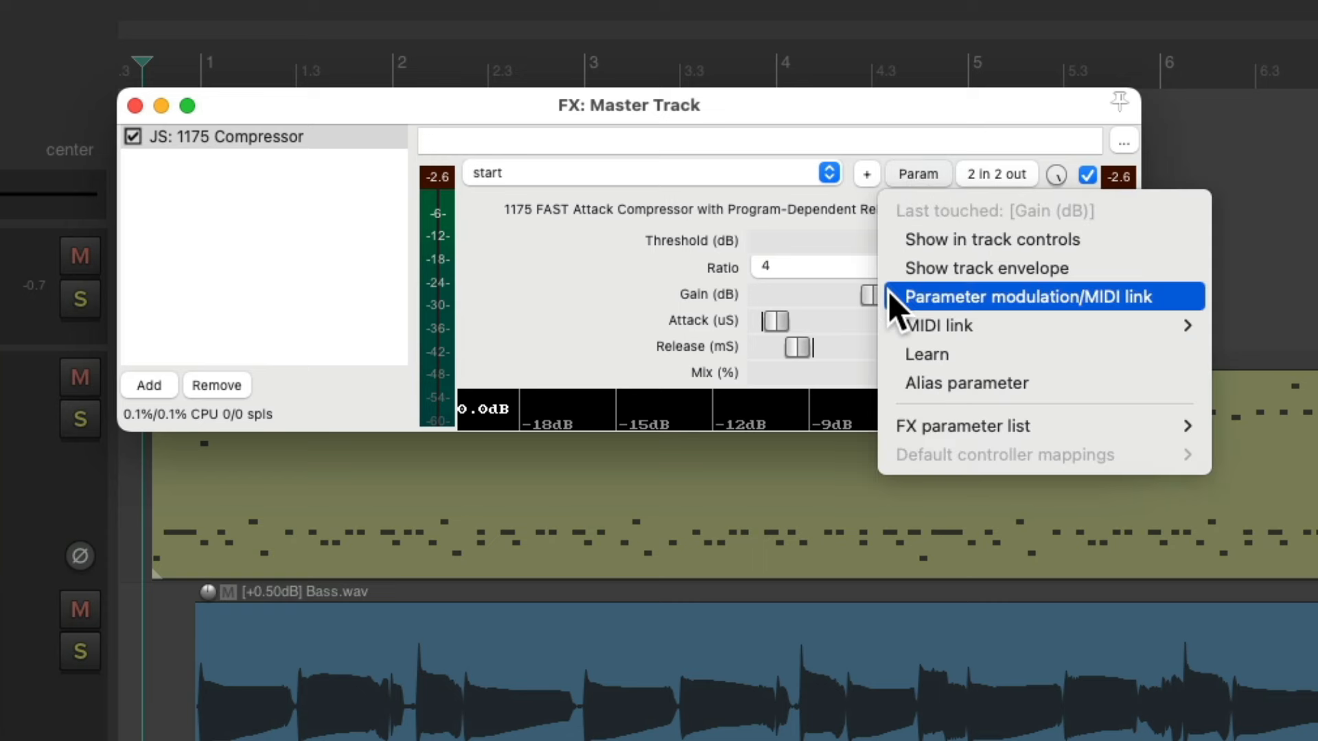
click(1039, 296)
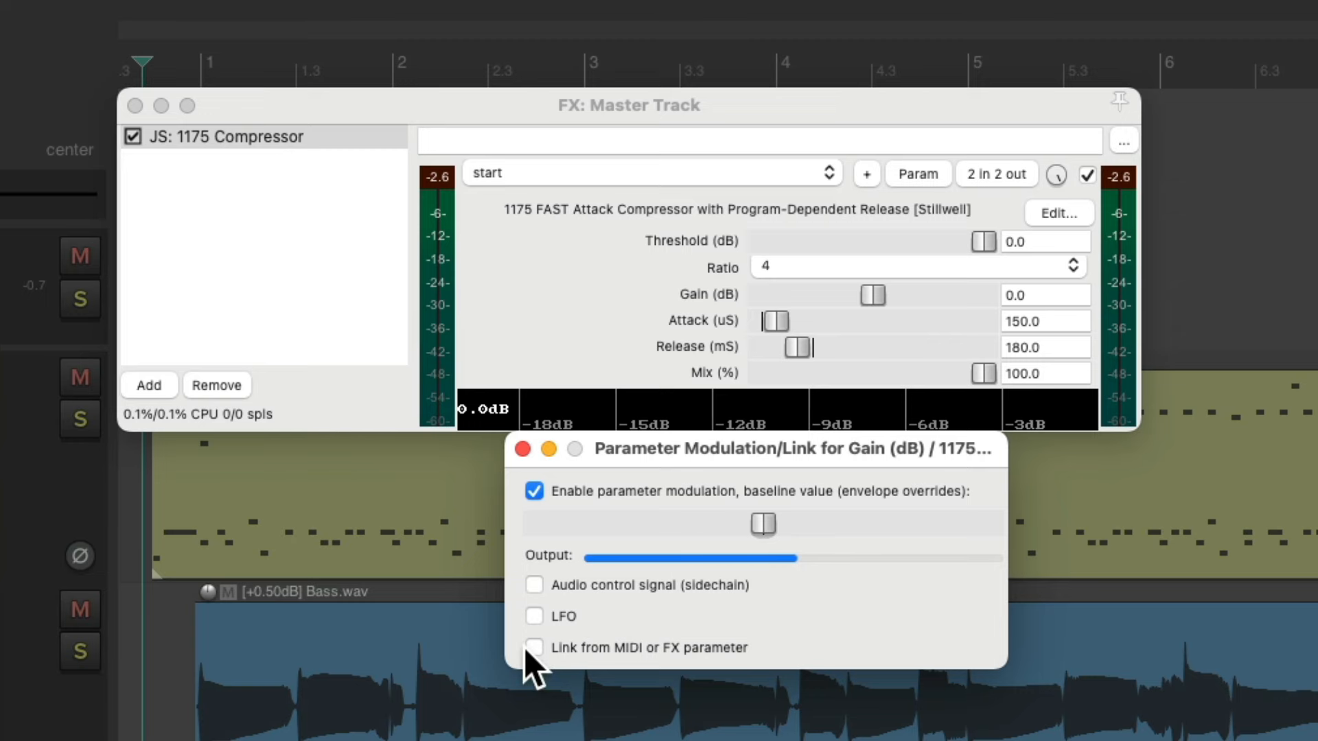
click(533, 648)
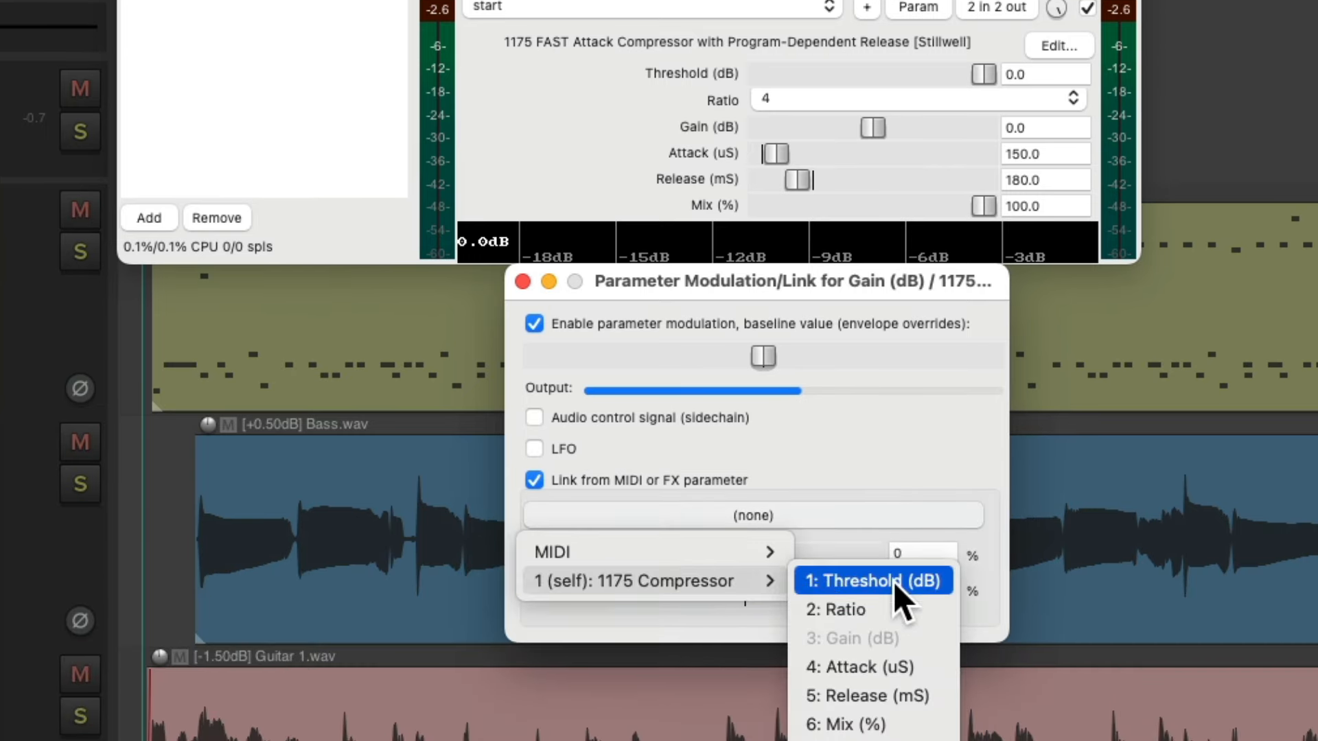
click(873, 580)
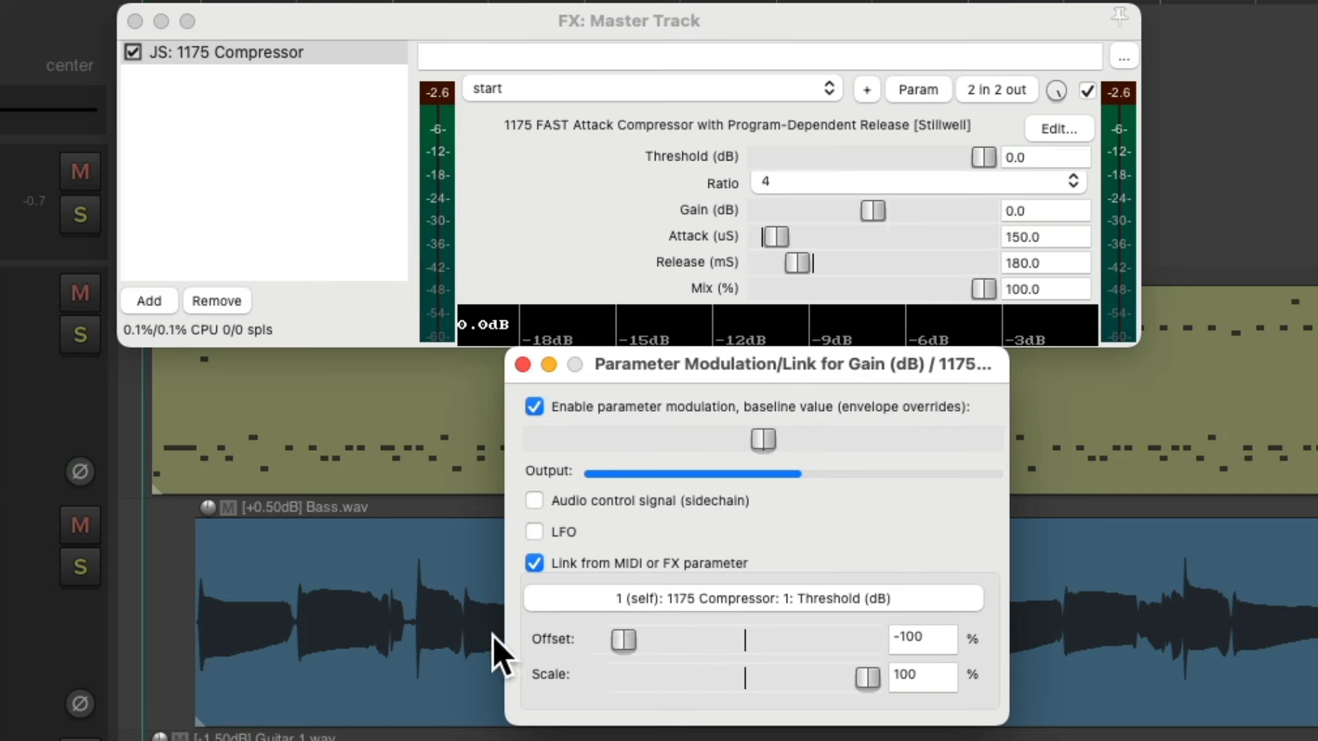
drag(843, 677, 708, 678)
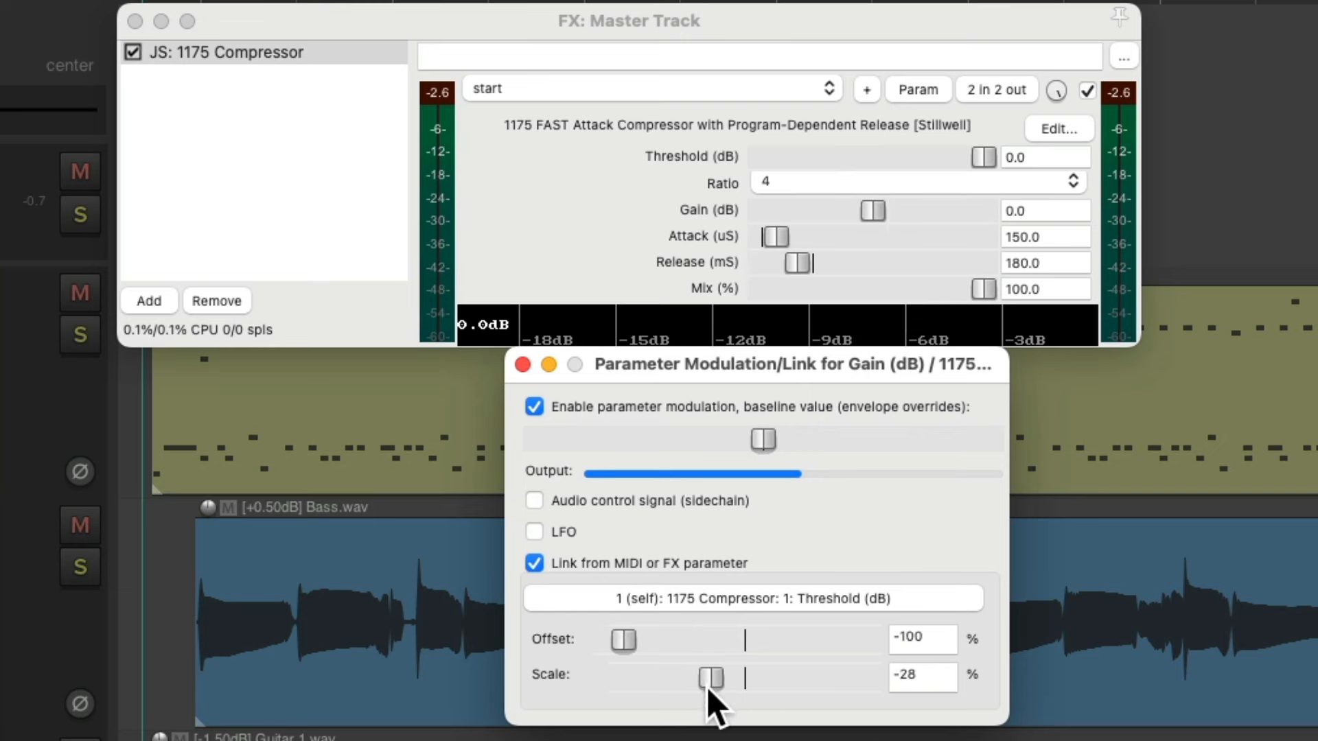
drag(709, 678, 677, 677)
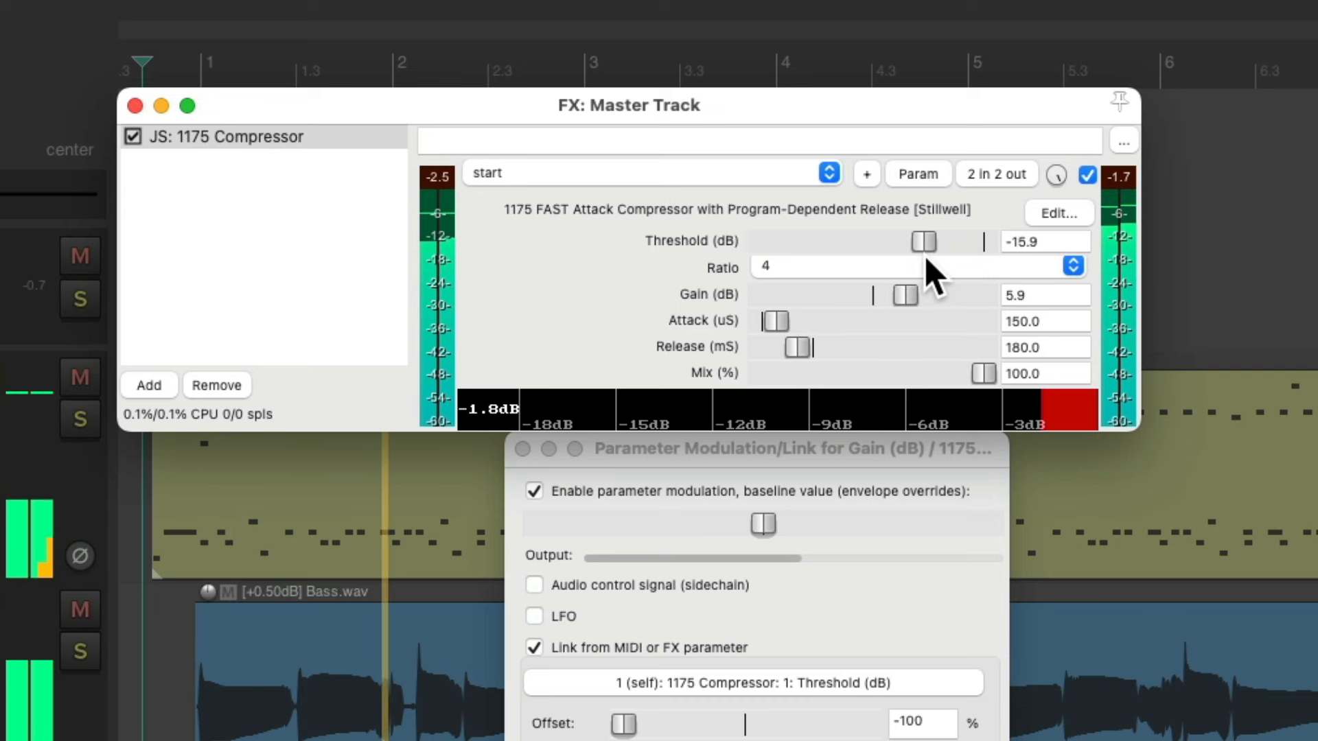
Lengthen the compressor attack to 260 and bring its threshold to about -8 dB
drag(924, 241, 935, 240)
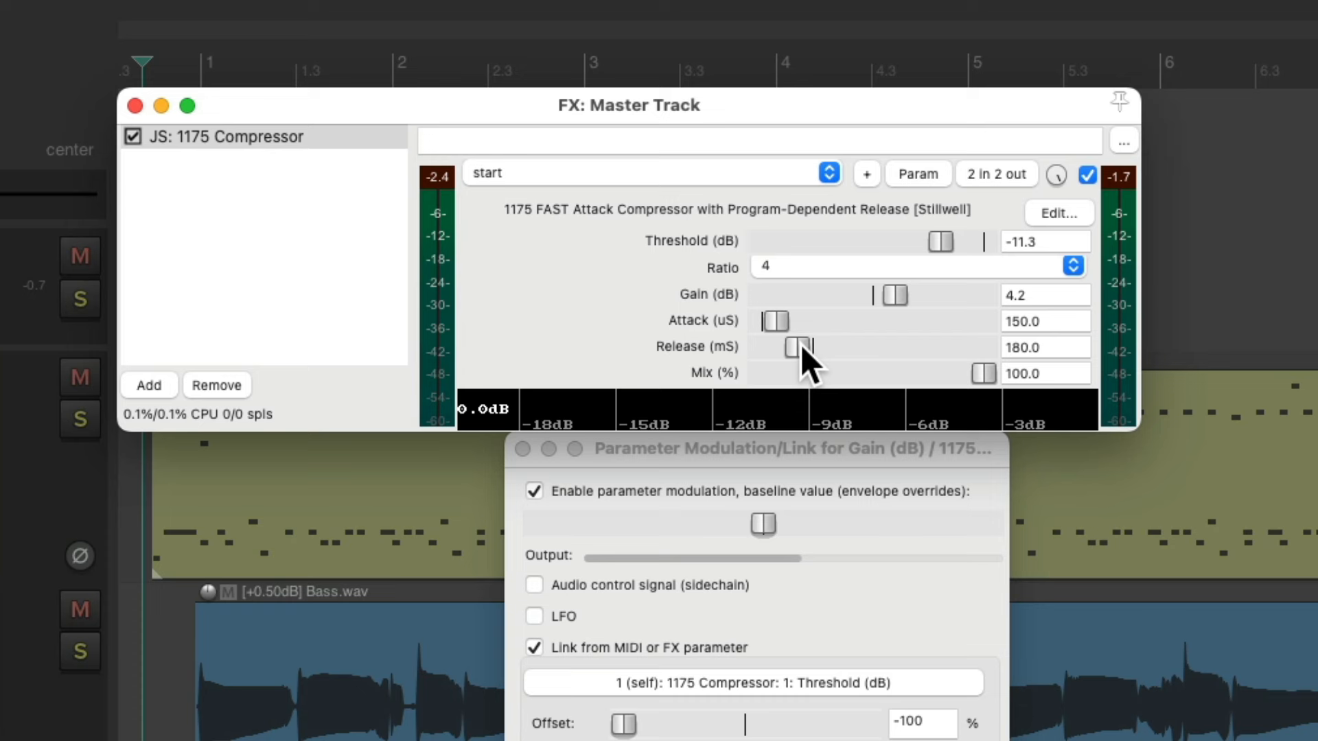
mouse_move(782, 337)
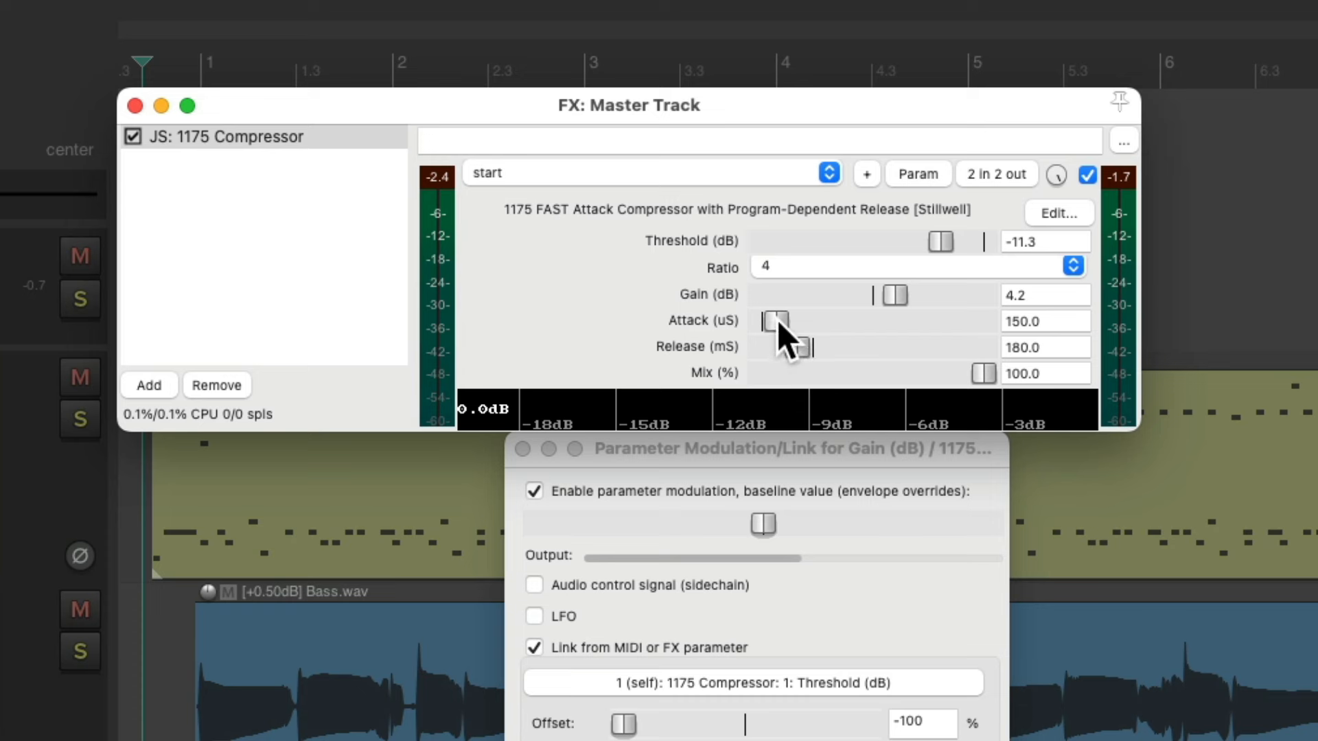
drag(774, 322, 787, 321)
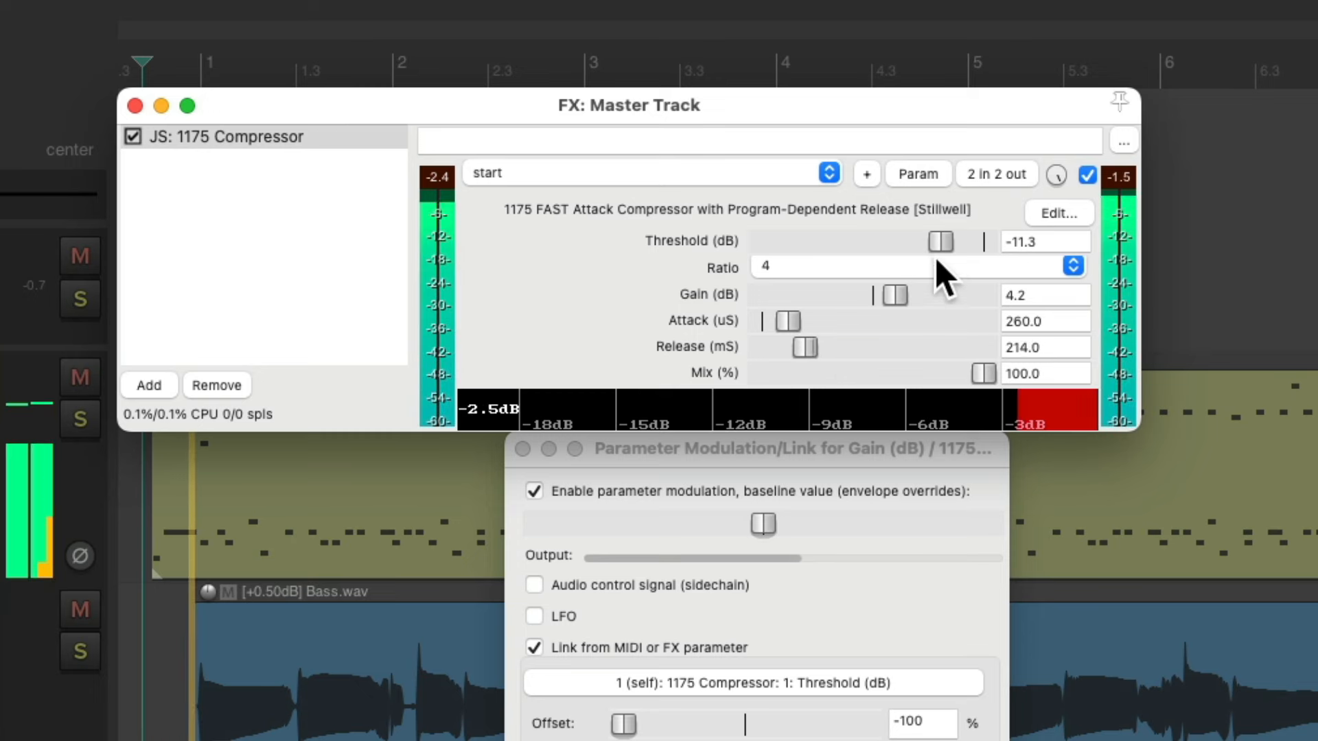
drag(939, 241, 956, 241)
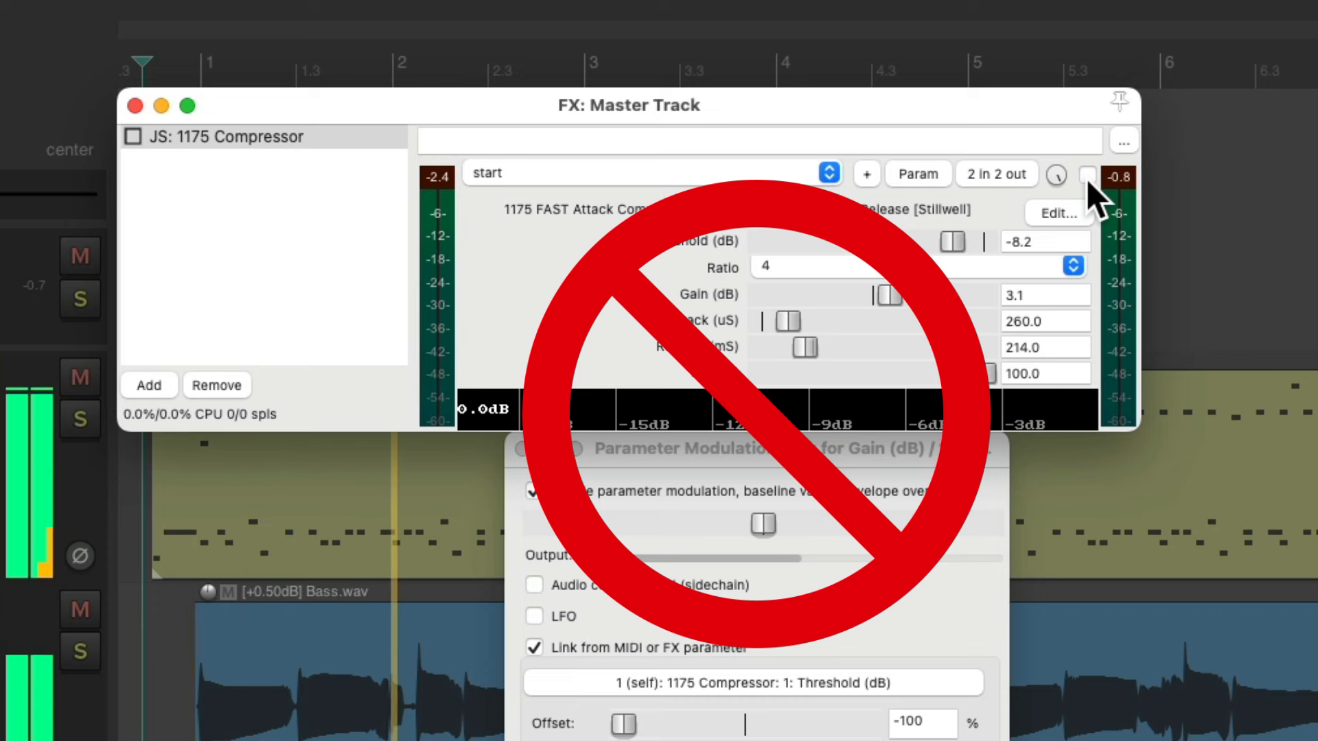
Re-enable the 1175 Compressor, readjust its threshold to -8.2 dB, and open Add FX
click(1086, 176)
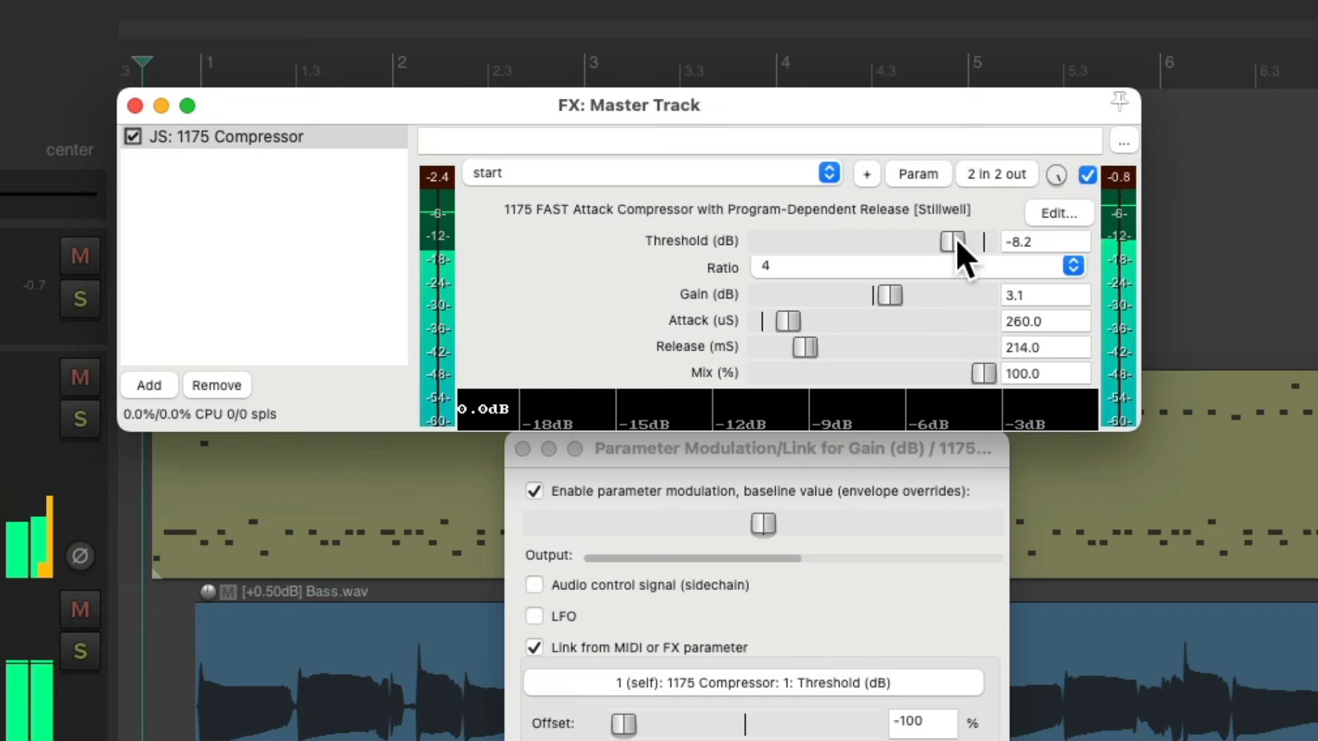
drag(952, 241, 947, 240)
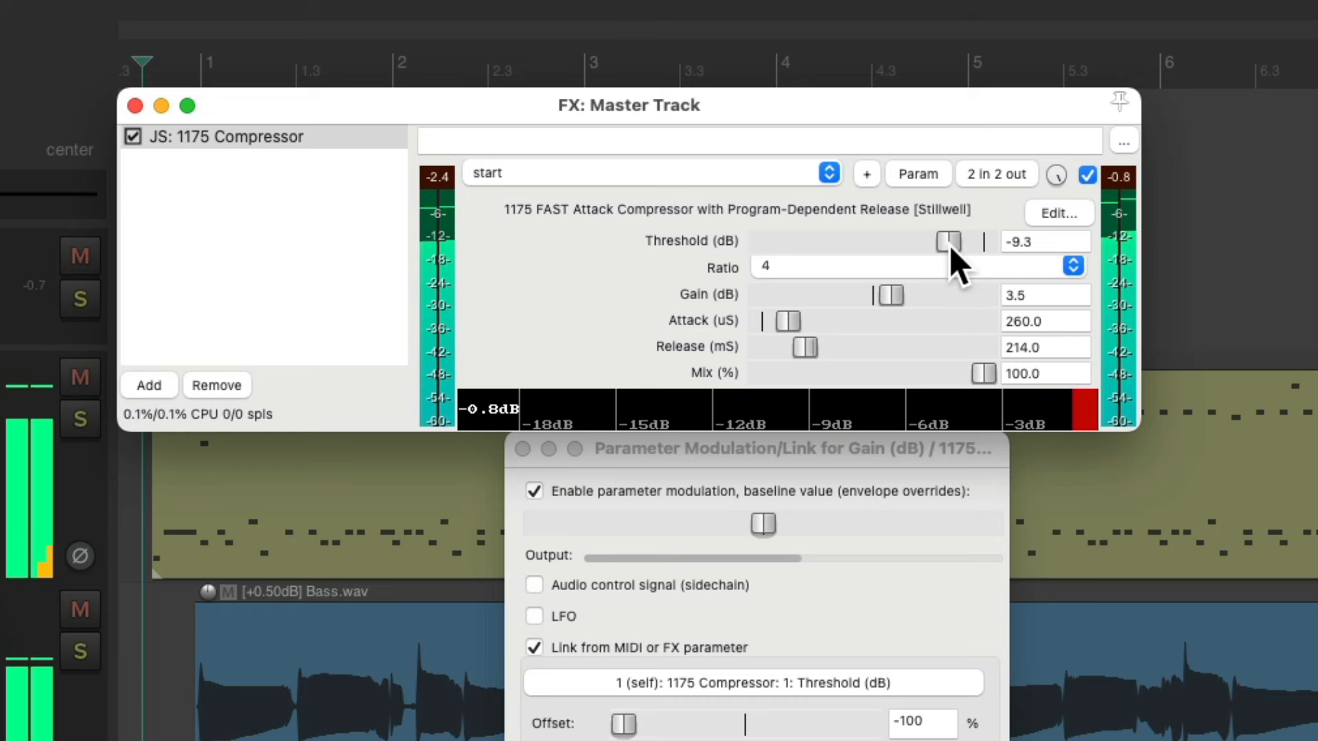
drag(940, 241, 952, 241)
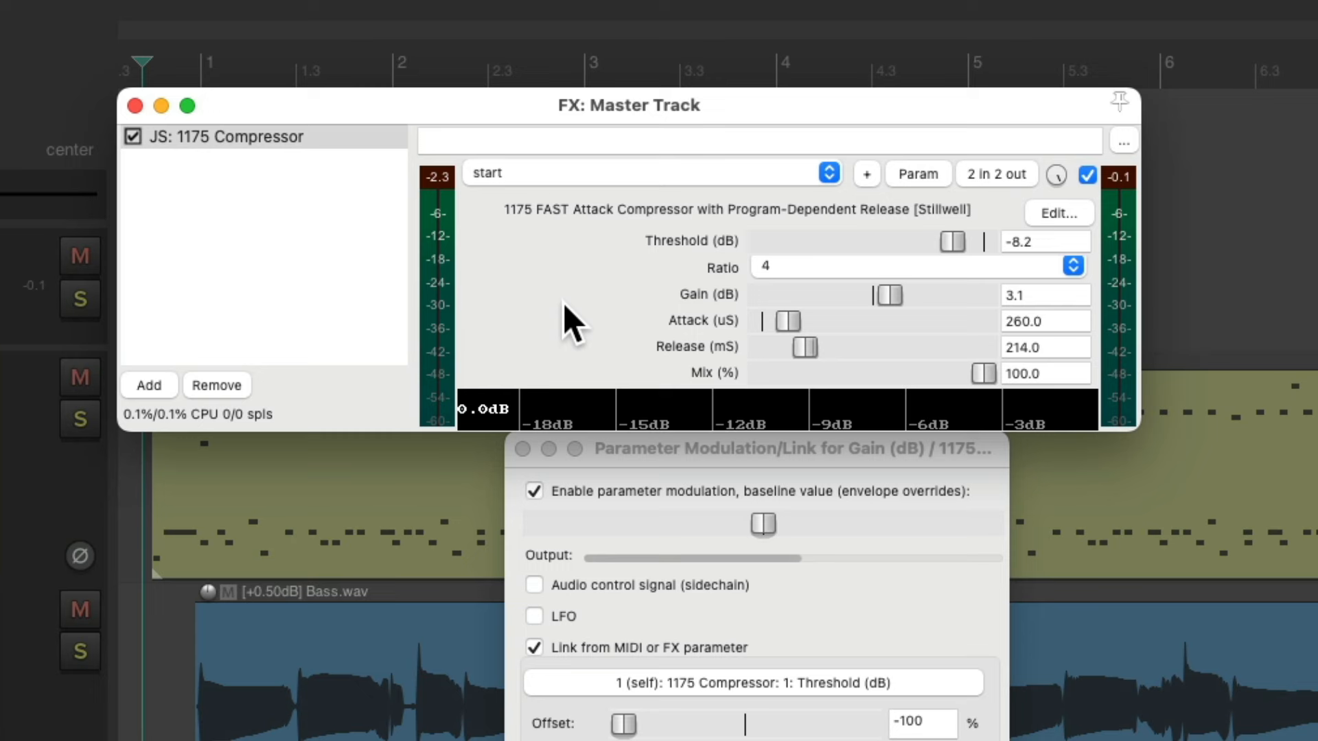
click(133, 137)
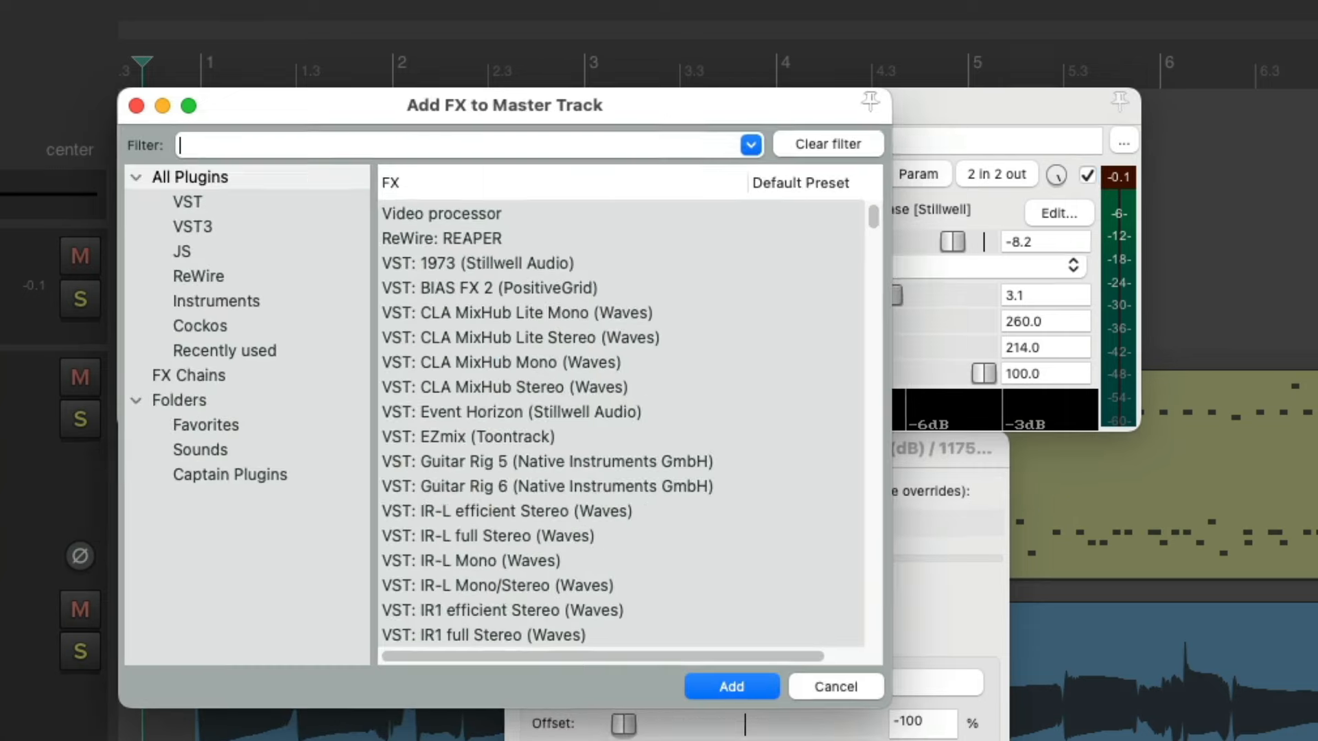
Filter for 'rea' and add VST: ReaXcomp (Cockos) after the 1175 Compressor
text(reax)
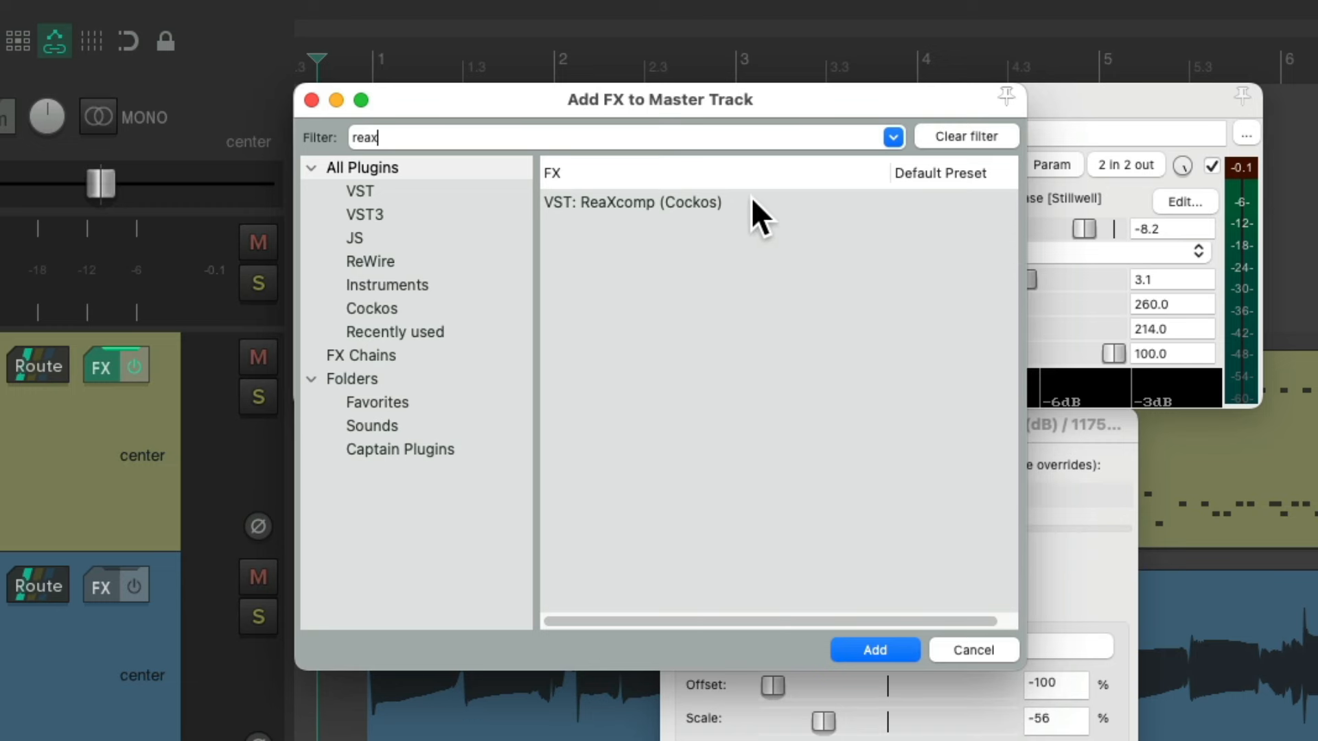
click(635, 202)
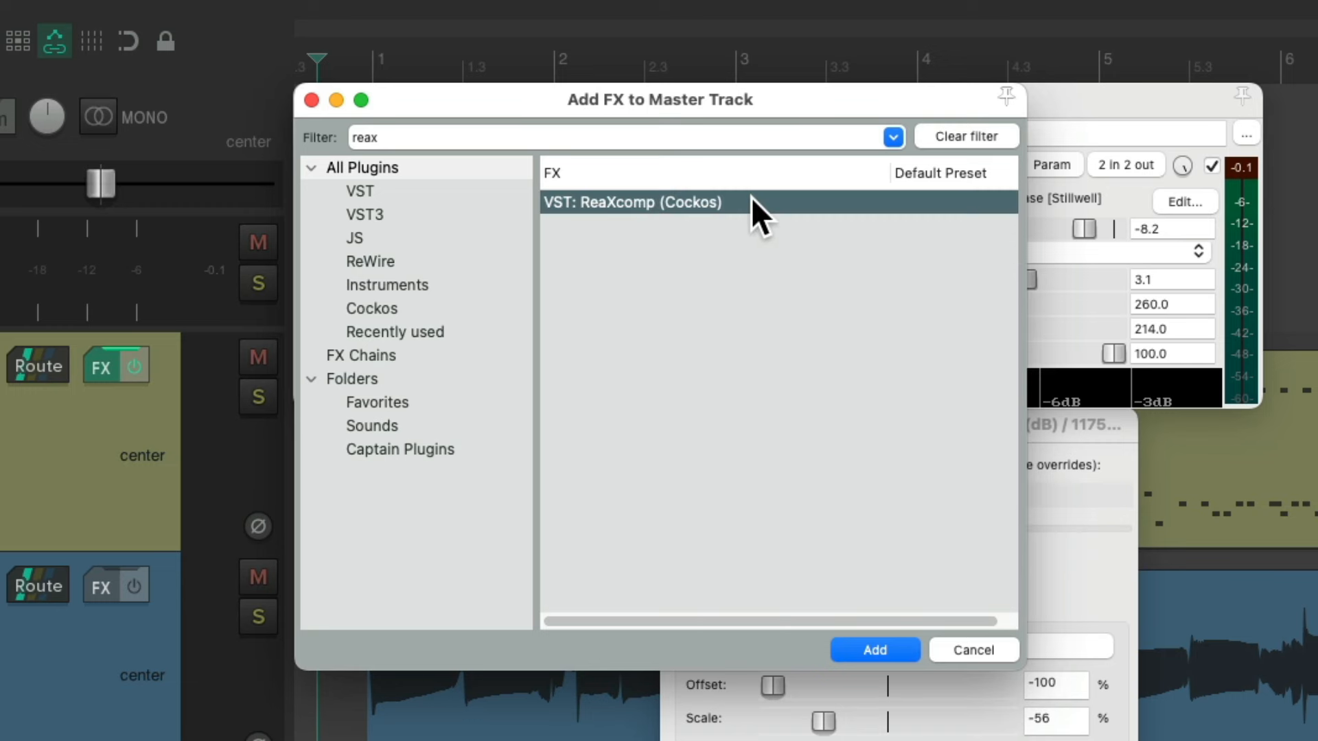
click(875, 649)
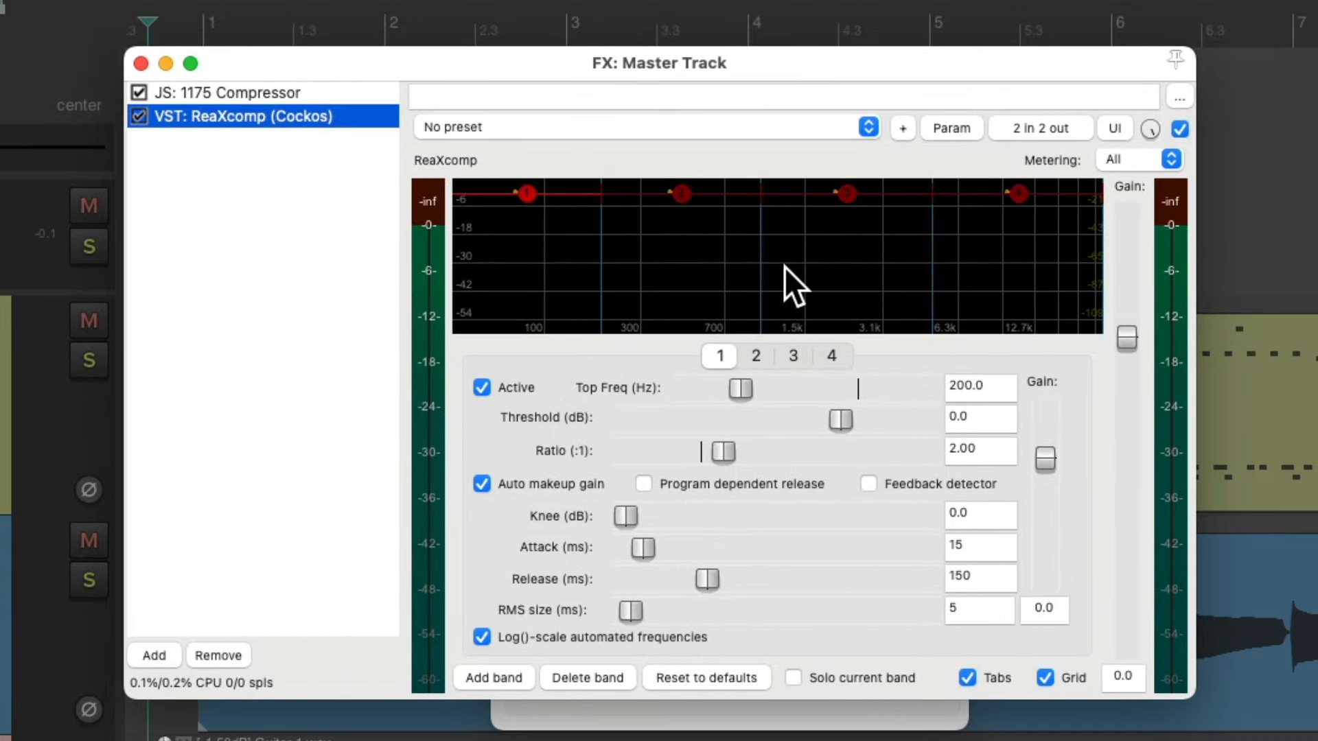
mouse_move(925, 282)
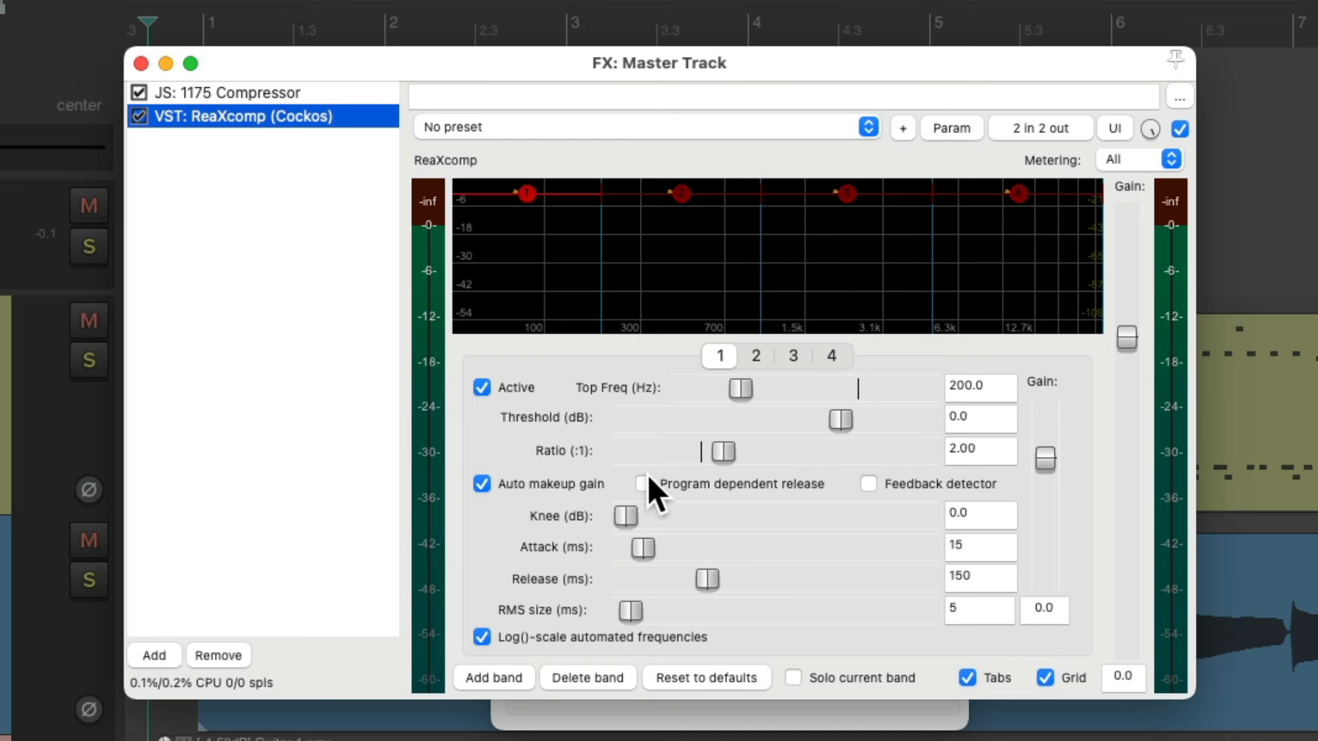
Enable program-dependent release, rebuild three bands, and spread their edges up to 24 kHz
click(643, 484)
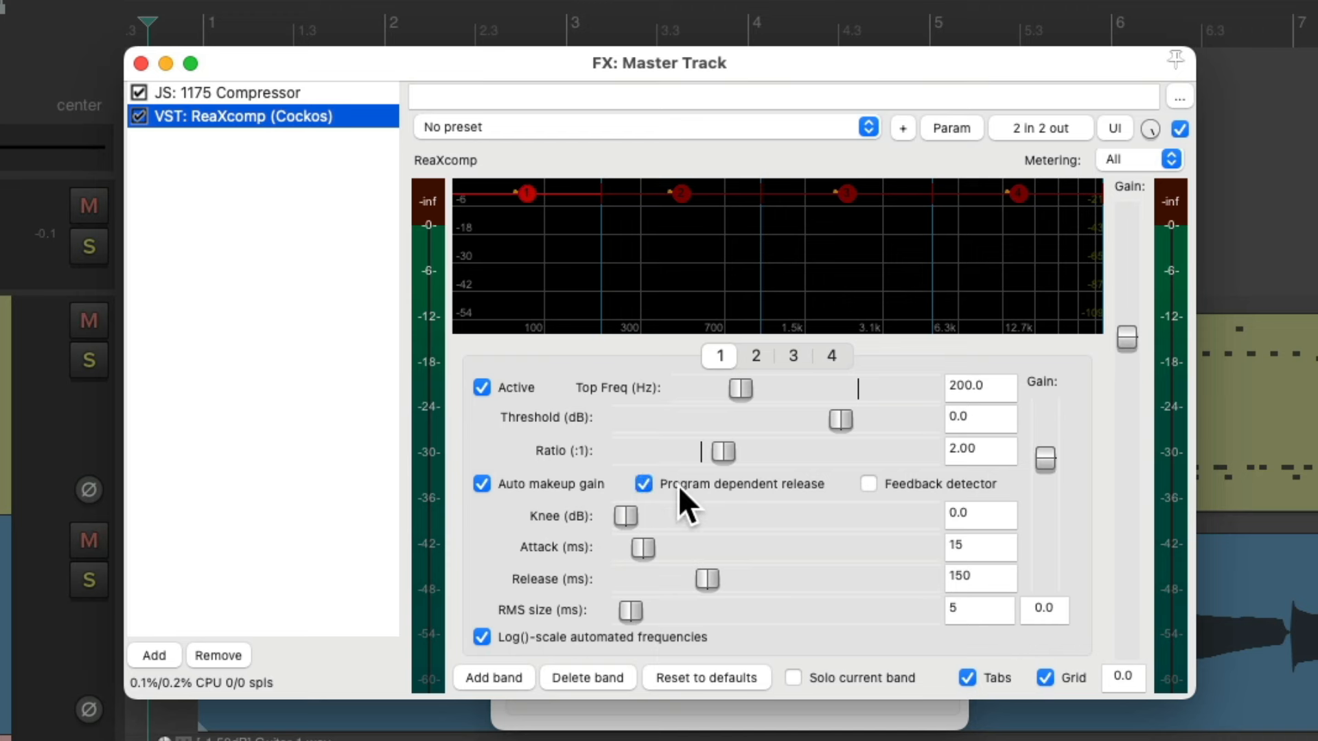
click(831, 357)
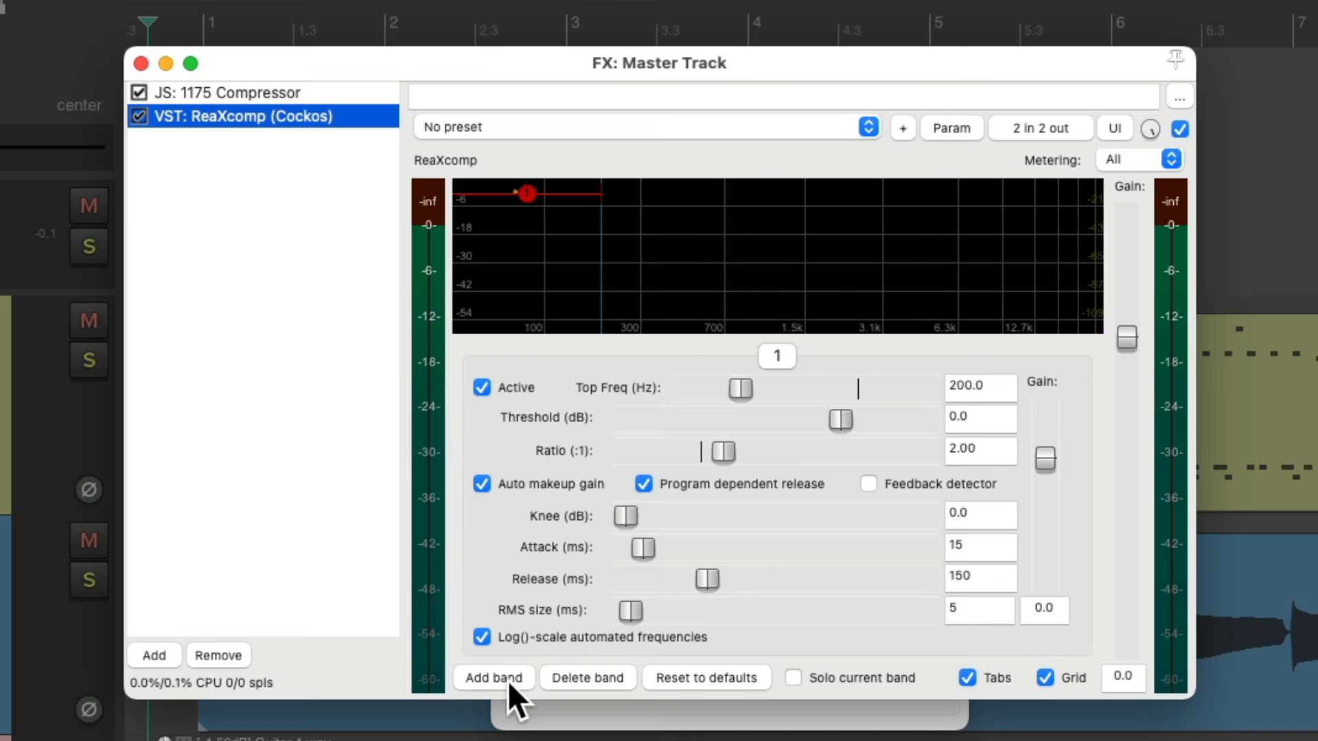
click(493, 678)
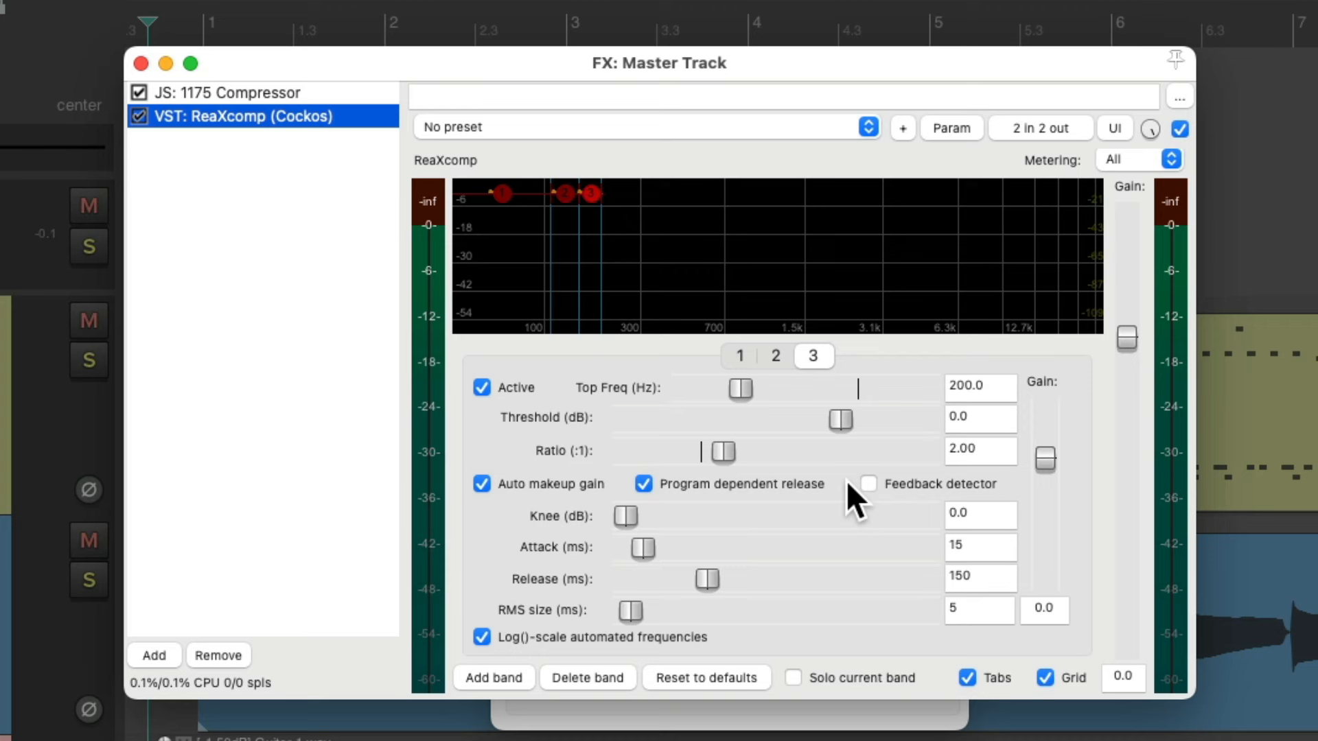
mouse_move(602, 256)
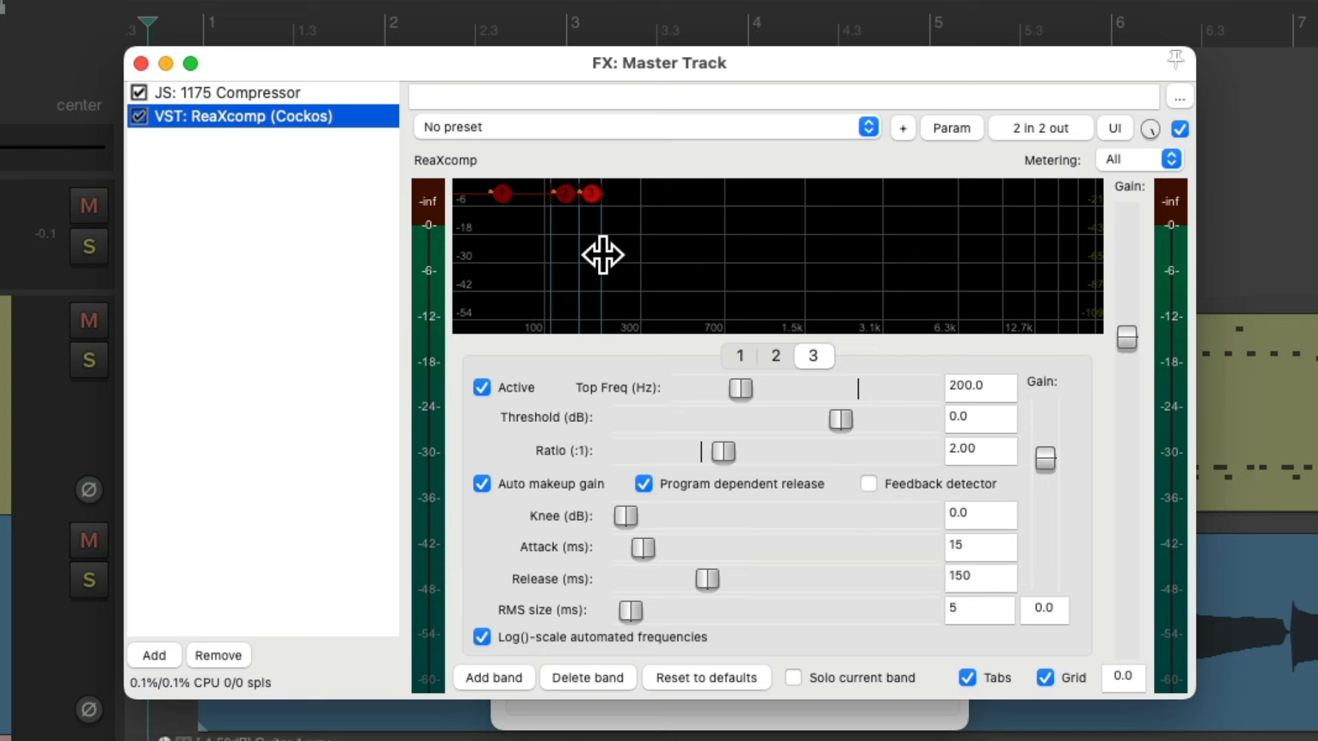
drag(740, 390, 925, 389)
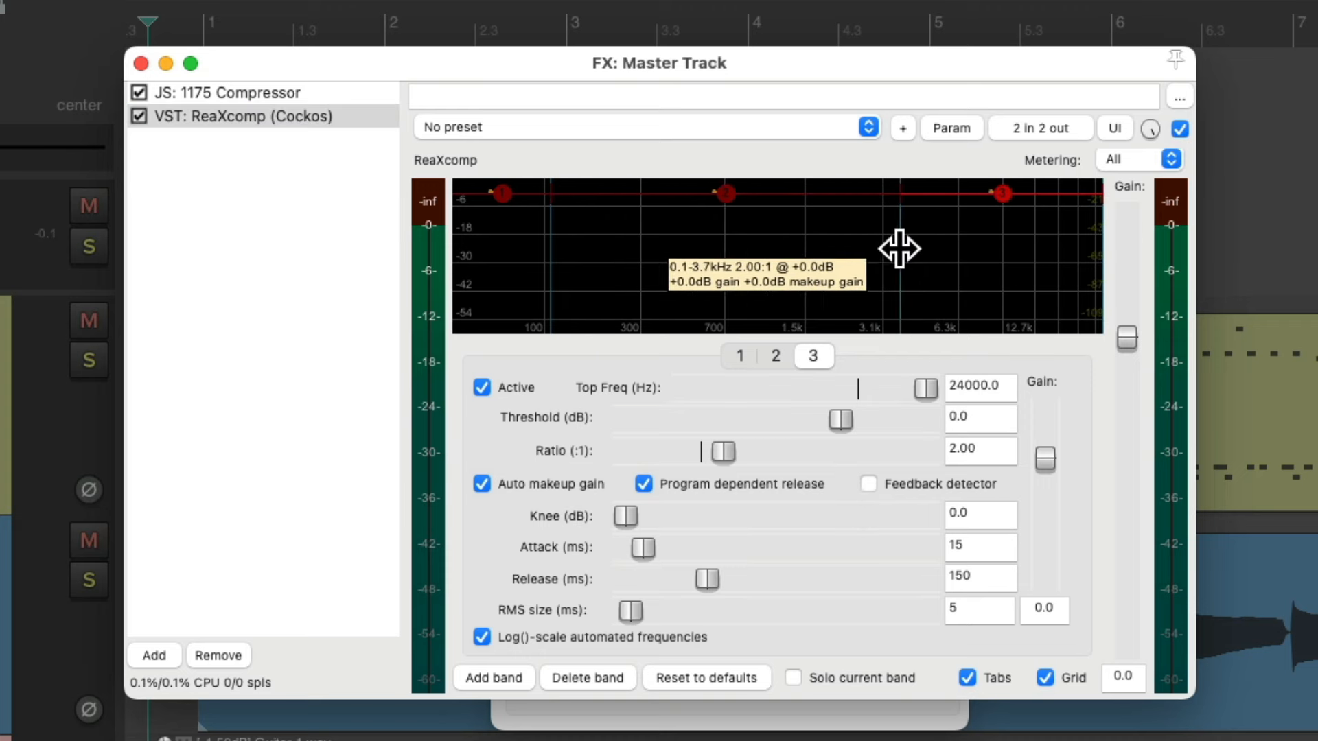
mouse_move(967, 272)
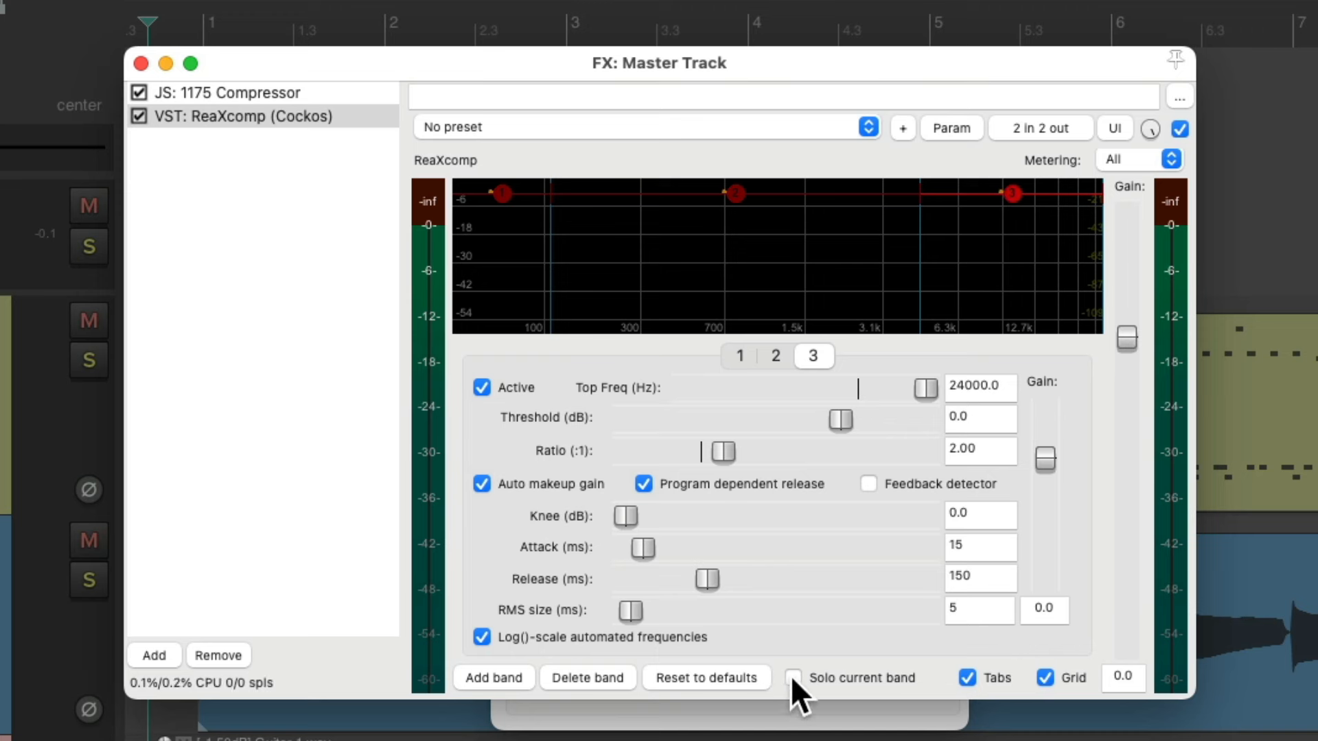
Solo the first ReaXcomp band and set its upper crossover near 190 Hz
click(795, 677)
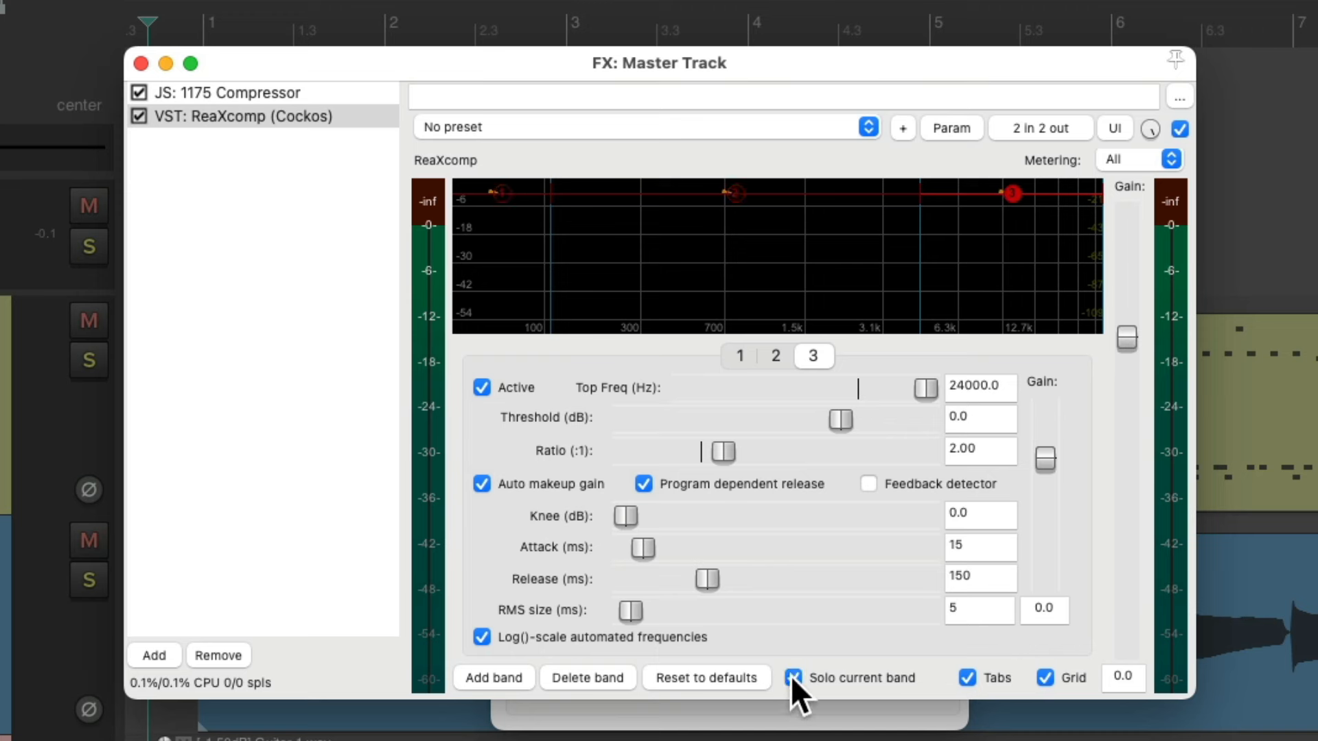
click(738, 355)
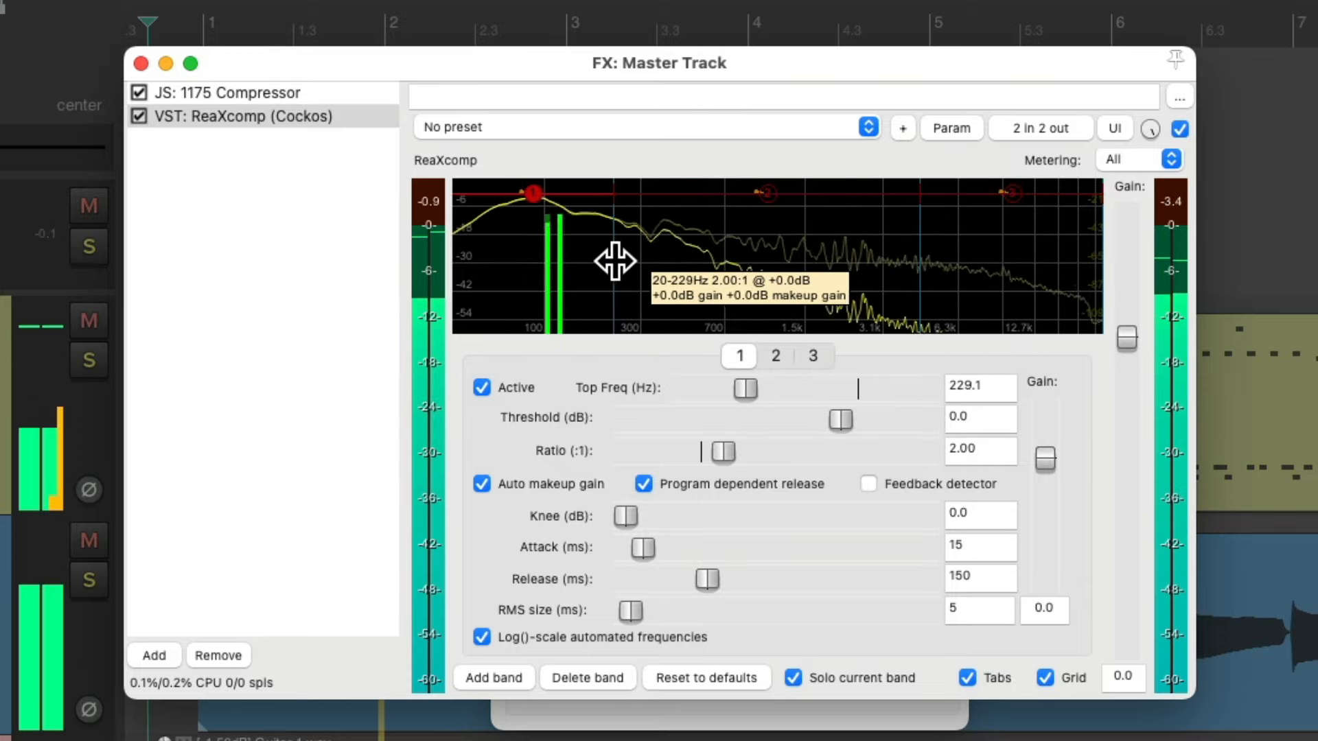
drag(533, 194, 525, 194)
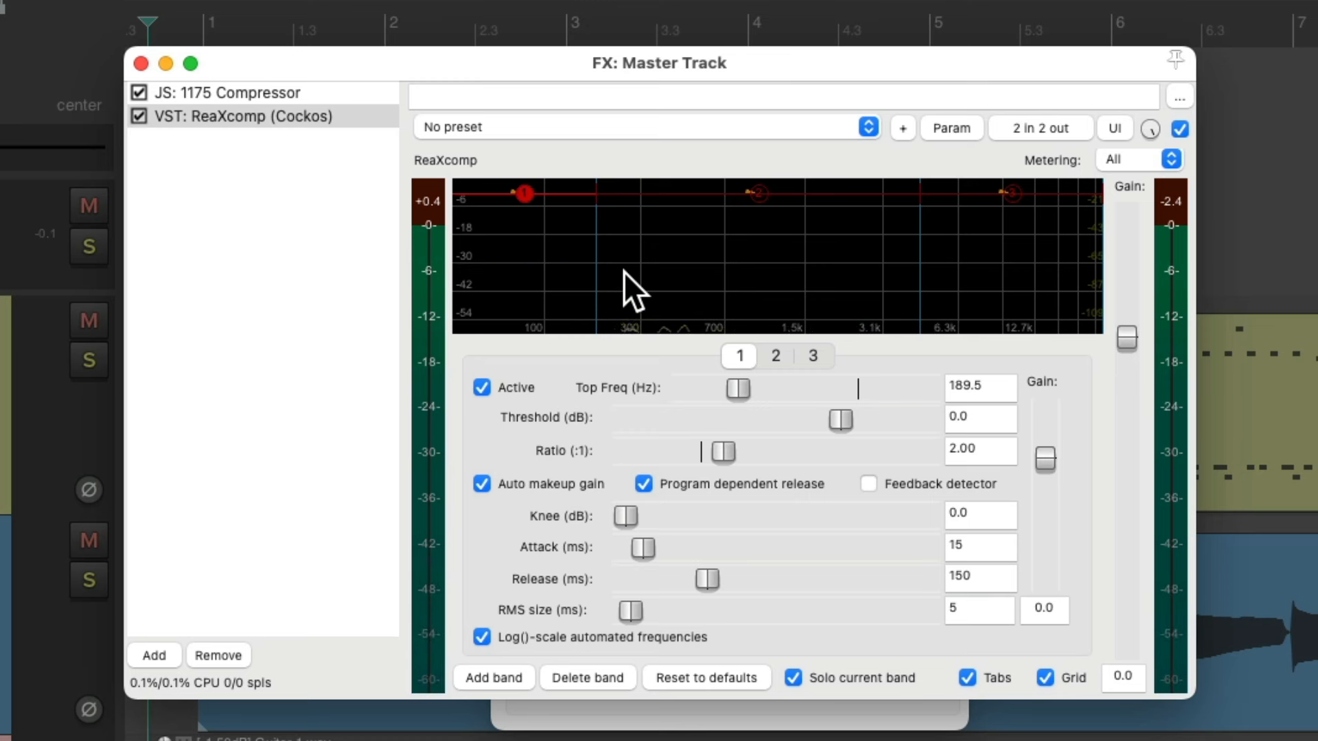
mouse_move(975, 426)
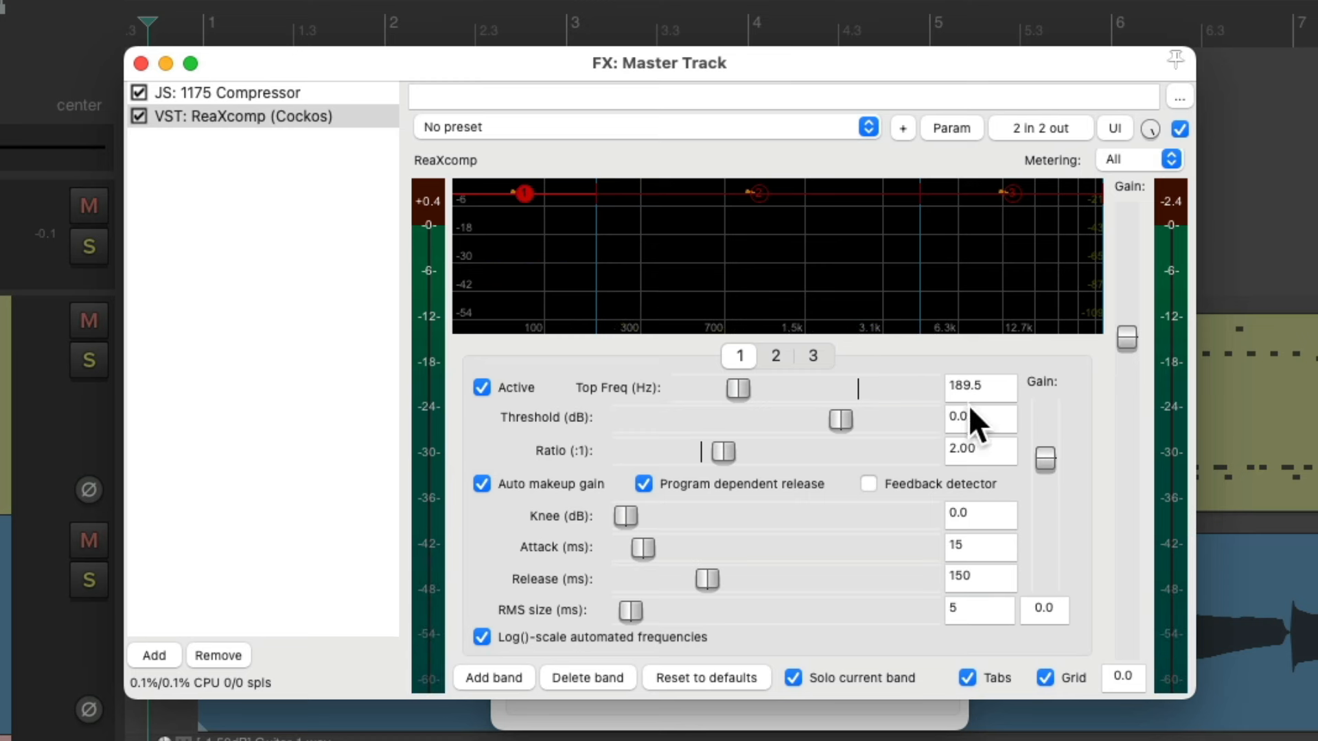
mouse_move(989, 409)
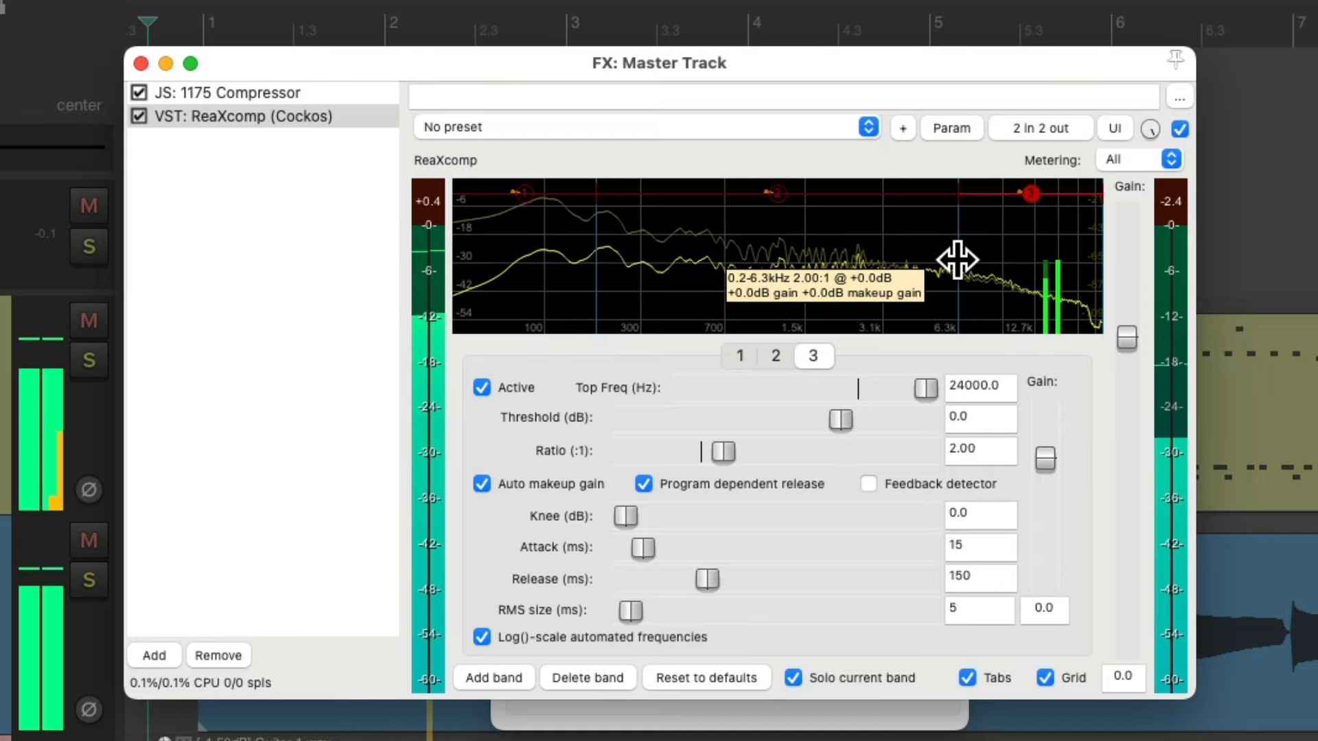
Set the middle band's crossover near 6460 Hz and turn band soloing off
click(775, 356)
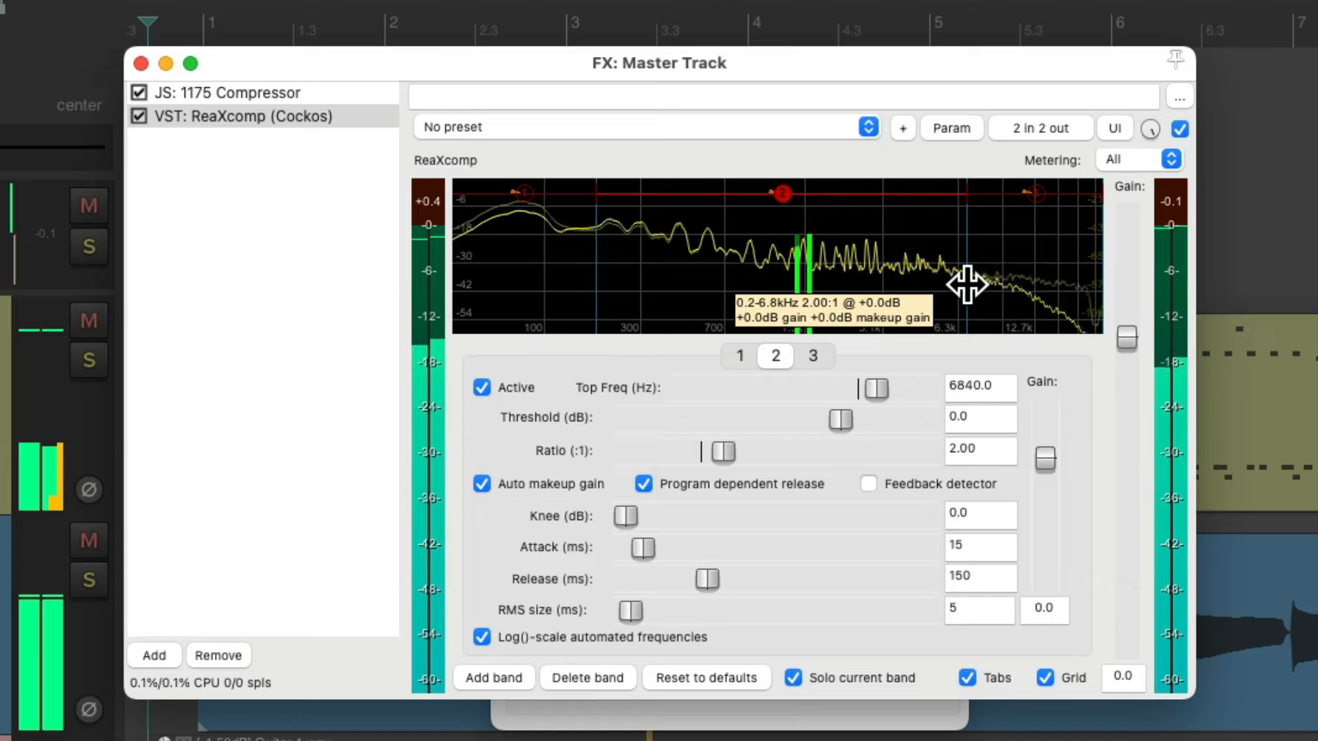
click(793, 678)
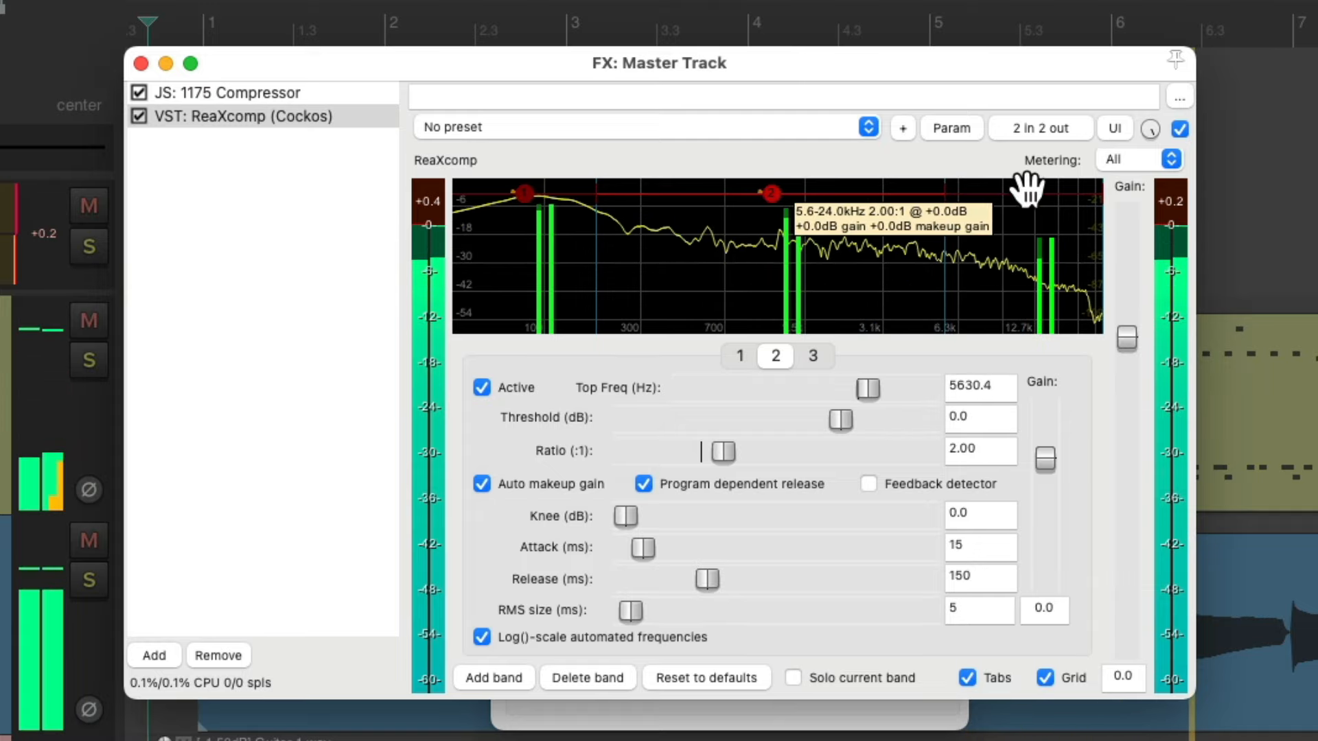
click(812, 355)
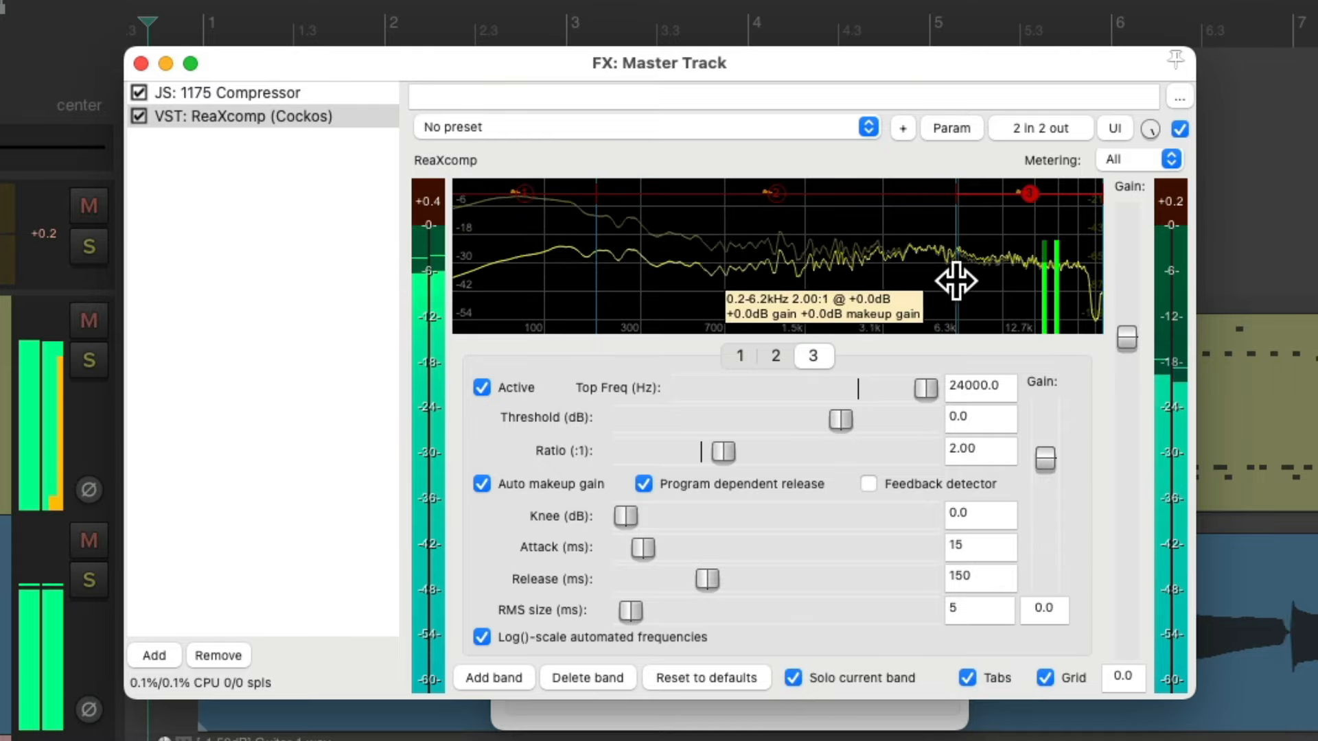
mouse_move(907, 306)
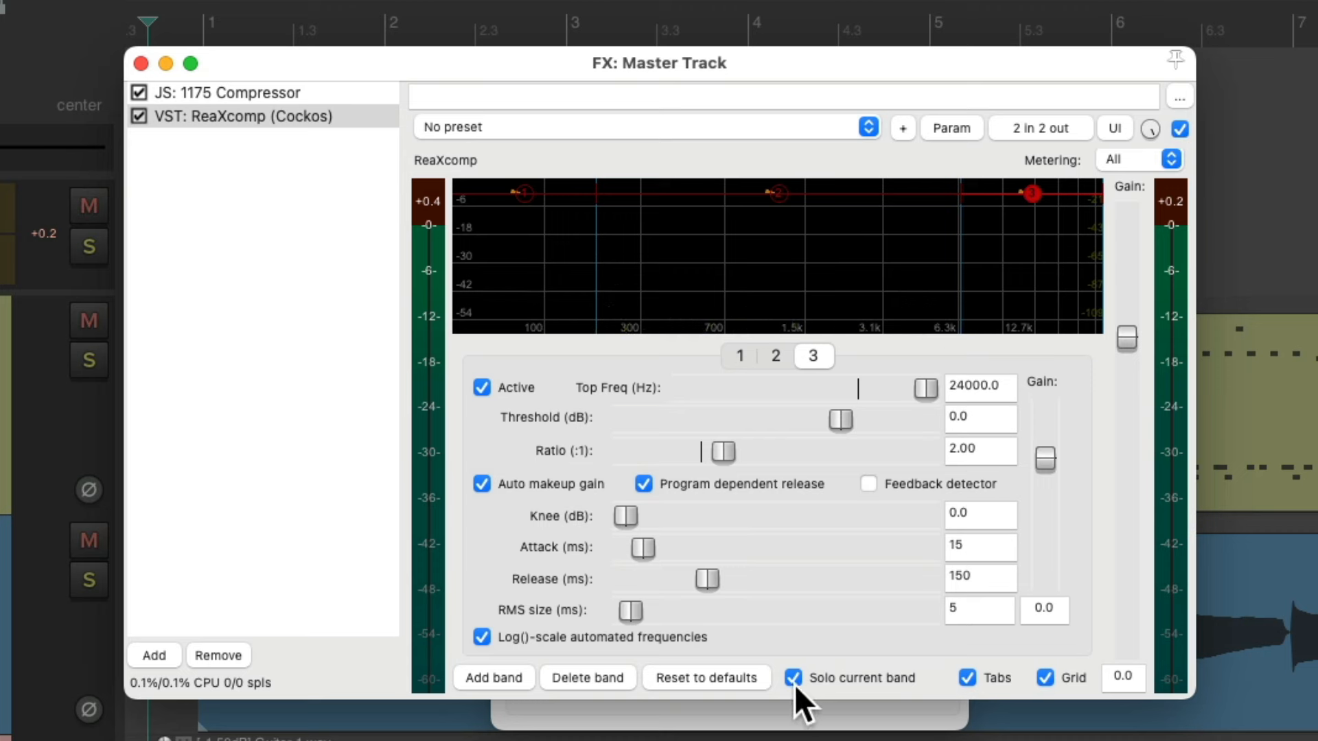
click(794, 678)
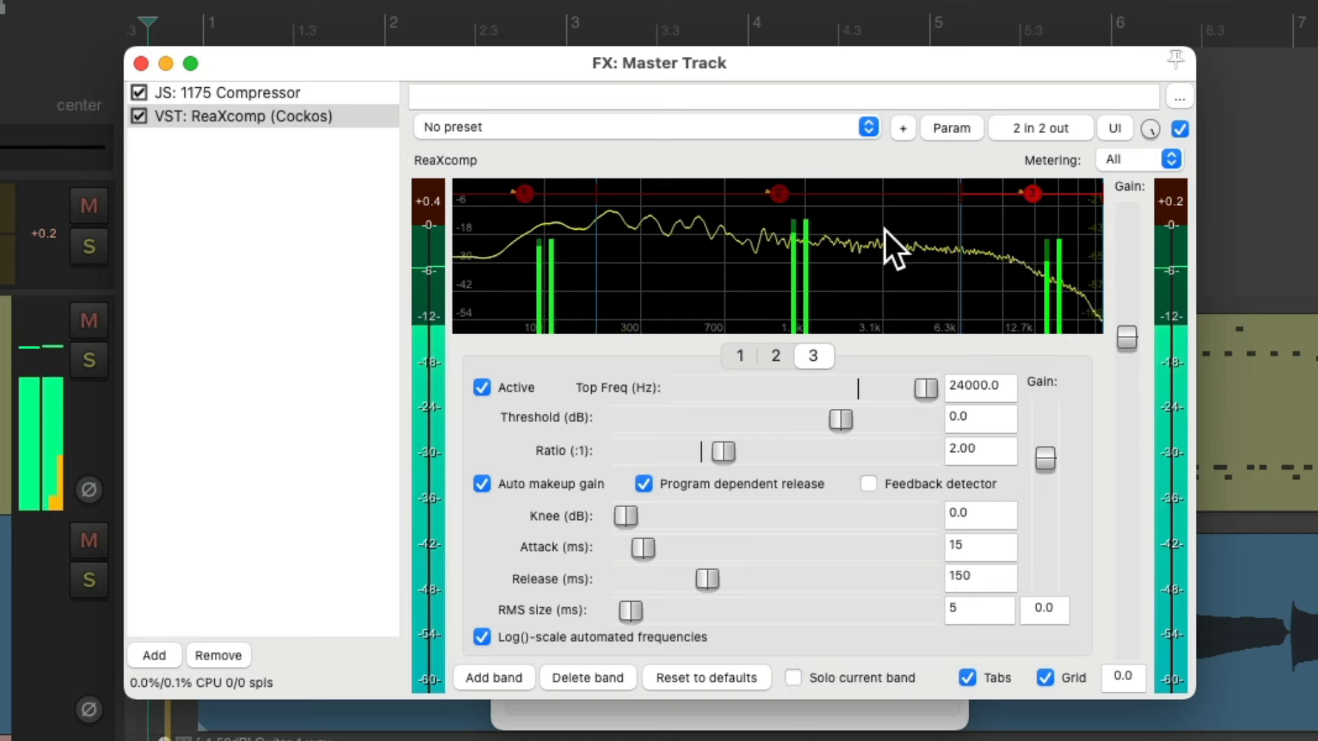
click(775, 355)
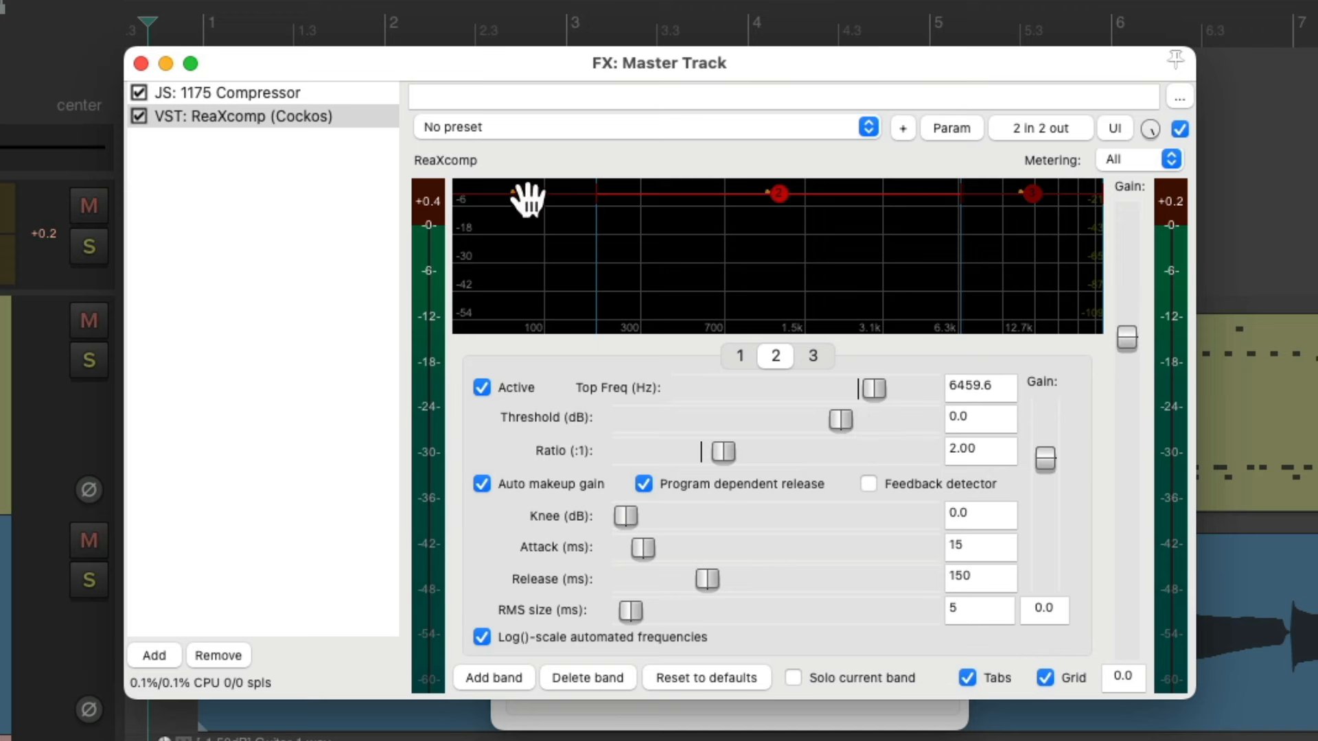
Link band 1's threshold to ReaXcomp's 15: 2-Threshold parameter
click(738, 356)
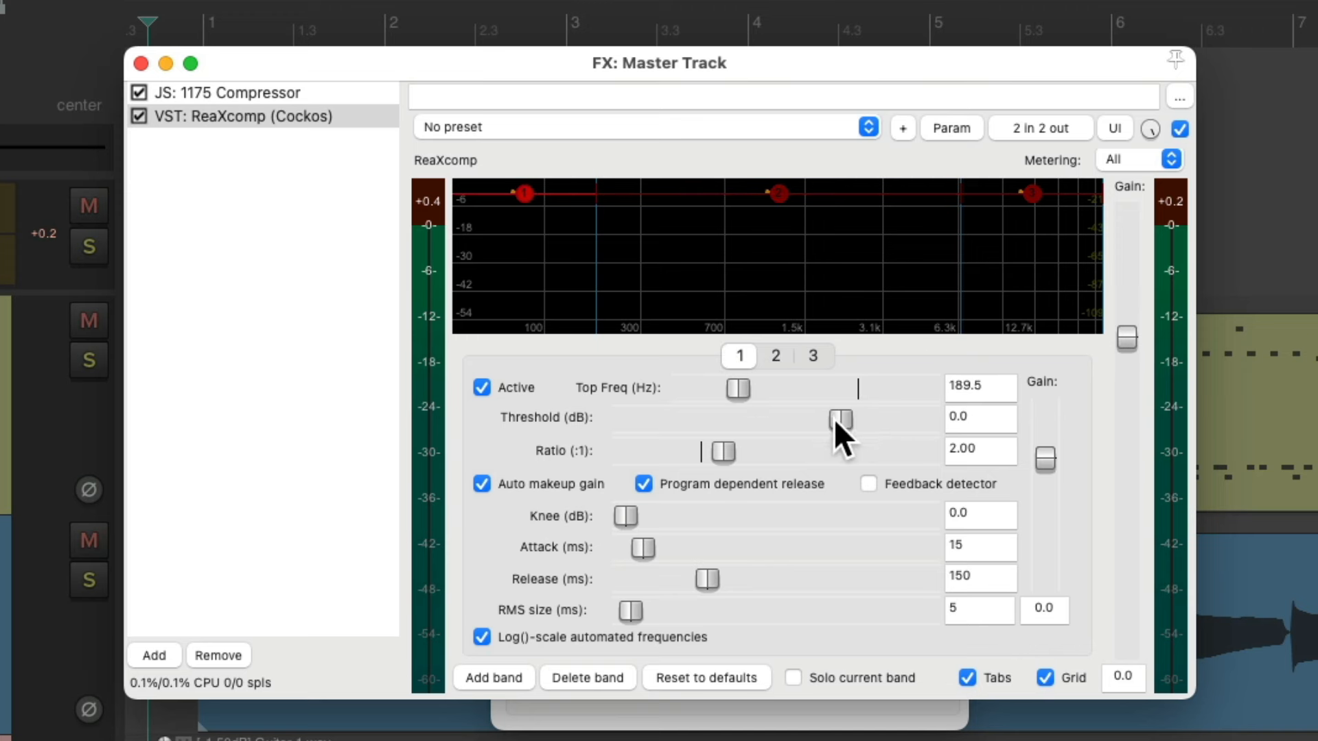
click(950, 128)
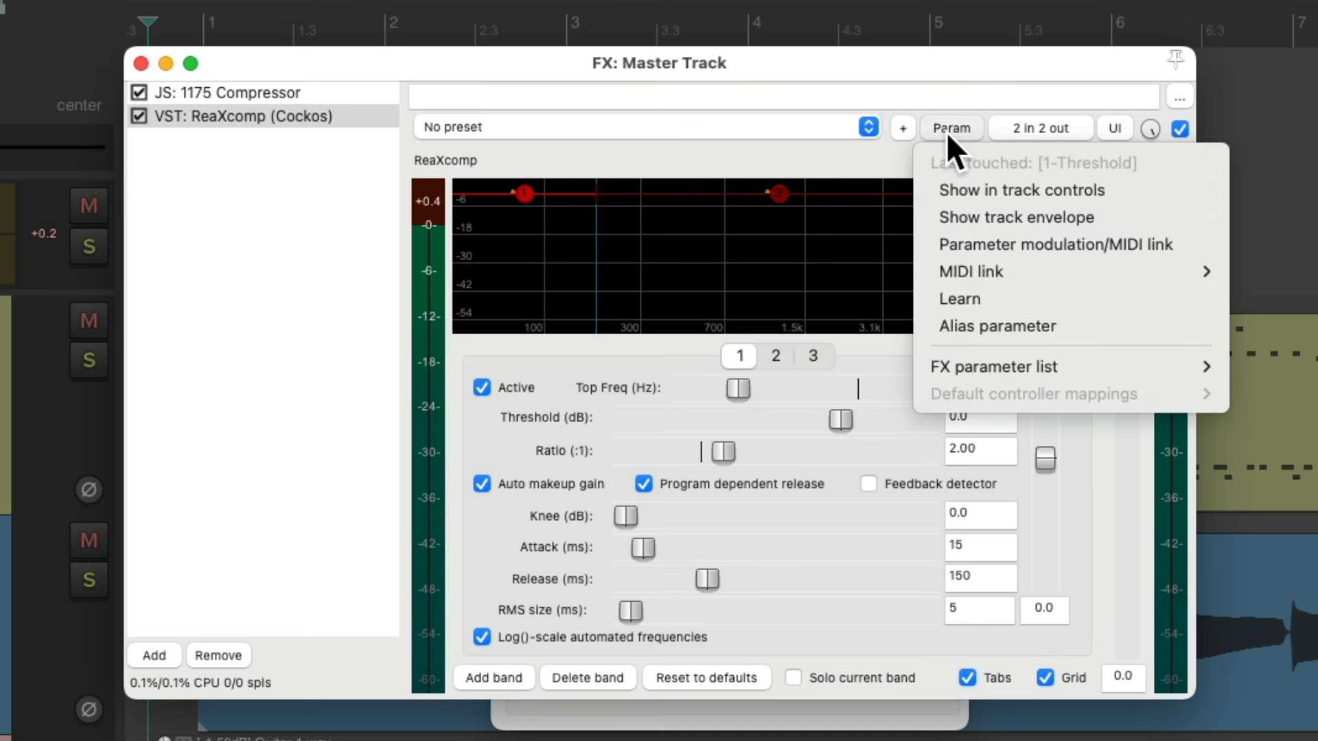
mouse_move(941, 280)
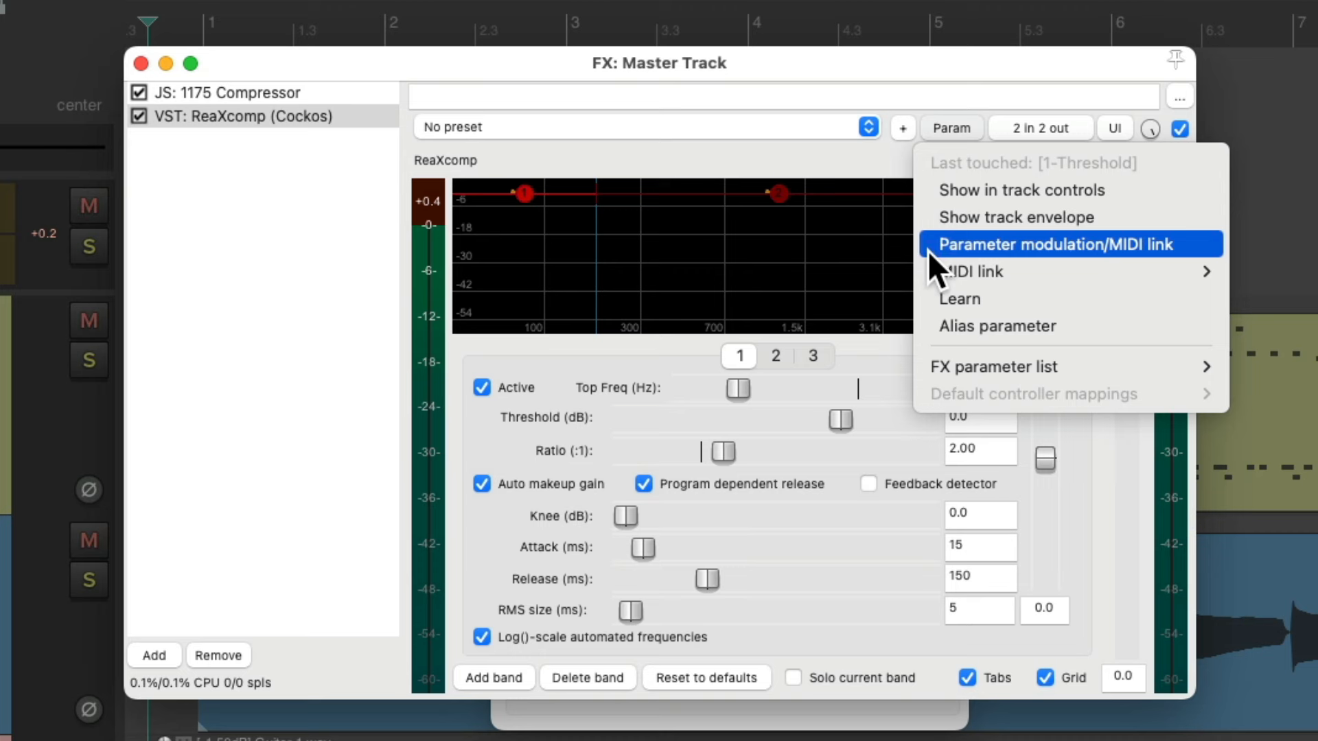
click(1059, 244)
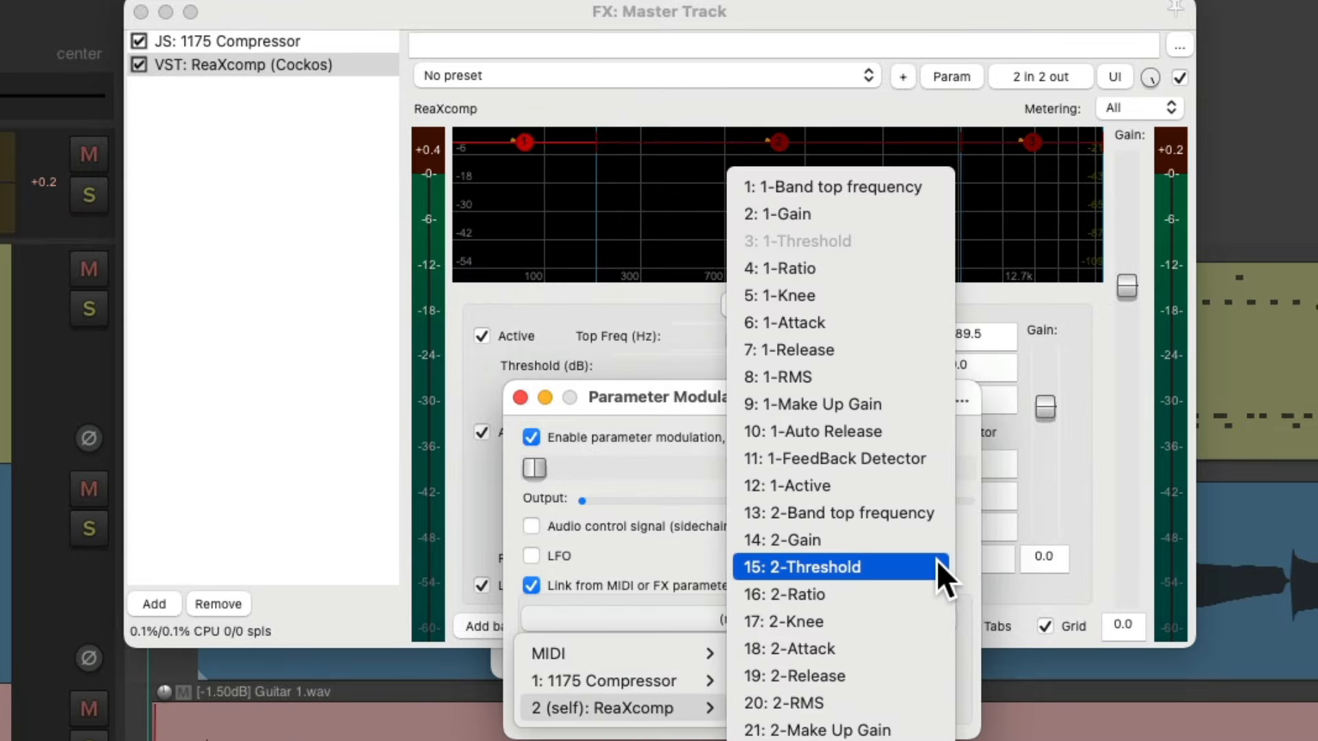
click(829, 567)
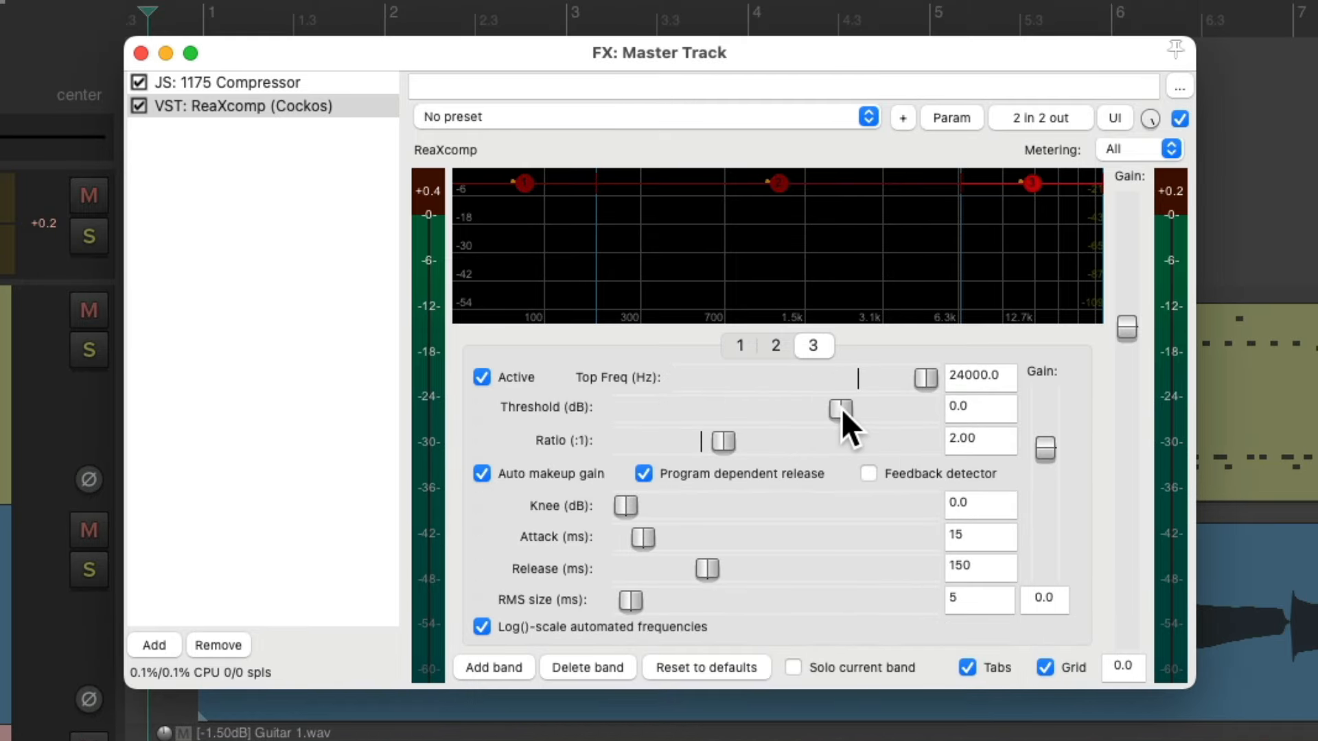
Link band 3's threshold to the band 2 threshold as well
right_click(841, 409)
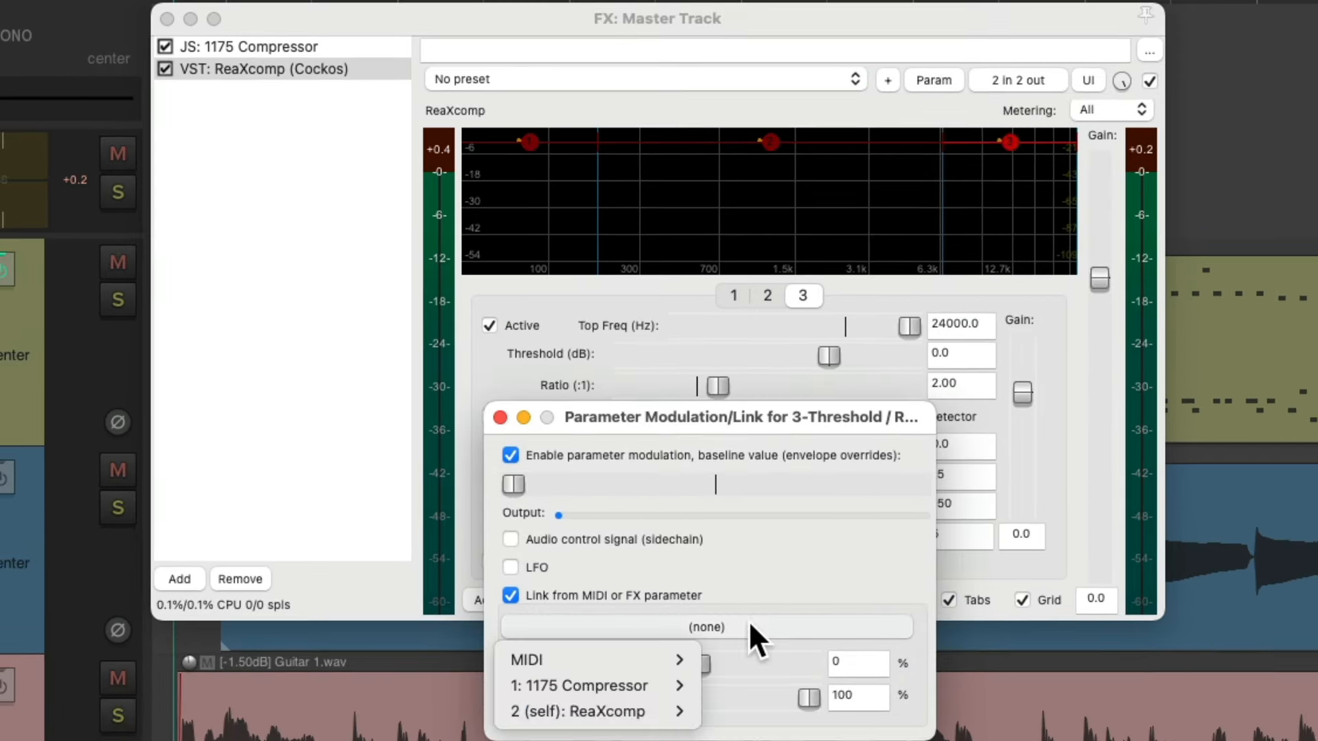
click(594, 711)
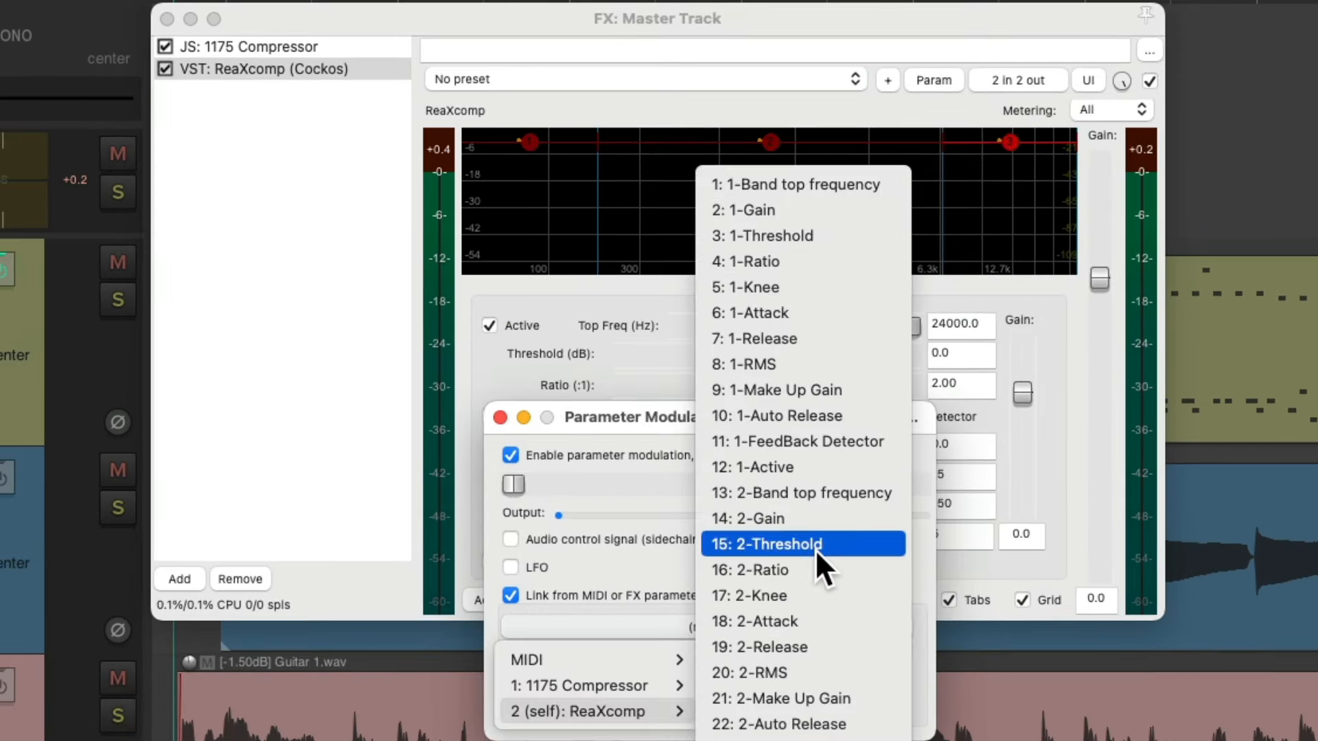
click(776, 544)
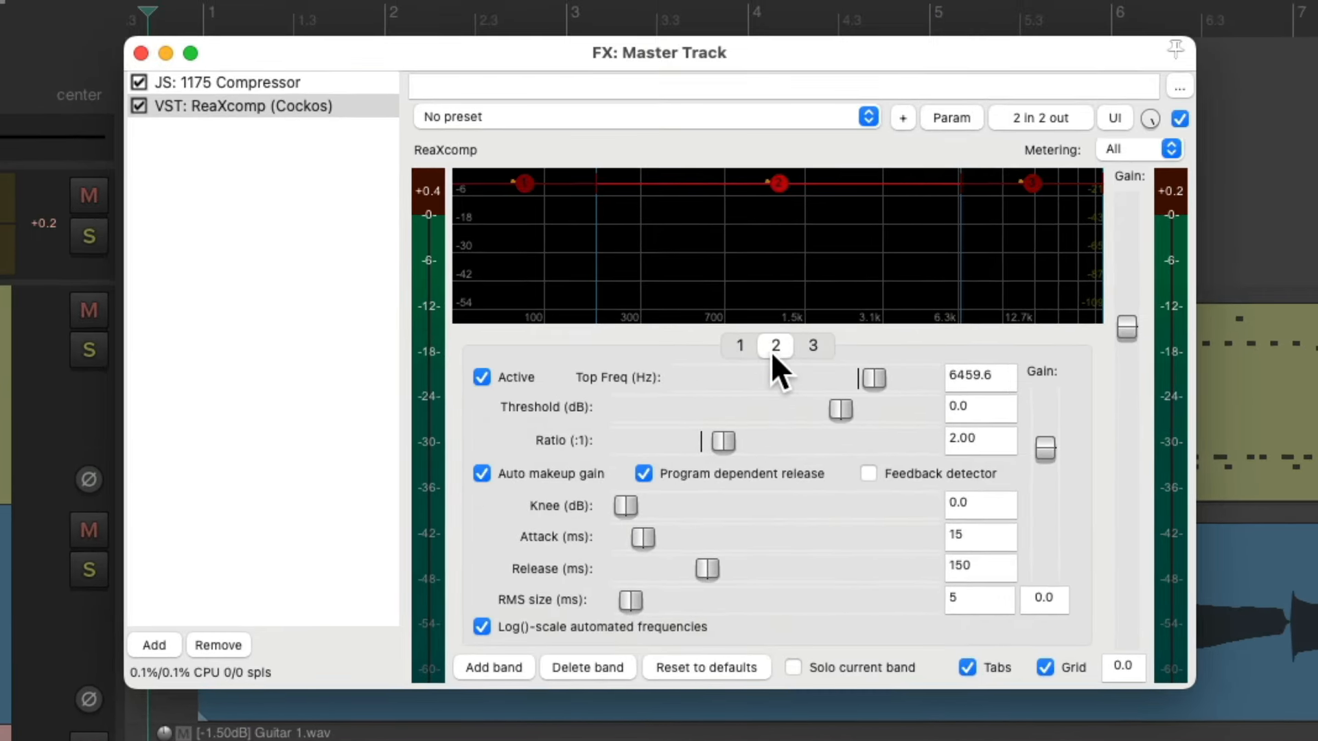
Drag the linked ReaXcomp band threshold down to -5.4 dB
drag(840, 410, 805, 411)
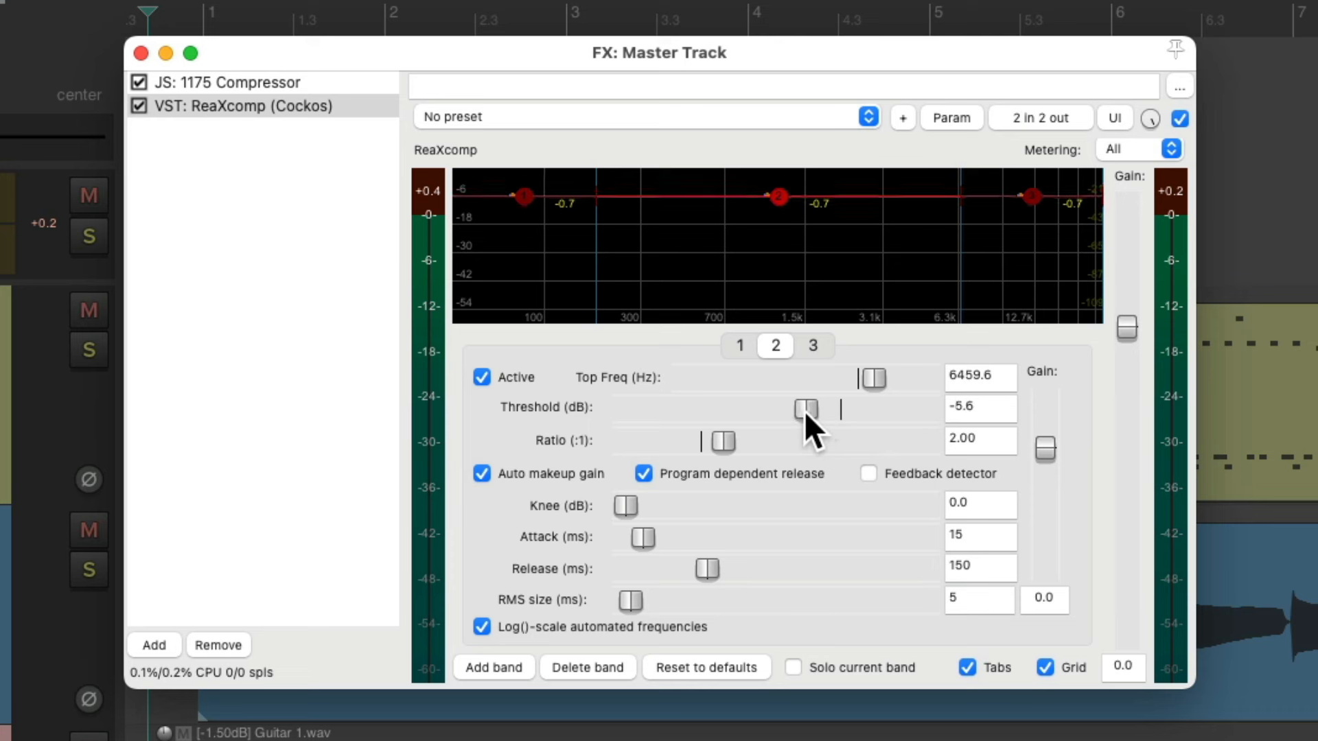
drag(805, 411, 836, 409)
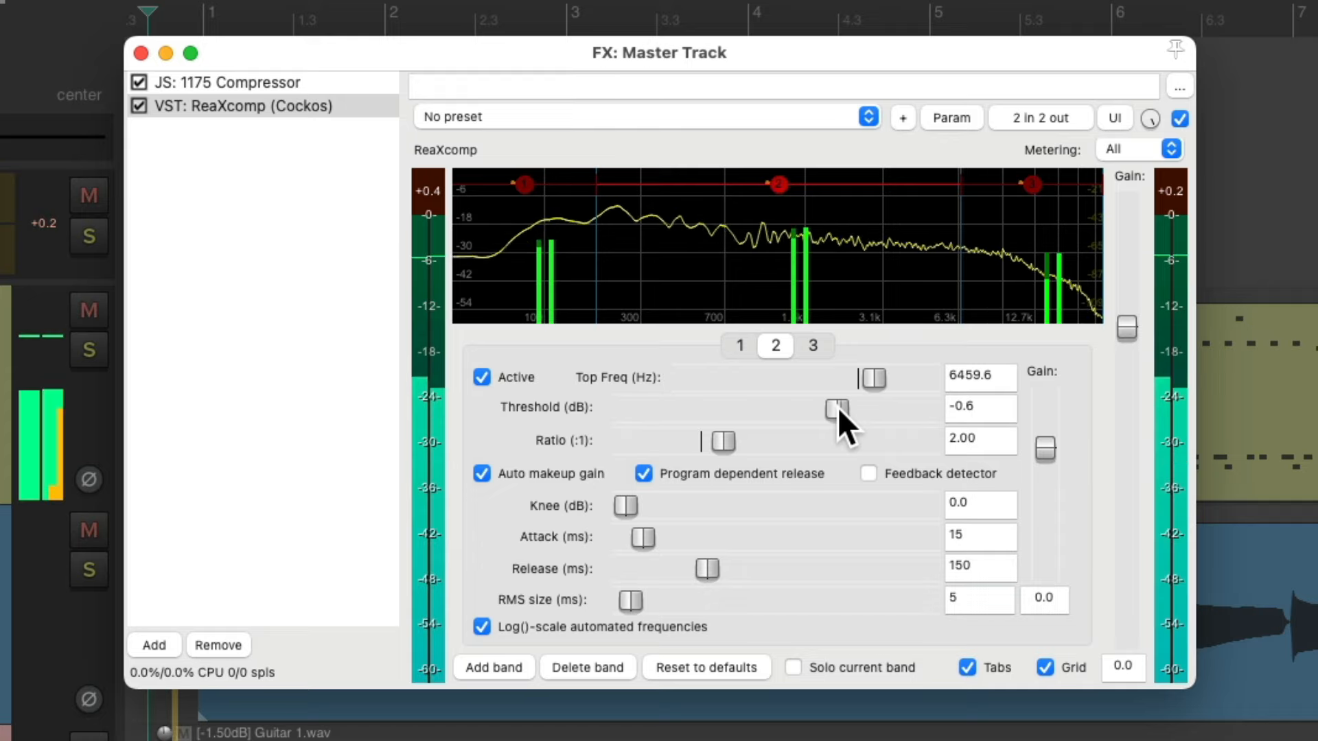
drag(836, 407, 811, 407)
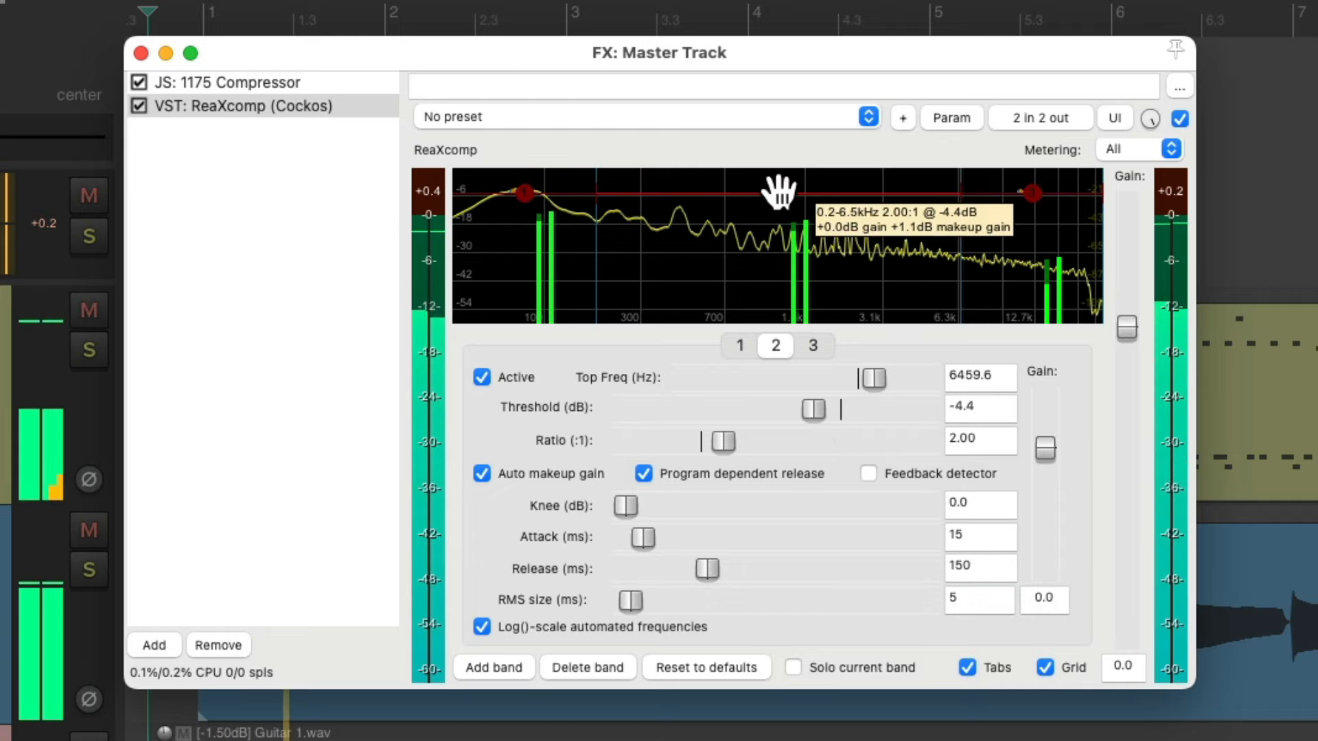
drag(811, 409, 801, 409)
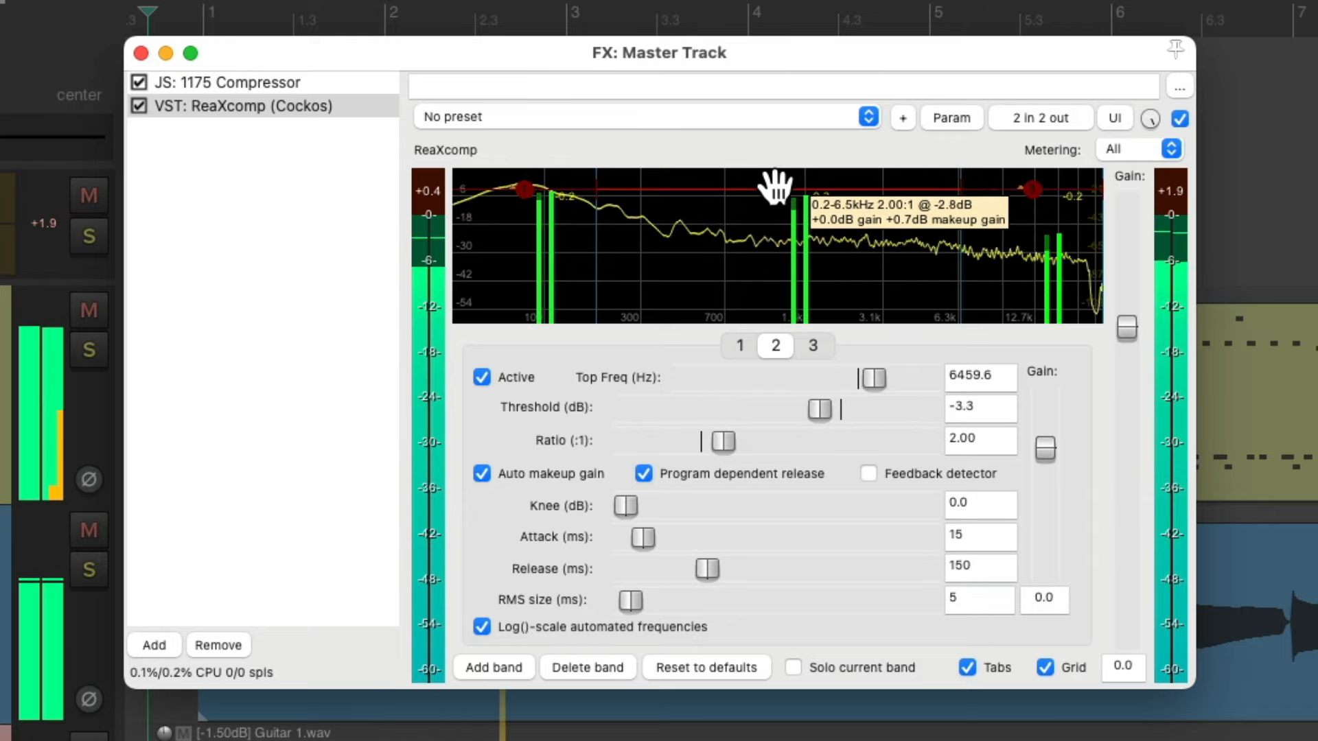
drag(821, 409, 809, 409)
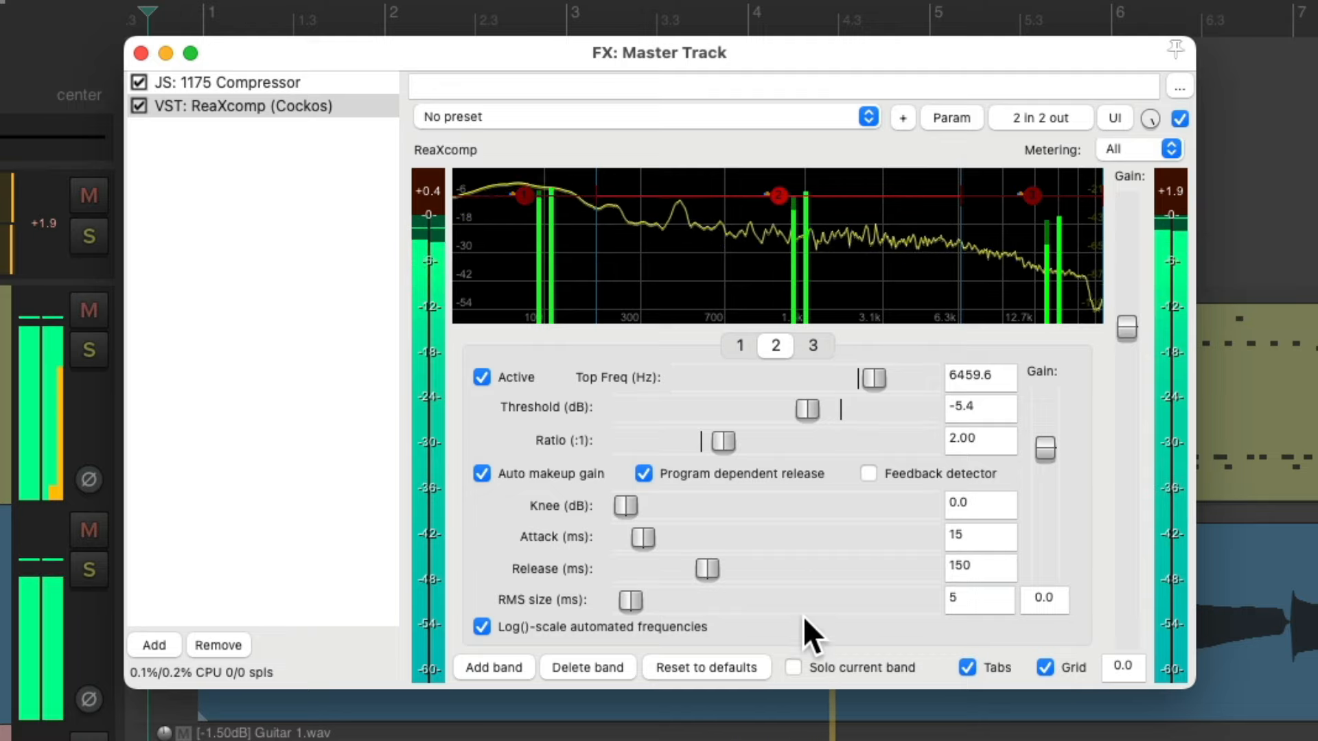
Solo the current band and audition bands 3, 1 and 2 individually
click(791, 668)
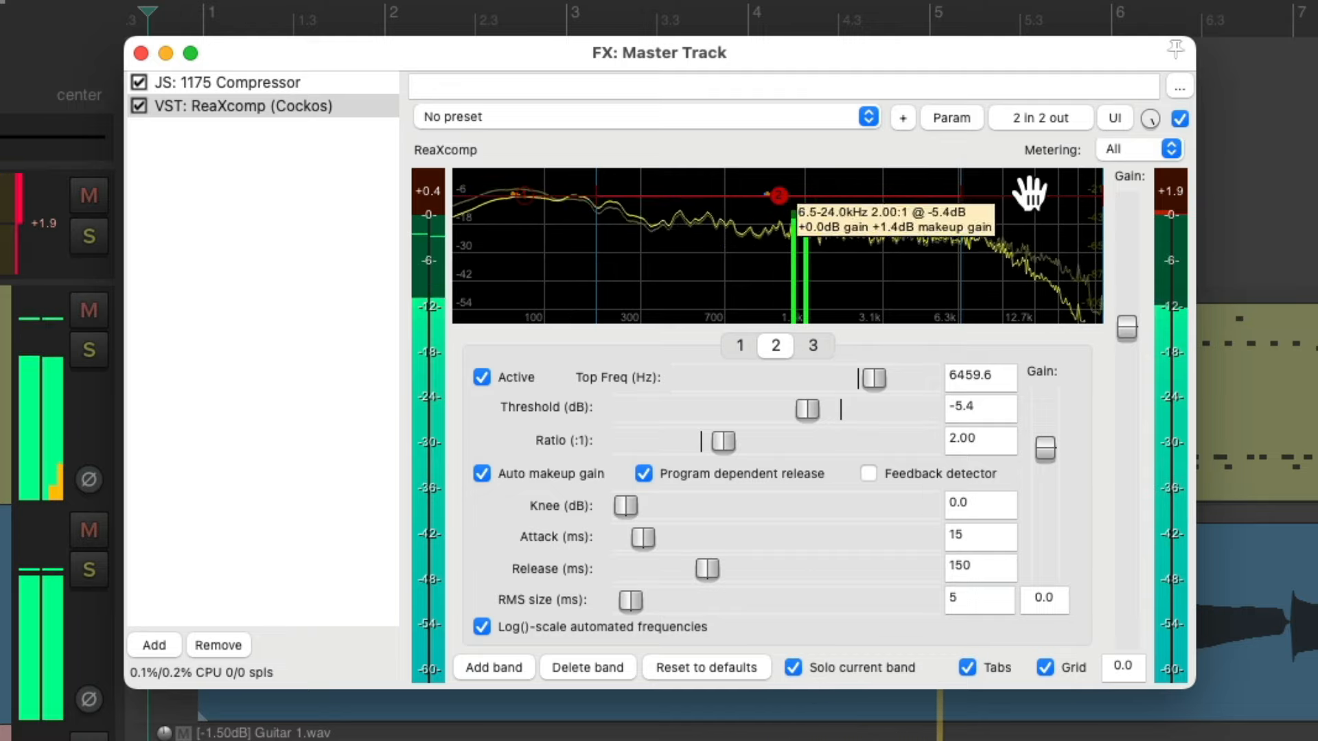
click(813, 345)
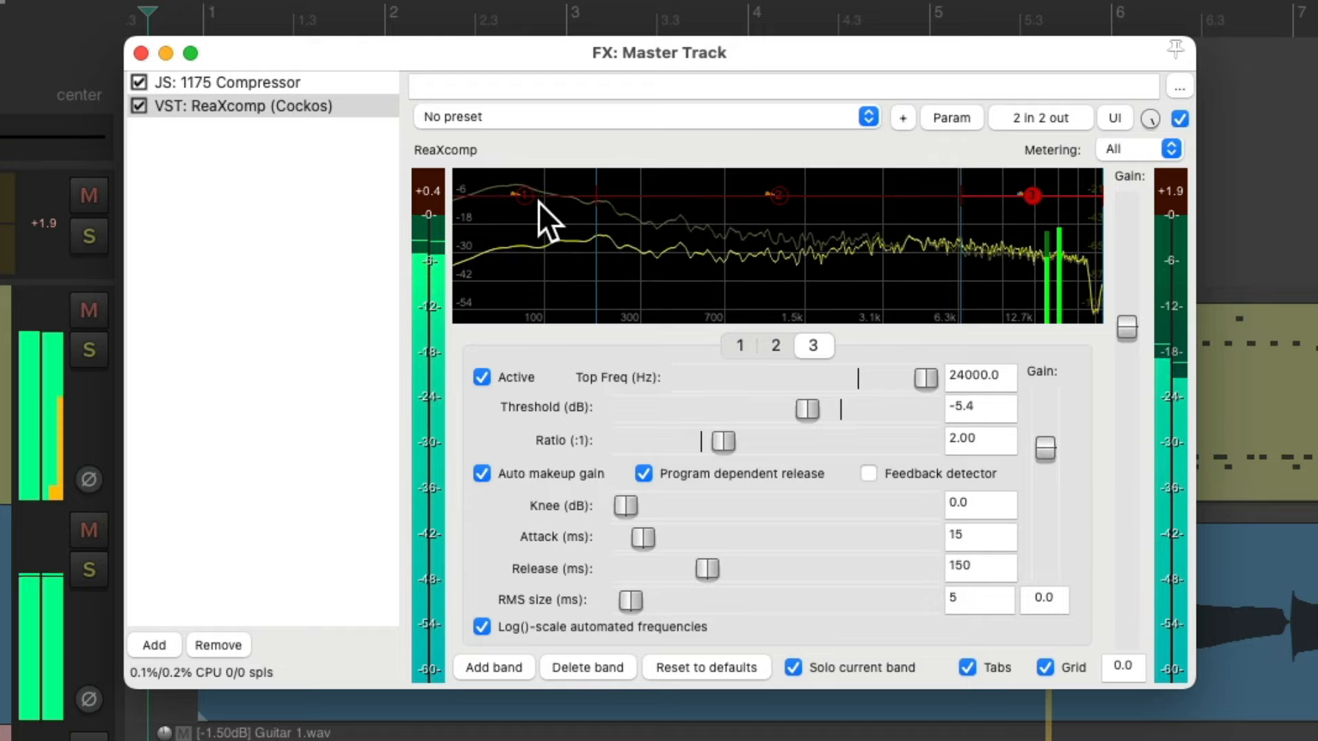
click(738, 346)
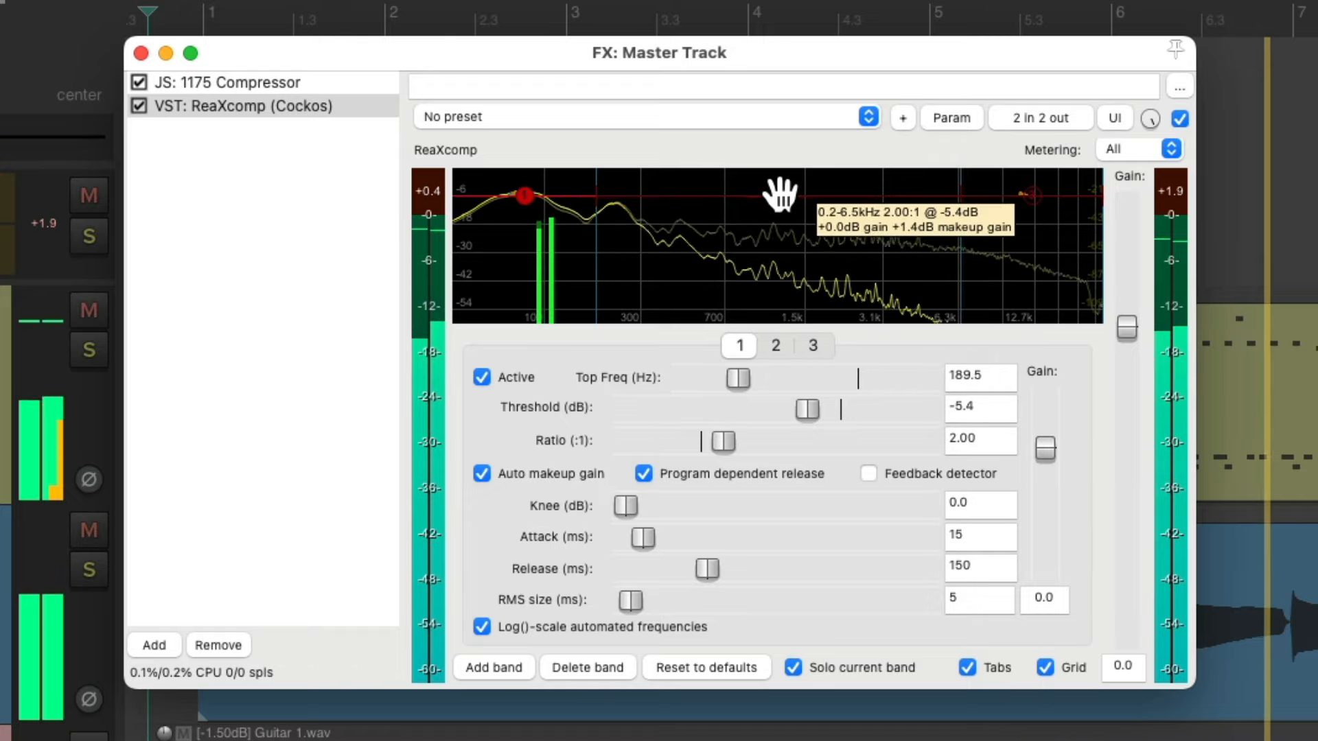
click(793, 668)
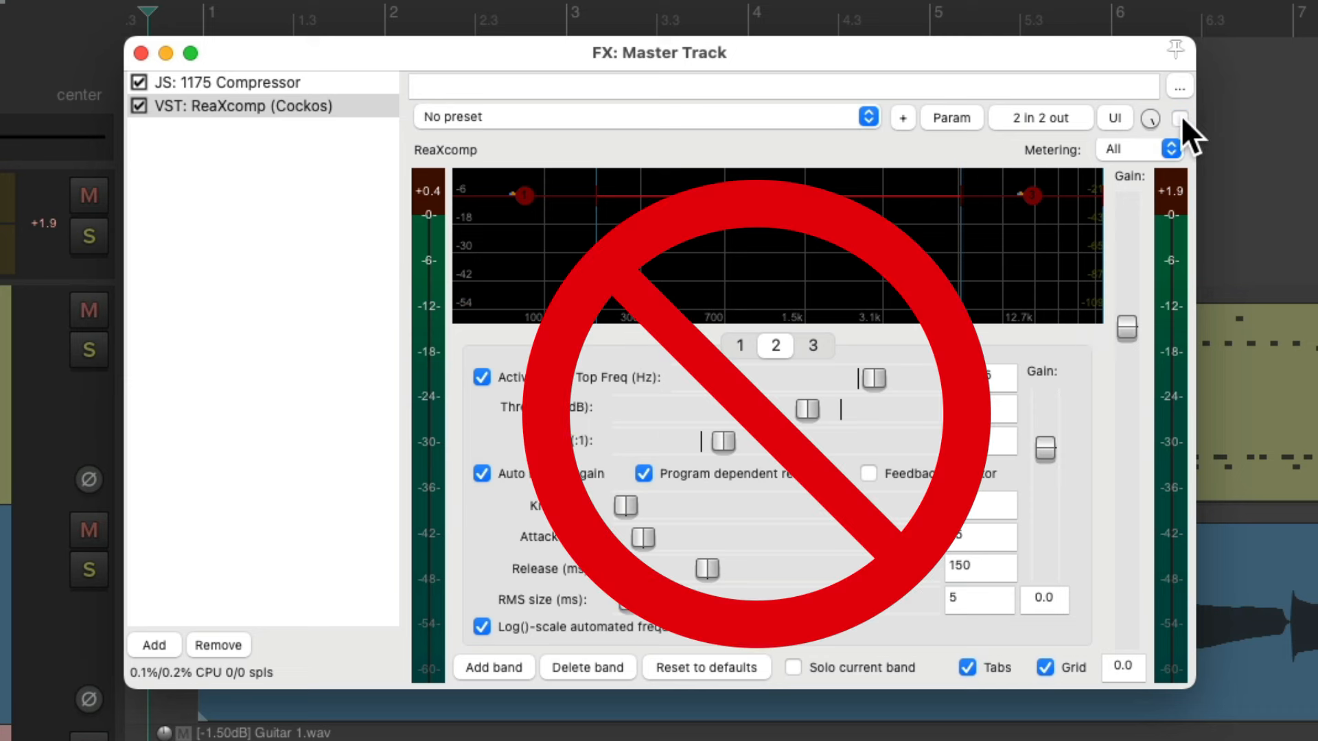
Re-enable ReaXcomp and raise its linked band threshold to -5.0 dB
click(139, 106)
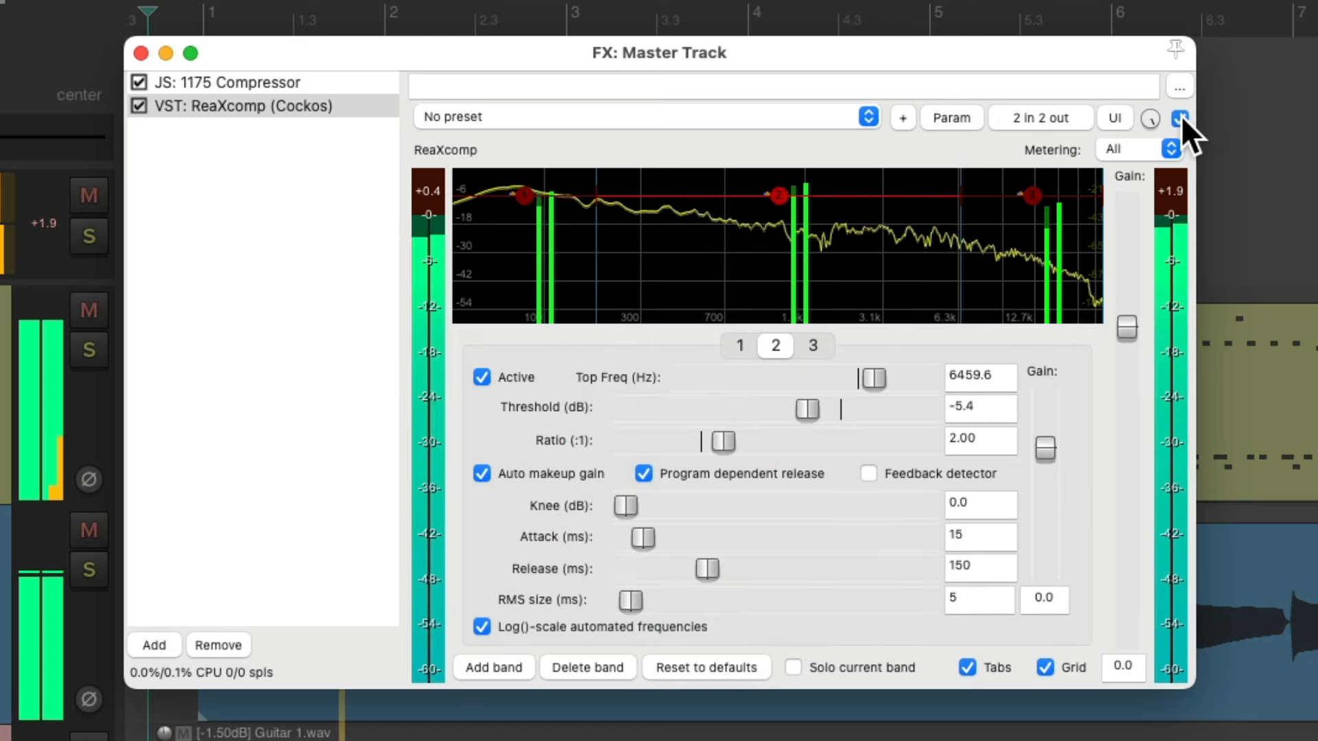
drag(805, 409, 805, 409)
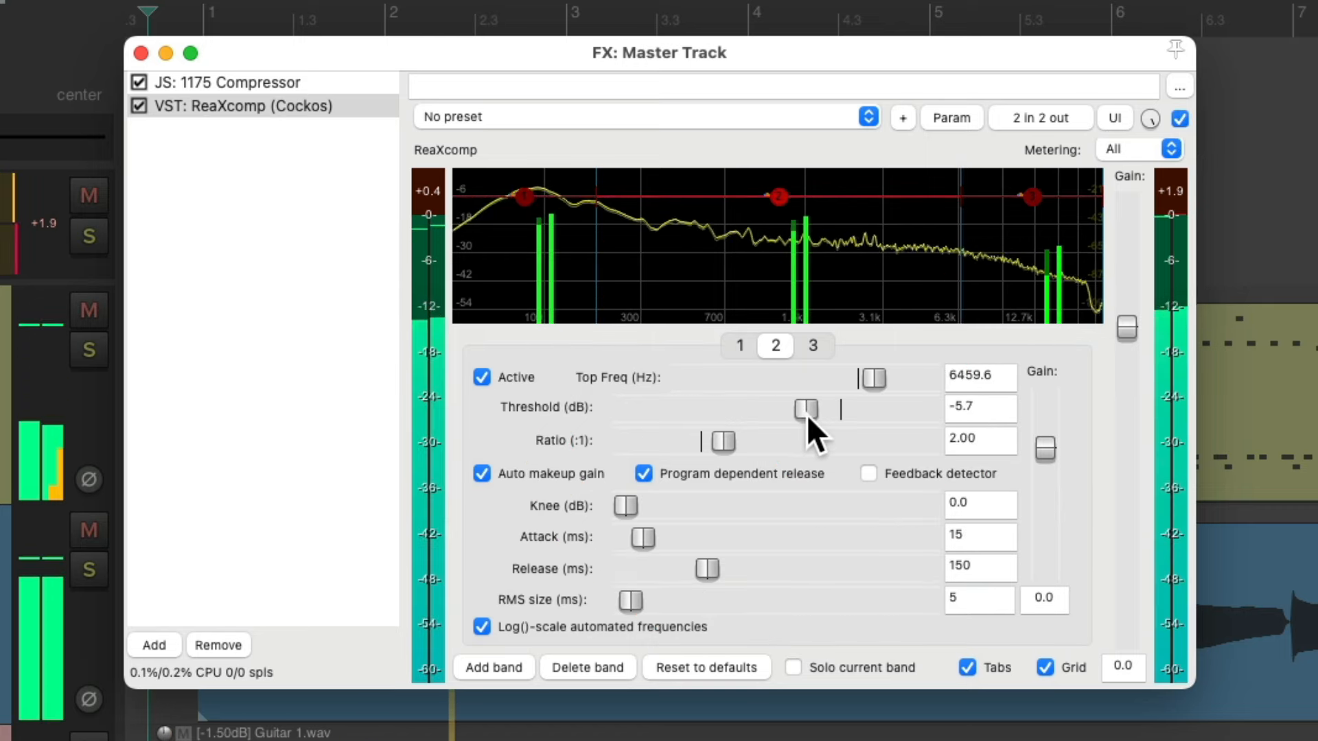
drag(805, 410, 809, 410)
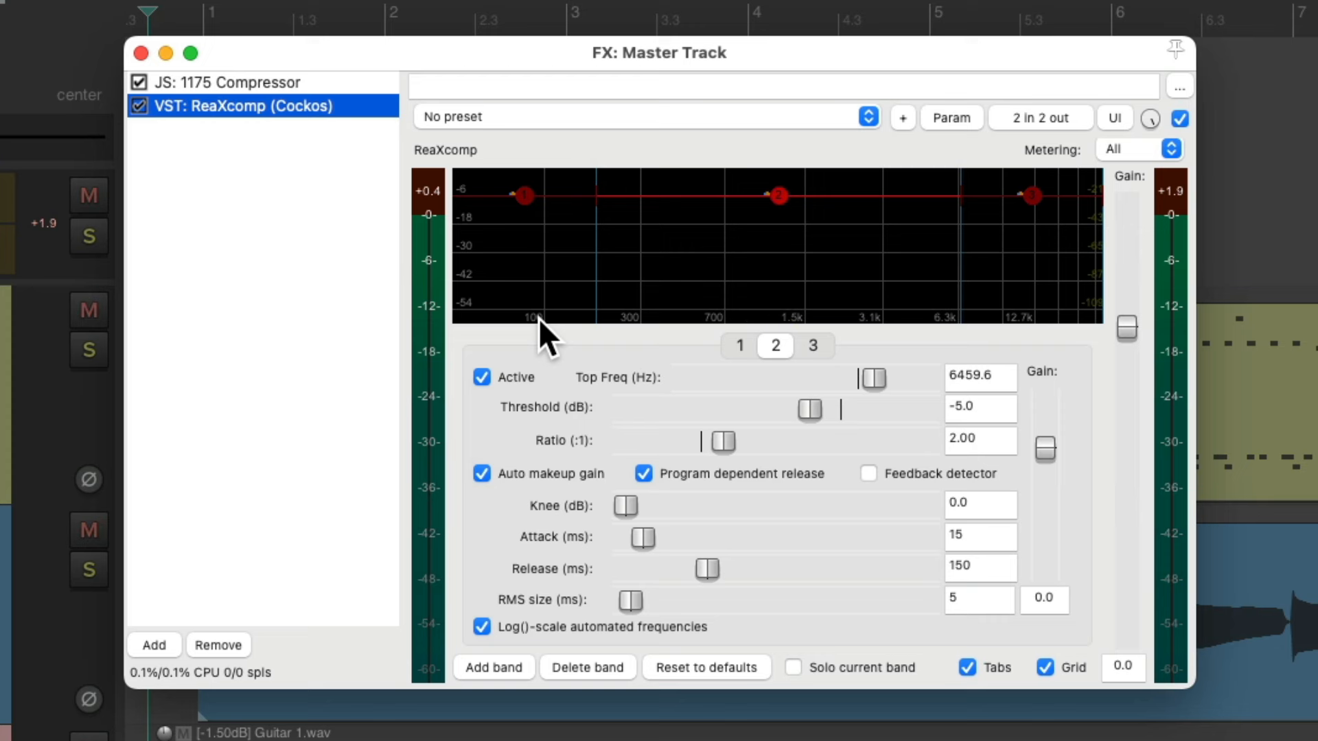
mouse_move(296, 226)
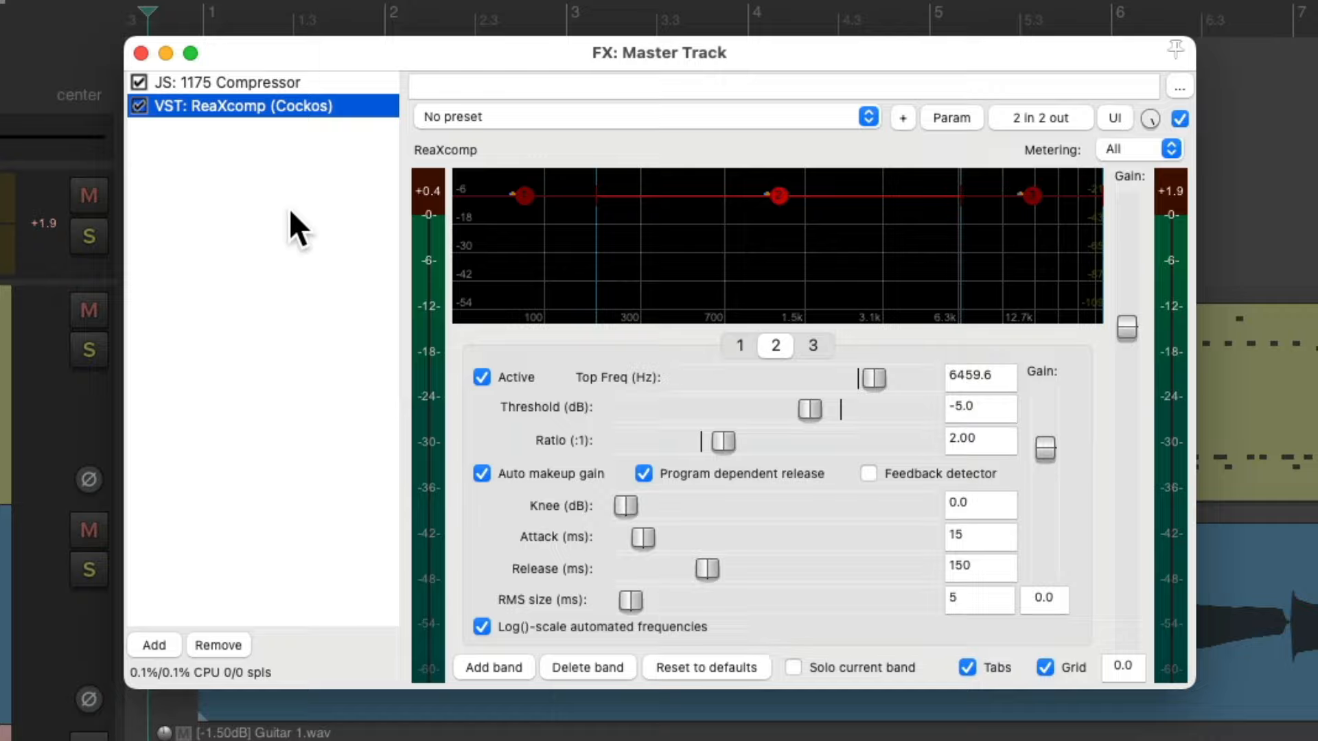
Add VST: ReaLimit (Cockos) to the master FX chain after ReaXcomp
click(153, 646)
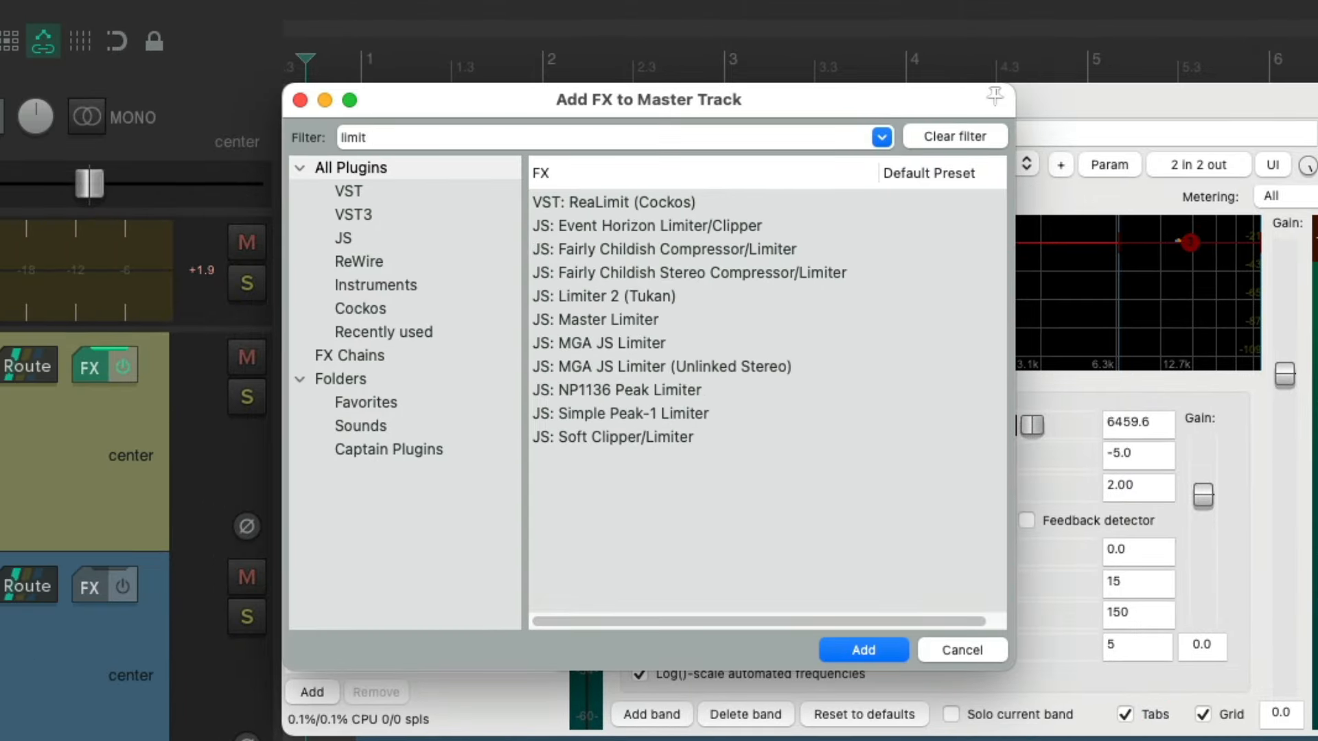
click(615, 202)
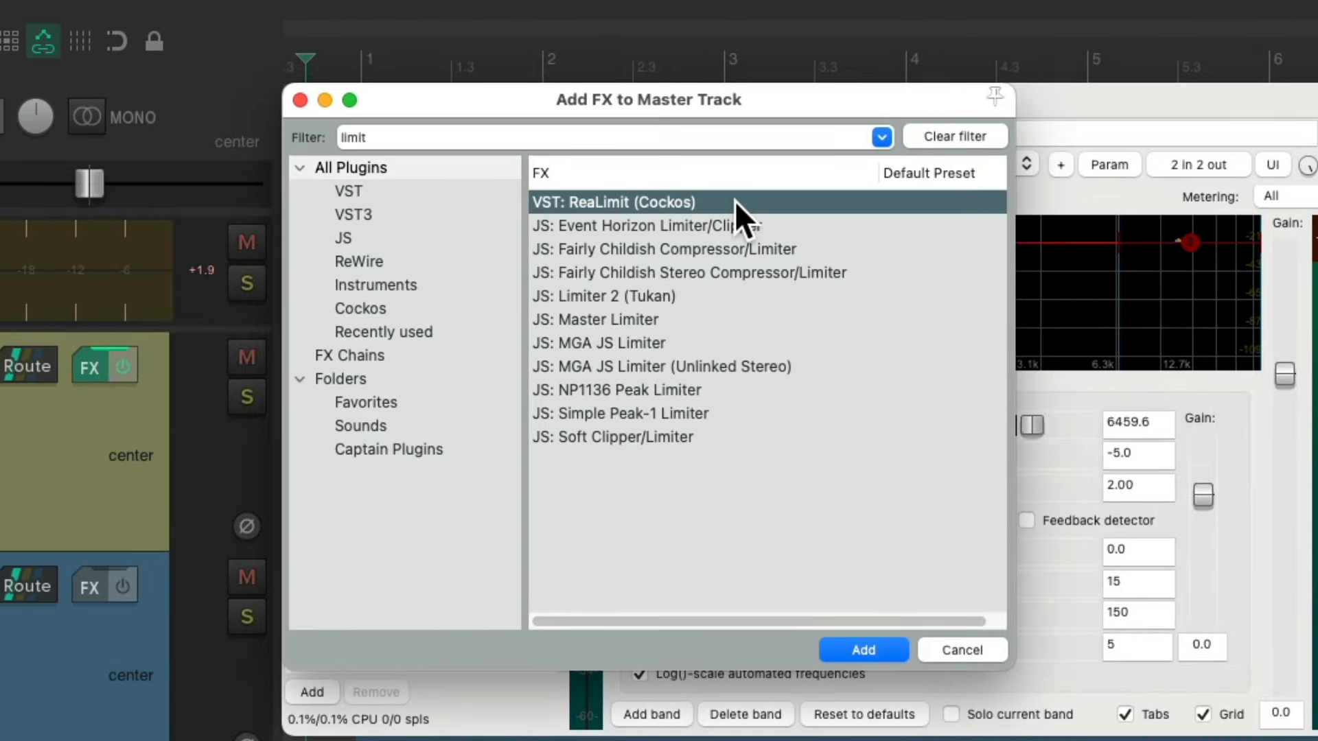
click(863, 650)
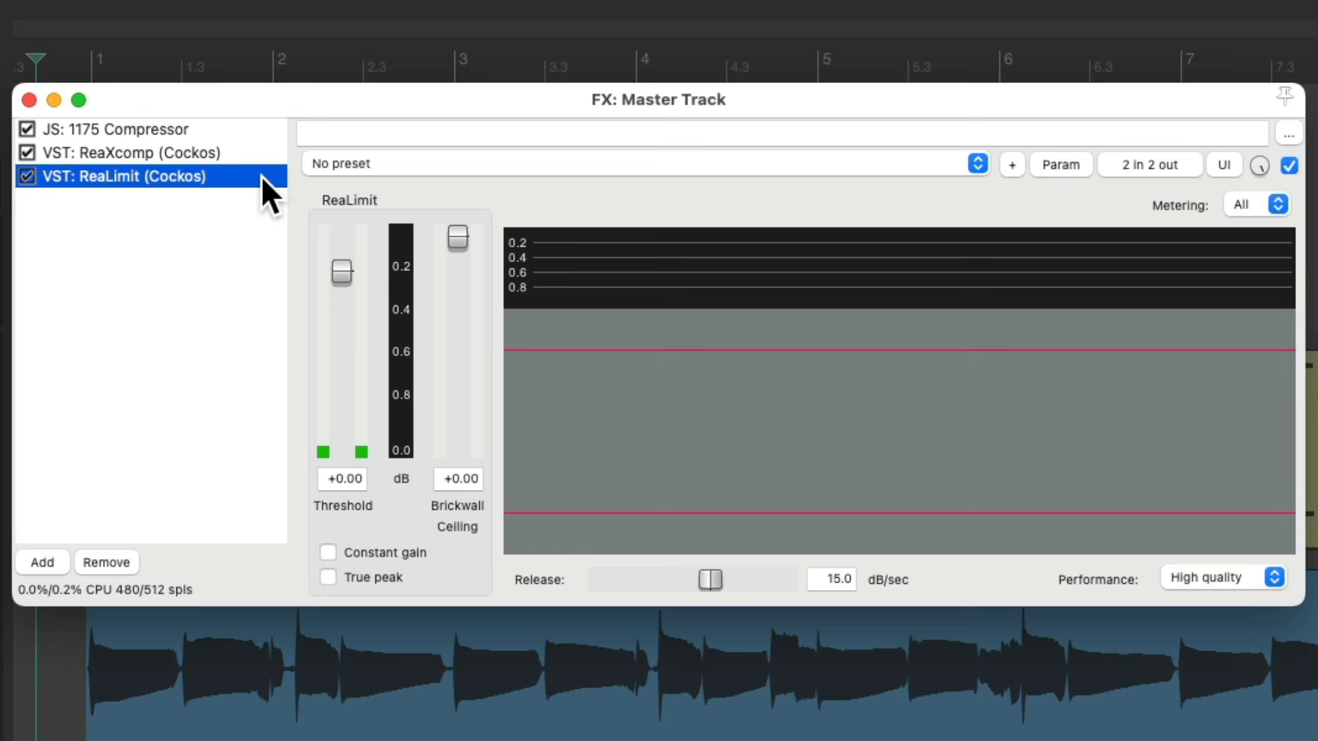
mouse_move(256, 213)
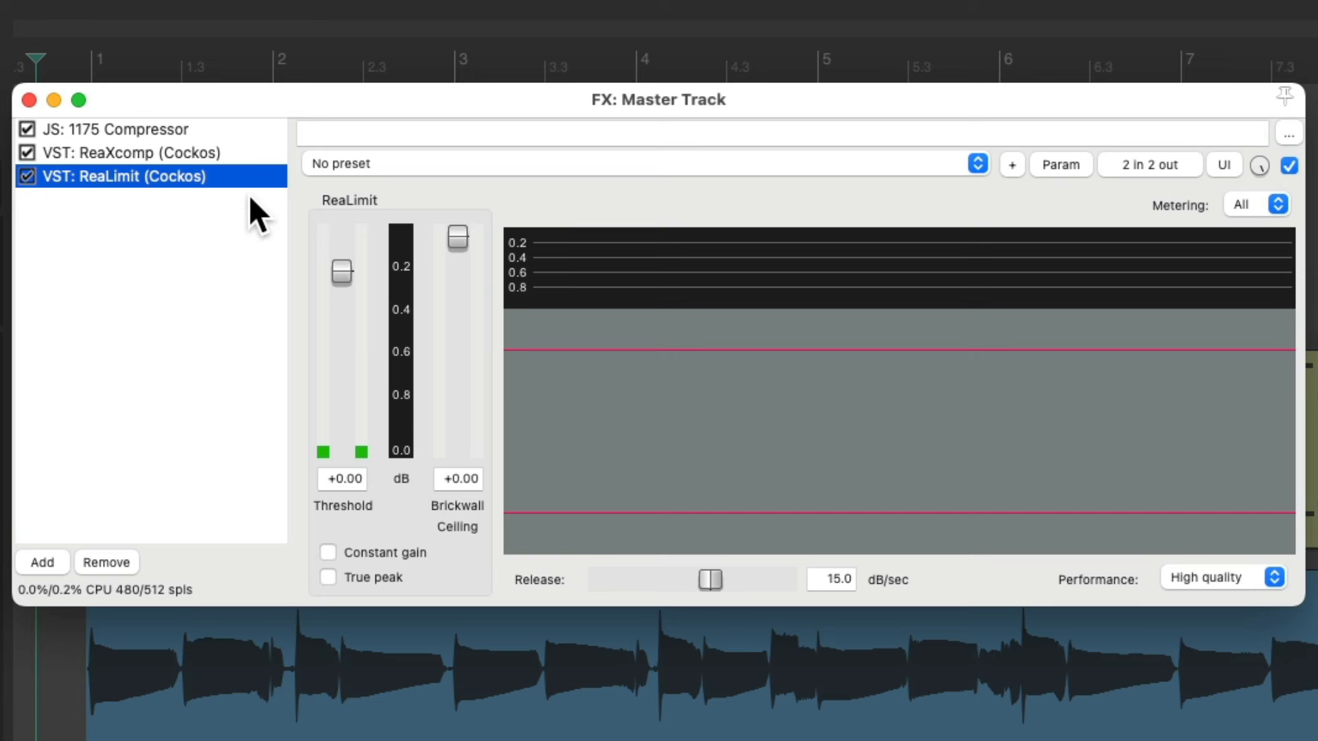
mouse_move(245, 158)
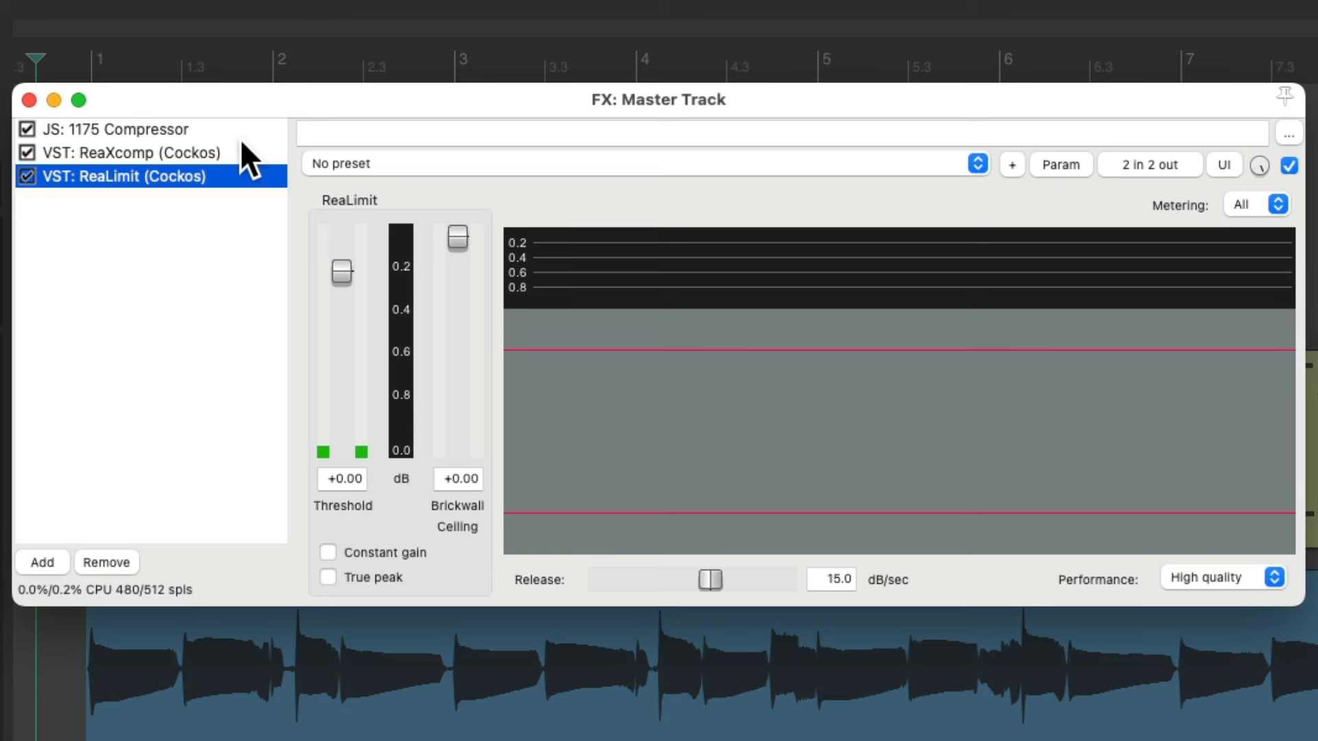
mouse_move(279, 173)
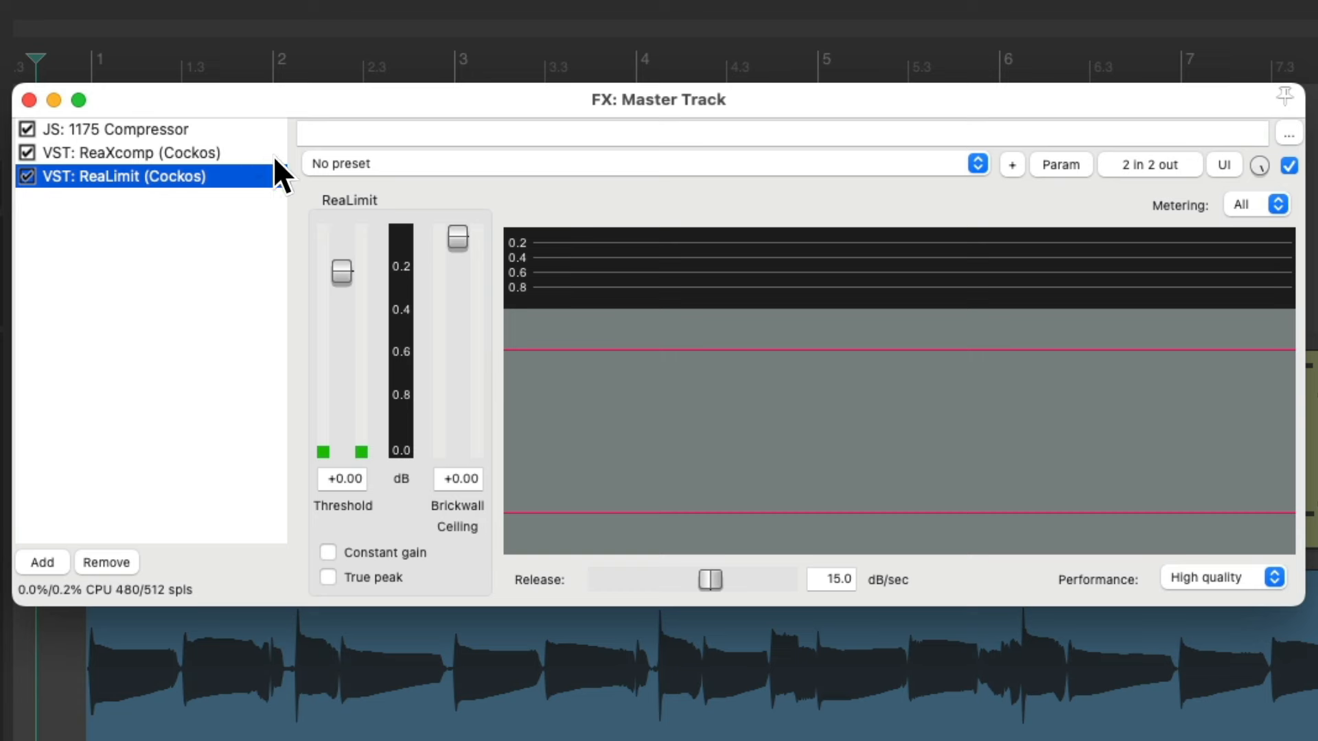
Set ReaLimit's brickwall ceiling to -0.30 dB and threshold to -3.00 dB
drag(457, 237, 457, 243)
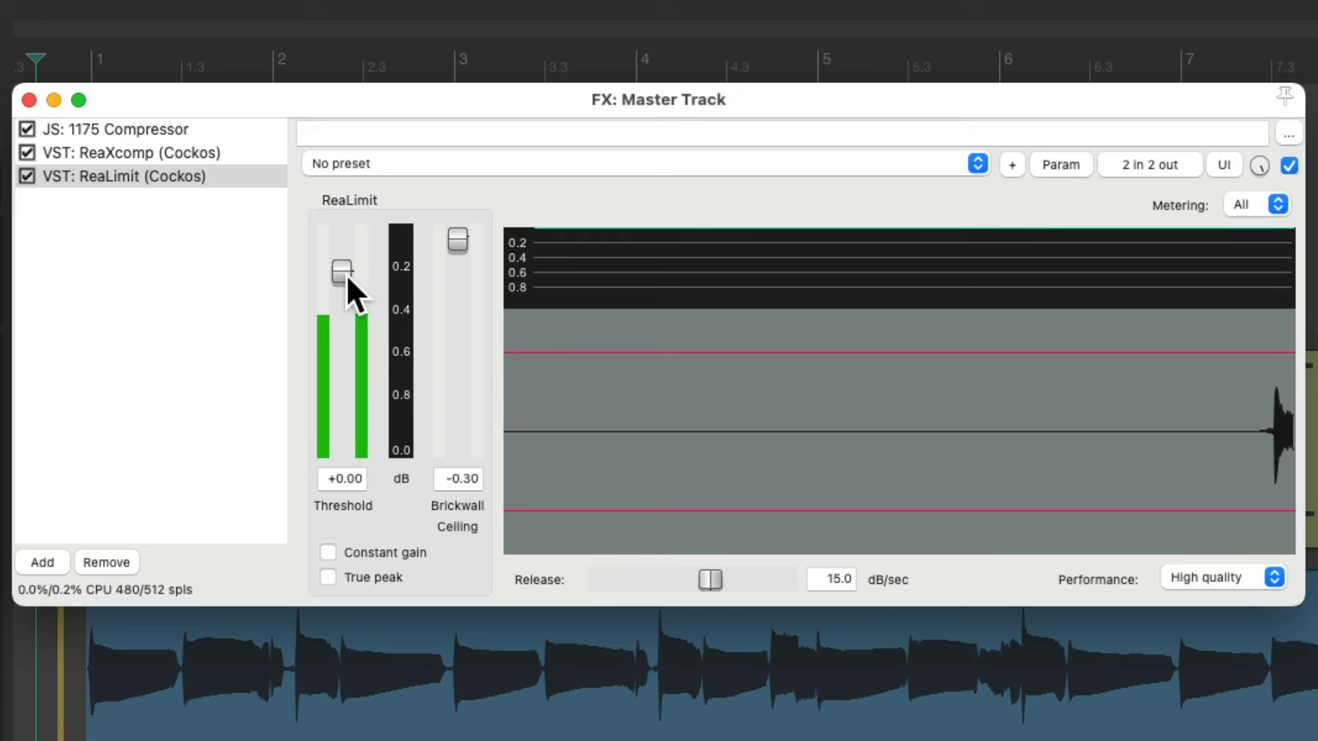
drag(340, 269, 341, 278)
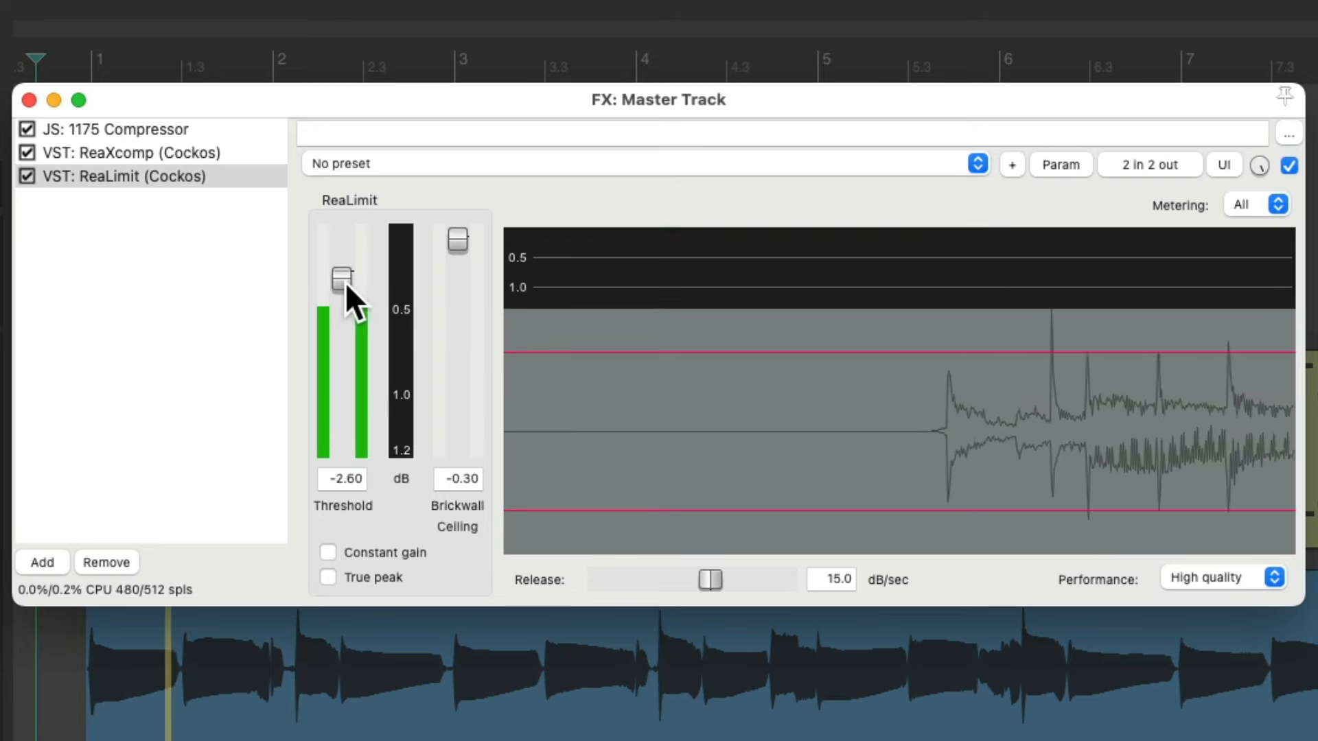
drag(341, 278, 341, 285)
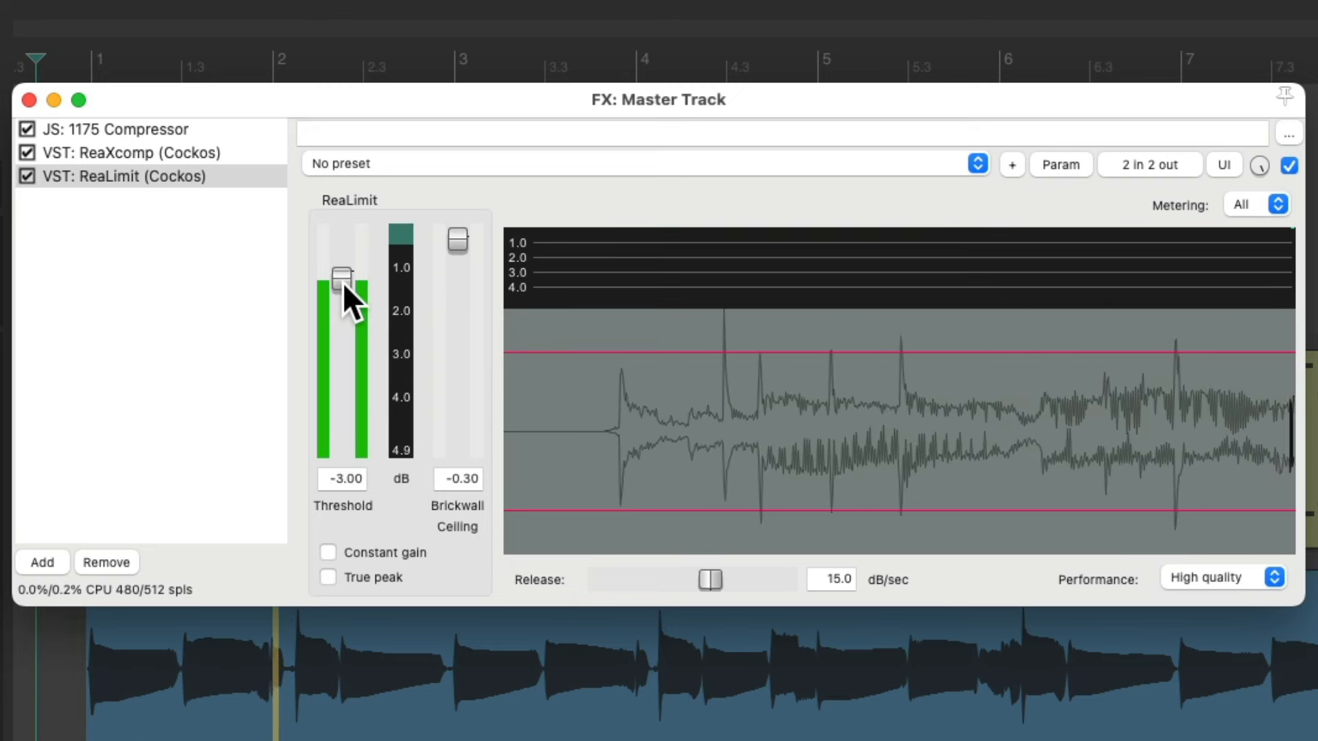
drag(341, 277, 340, 273)
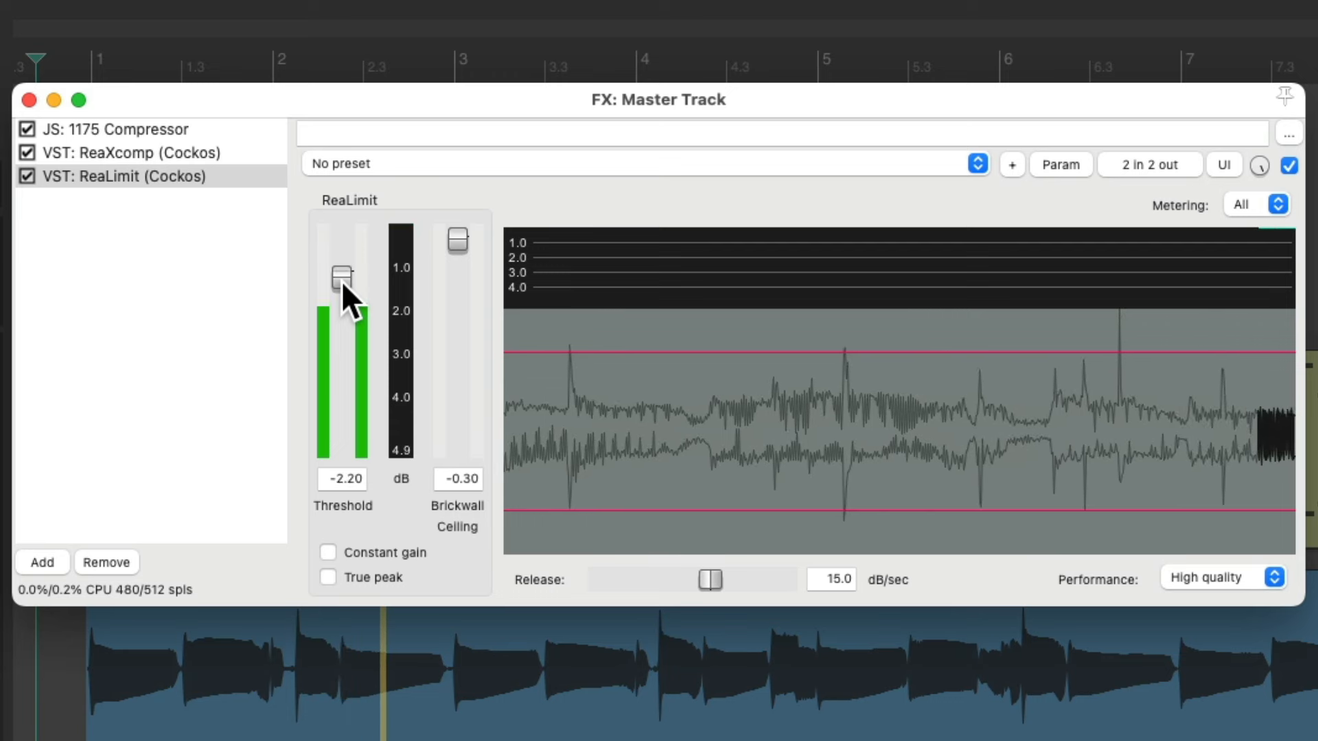
drag(342, 276, 342, 289)
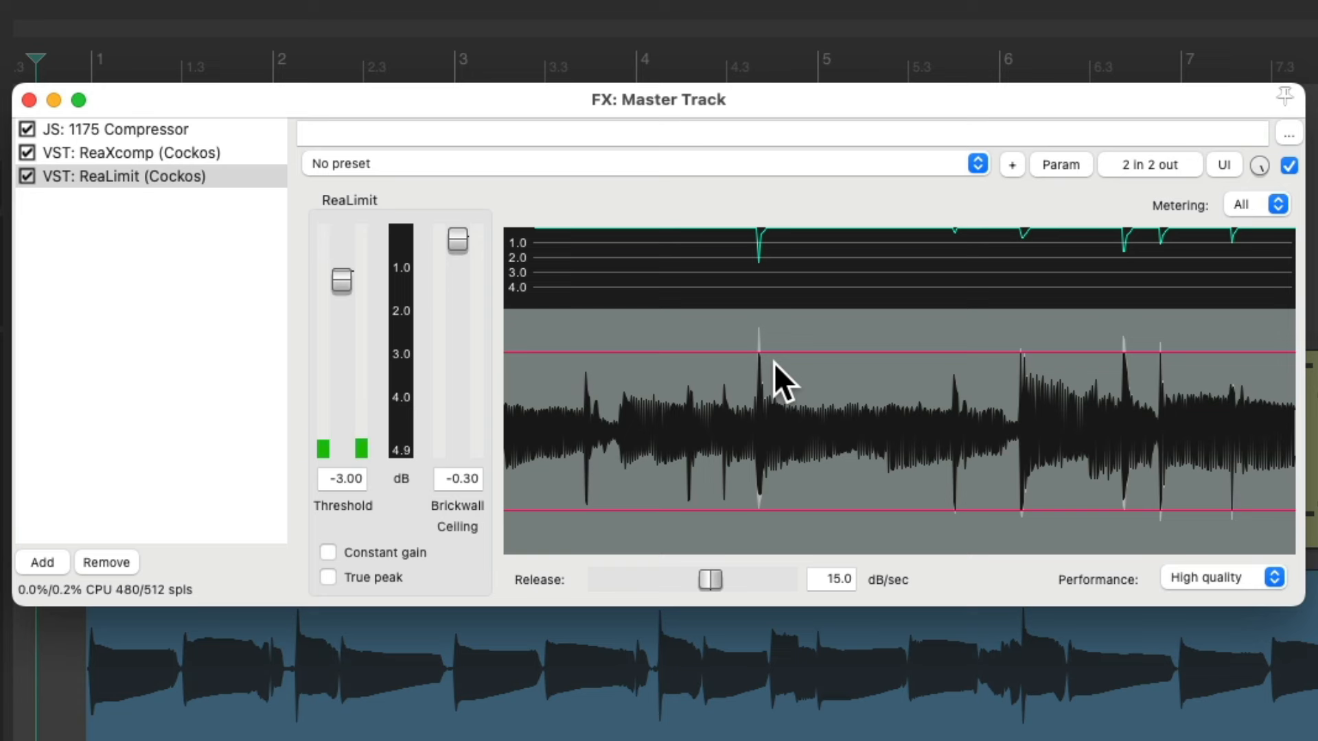
mouse_move(1182, 355)
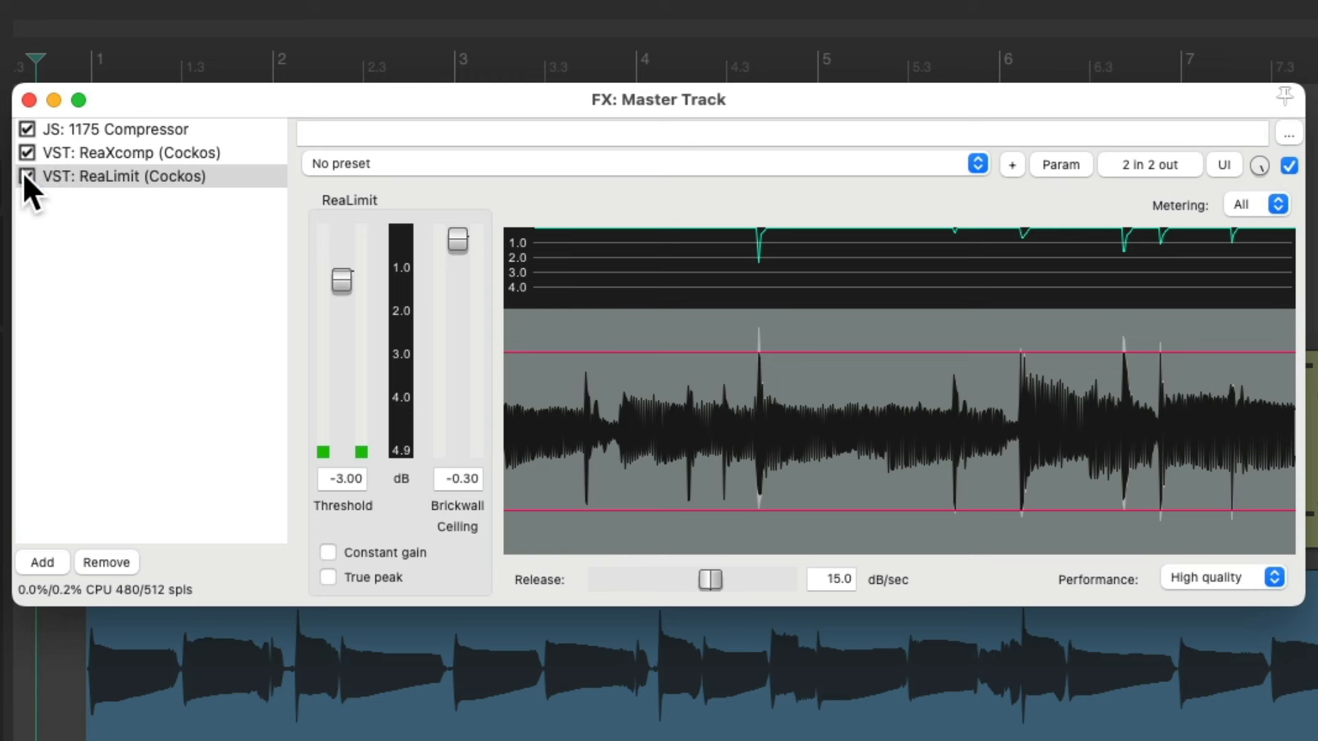
click(26, 176)
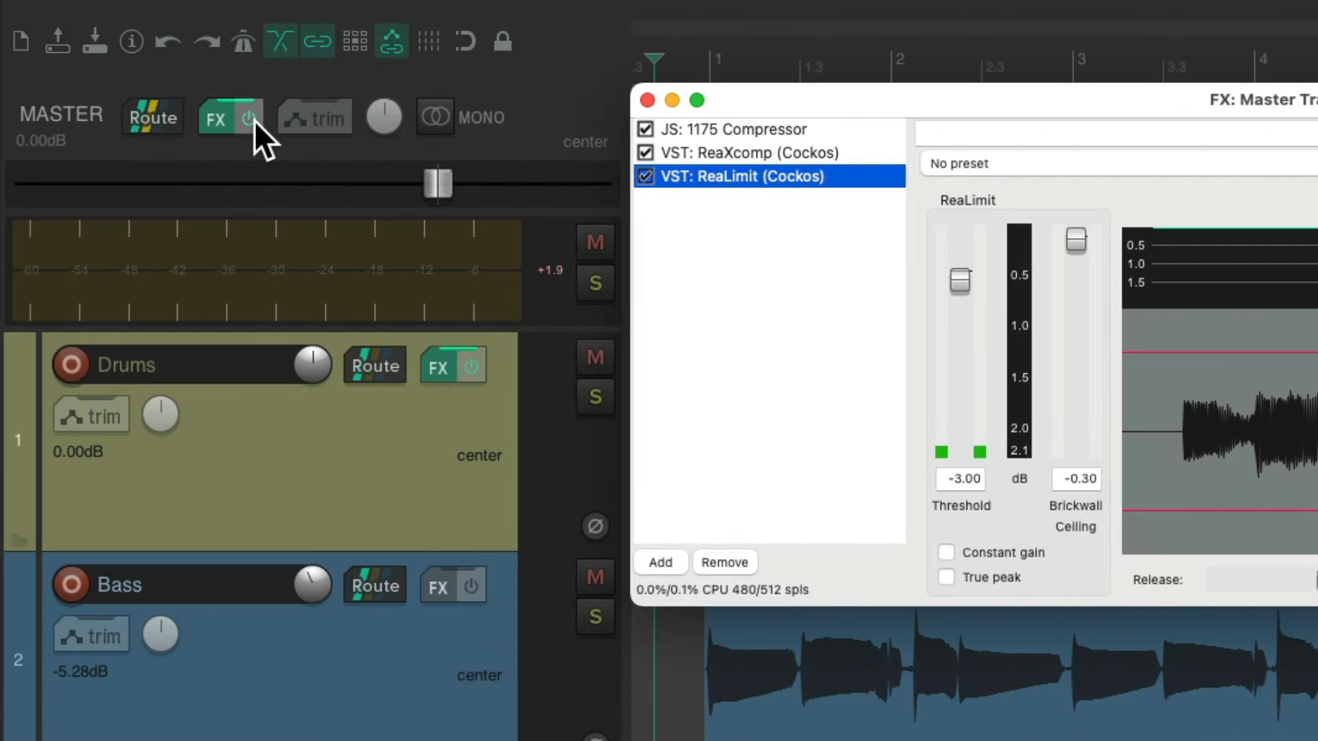
click(246, 119)
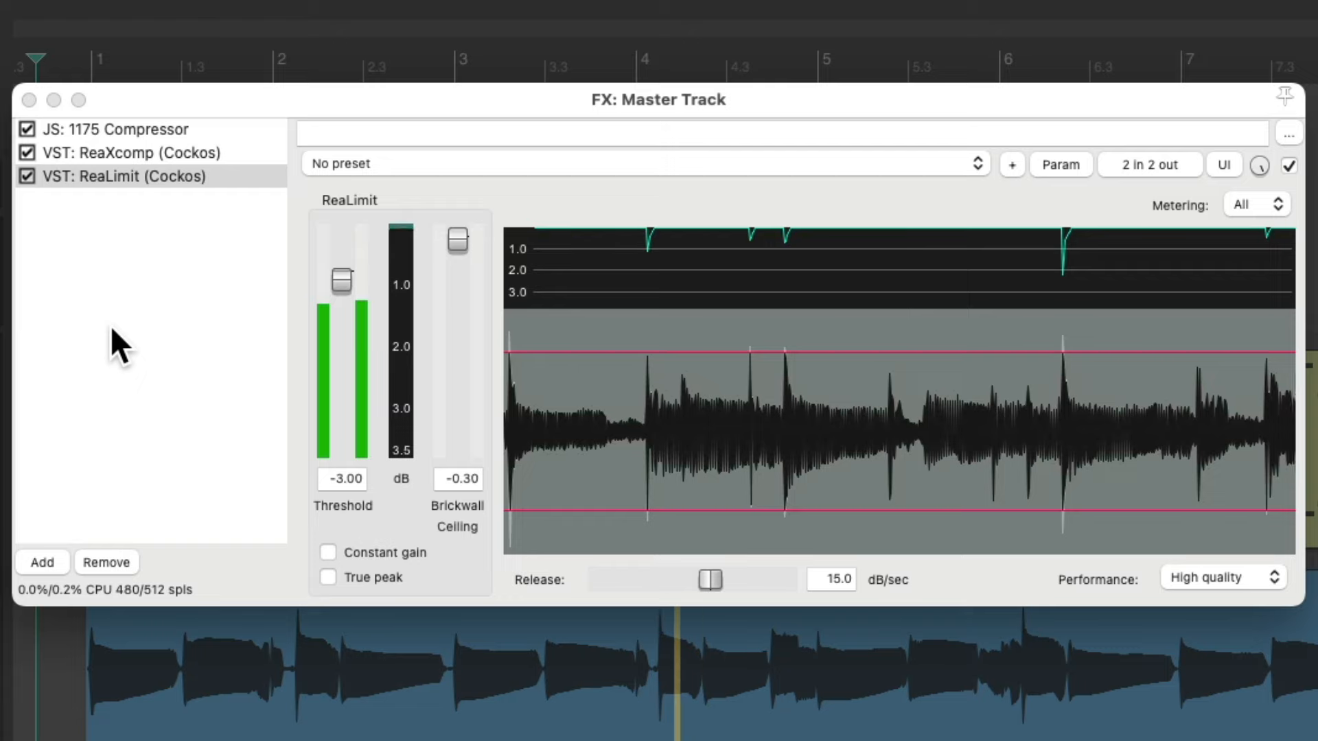
click(103, 130)
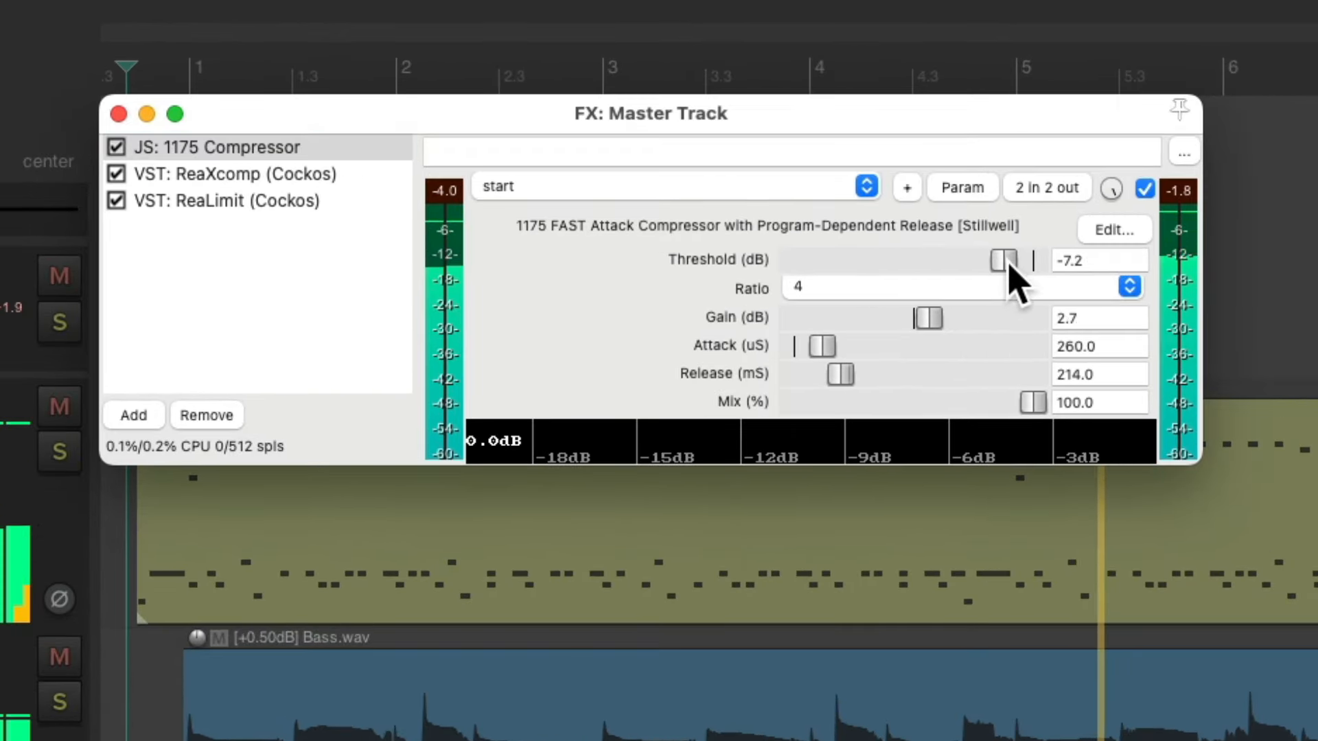
Lower the 1175 Compressor threshold to -7.9 dB and set ReaXcomp's band threshold to -4.8 dB
drag(1005, 259, 996, 260)
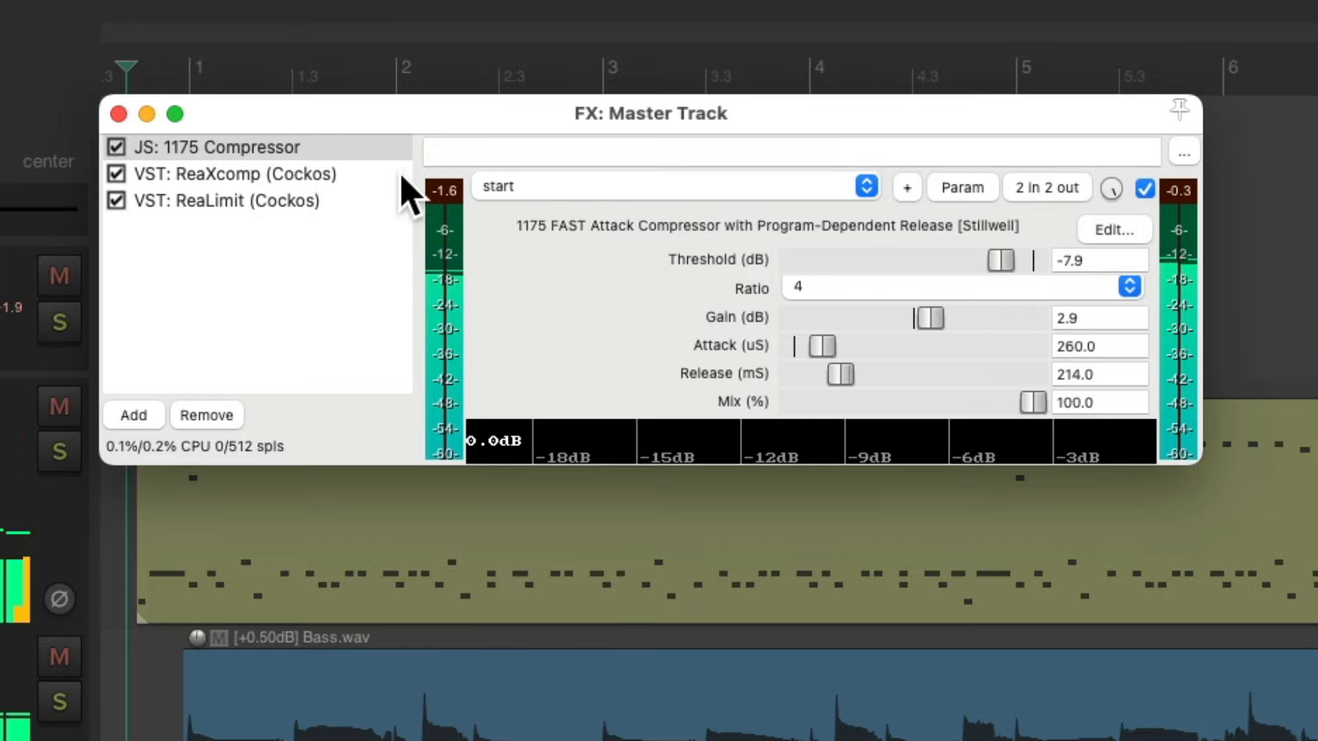
click(232, 174)
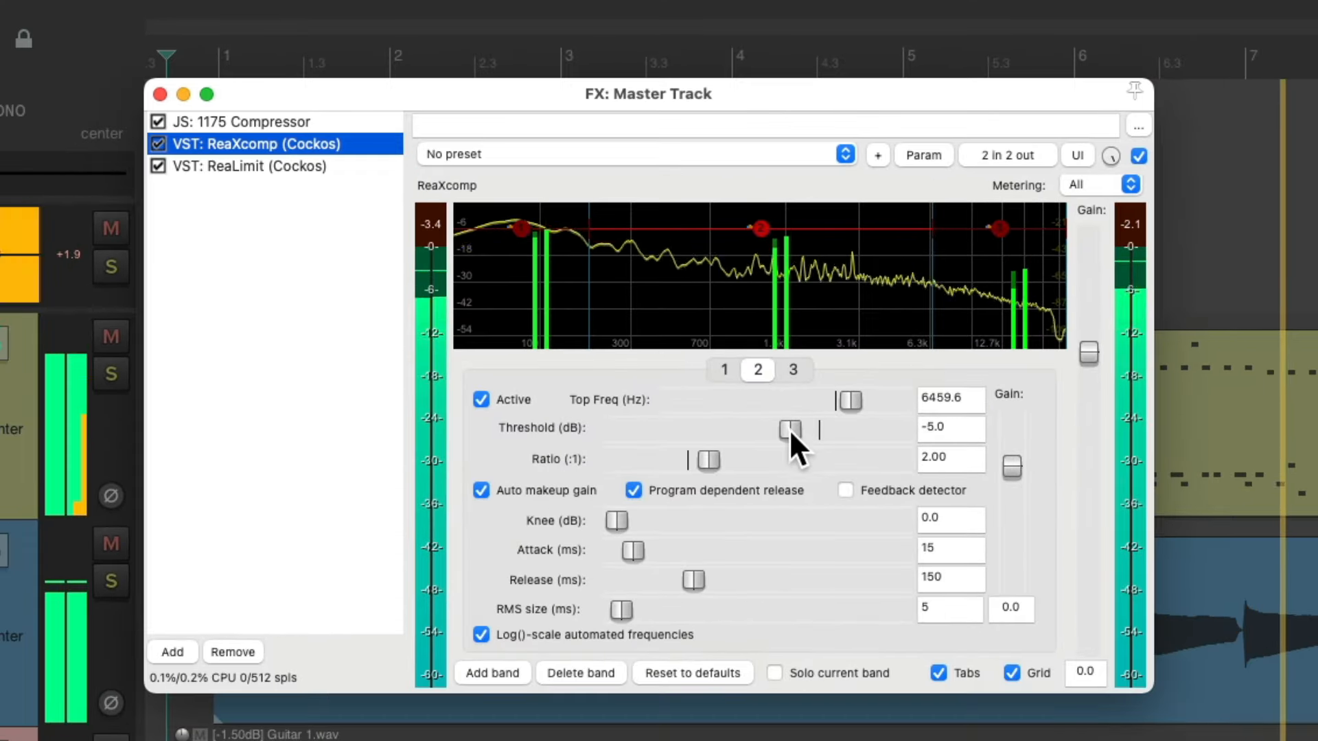
drag(789, 430, 794, 430)
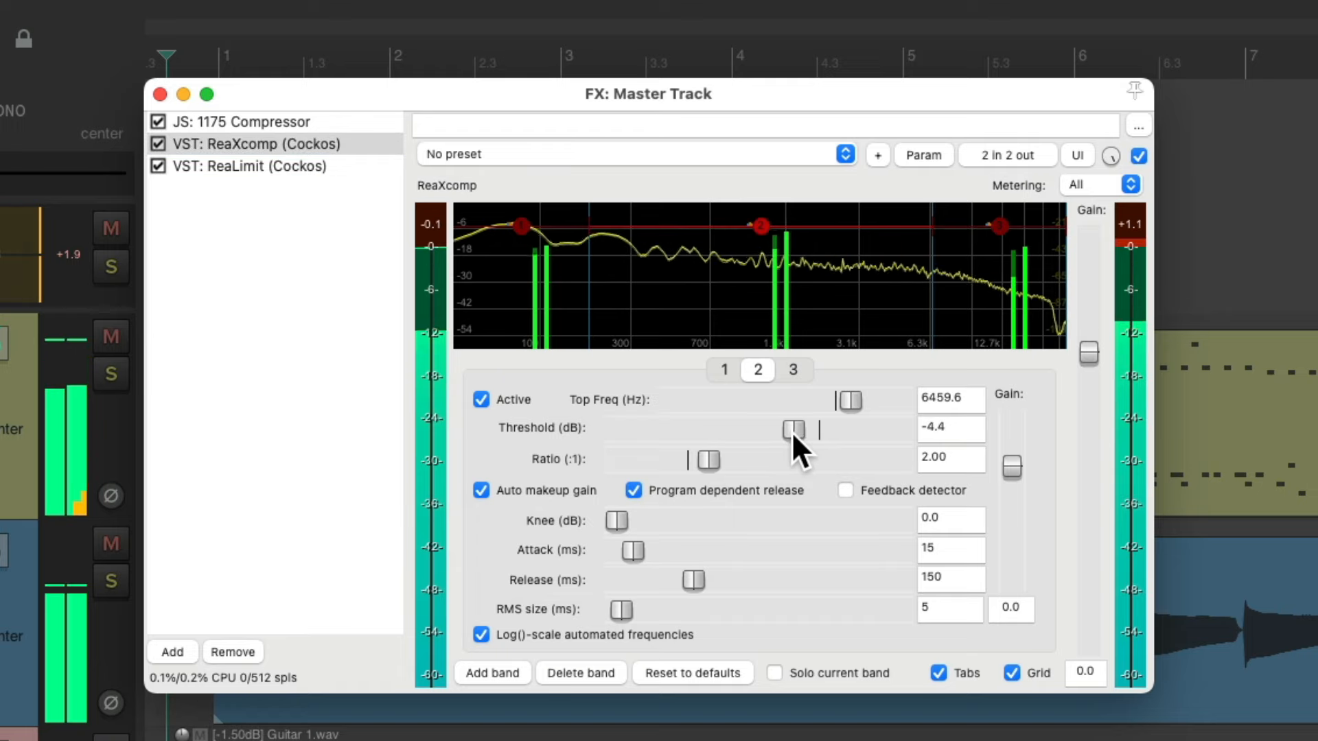
drag(793, 430, 790, 429)
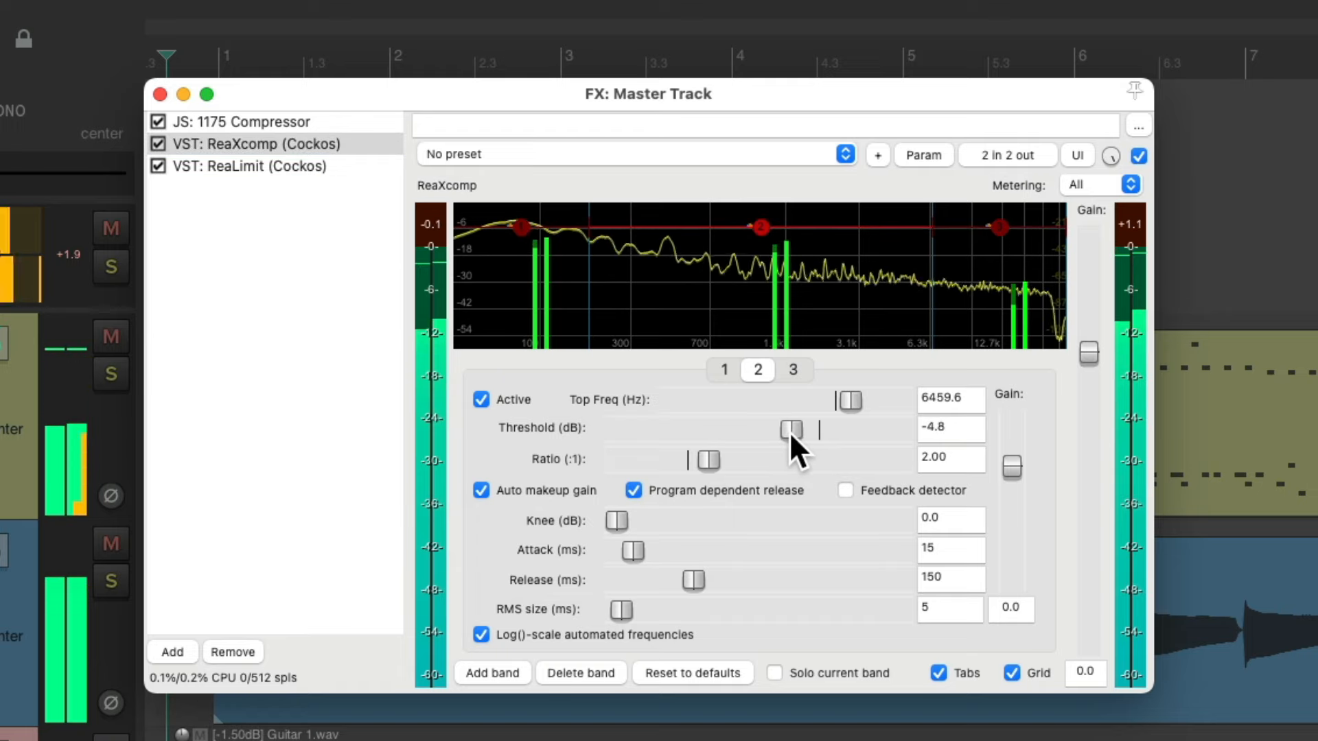